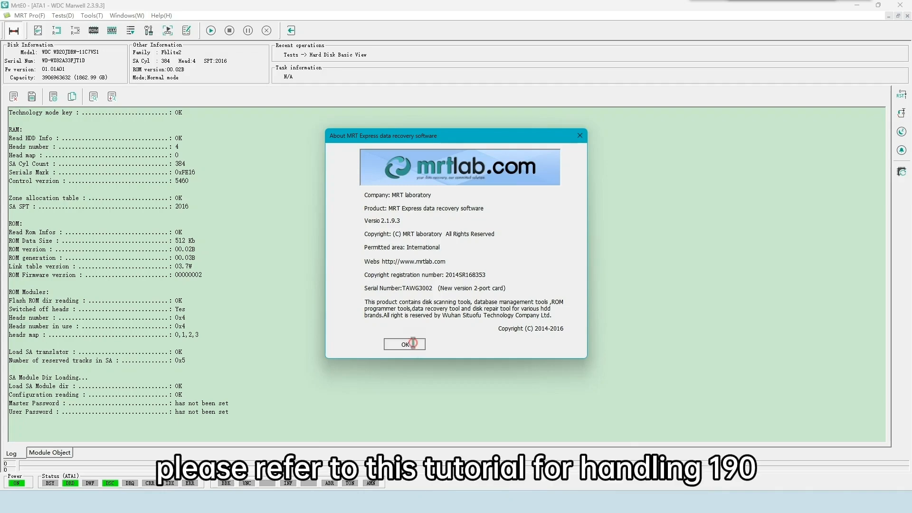
# Dismiss the MRT About box and highlight the Secondary Translator definition in the module 190 notes
pyautogui.click(404, 344)
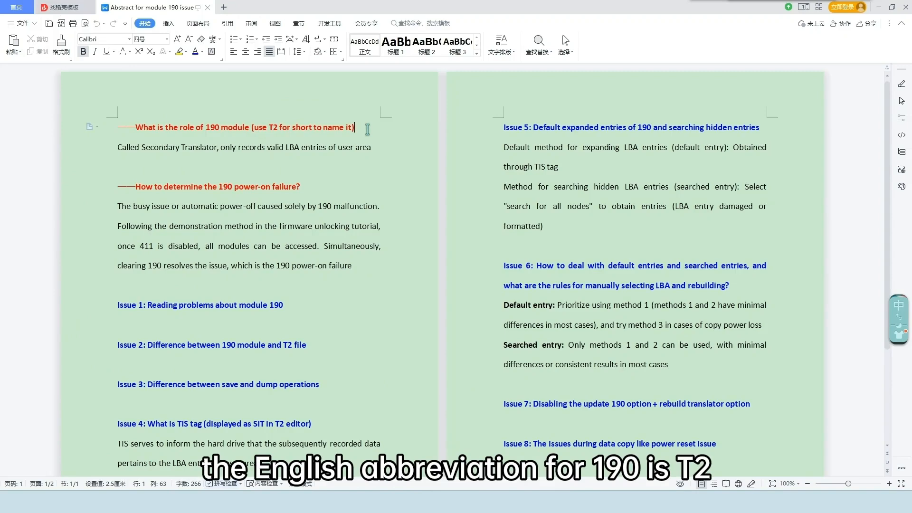
pyautogui.moveTo(313, 149)
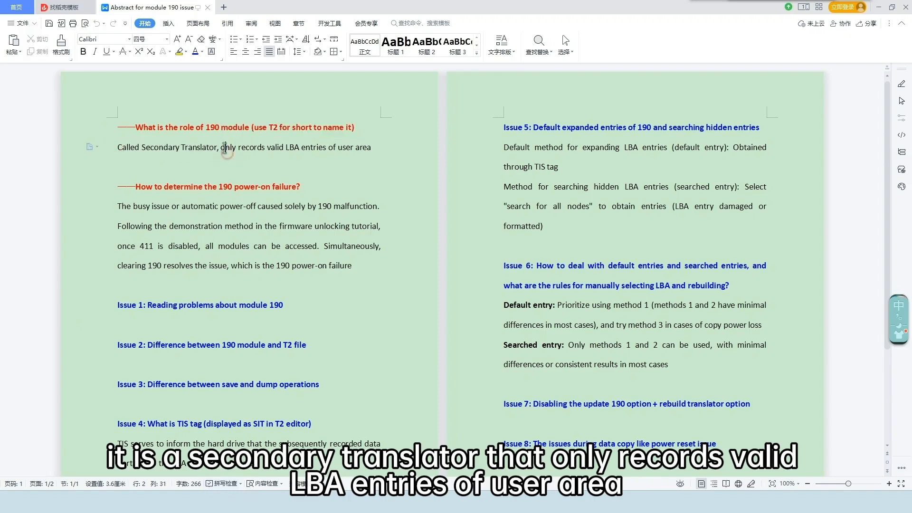
pyautogui.click(370, 147)
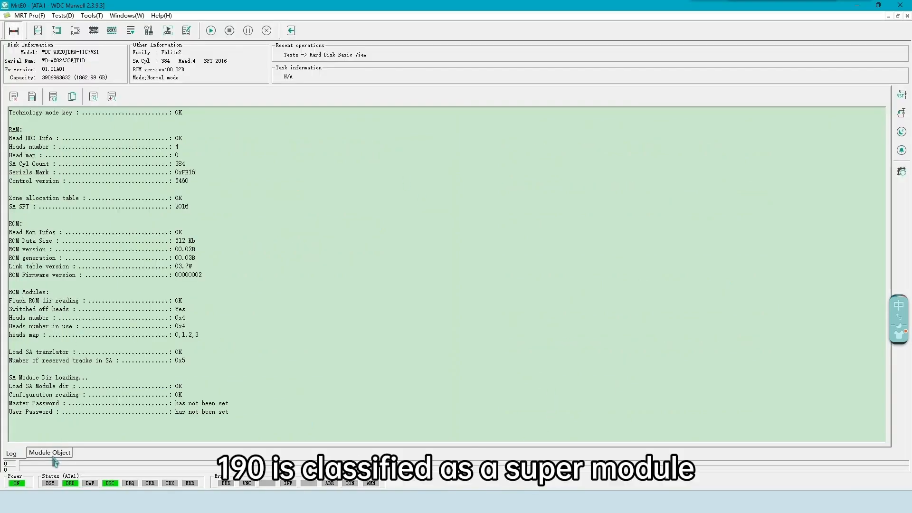
pyautogui.click(48, 452)
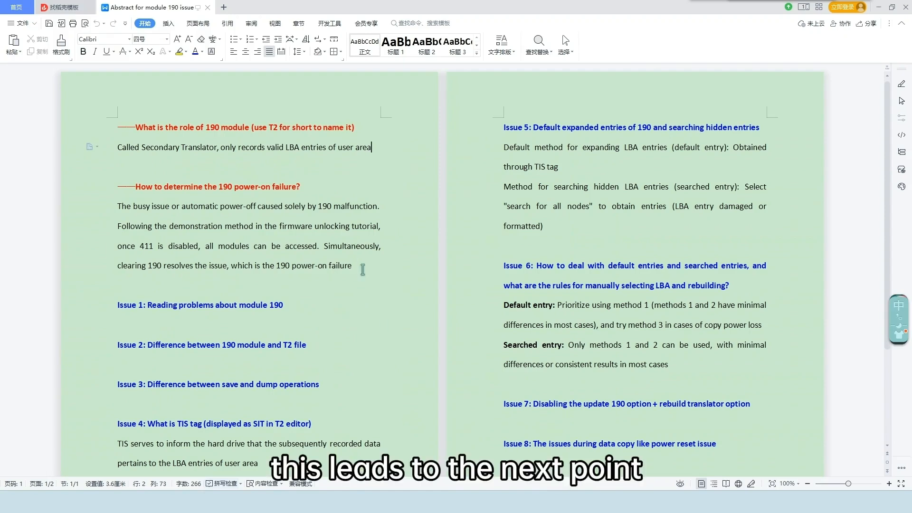
pyautogui.click(296, 187)
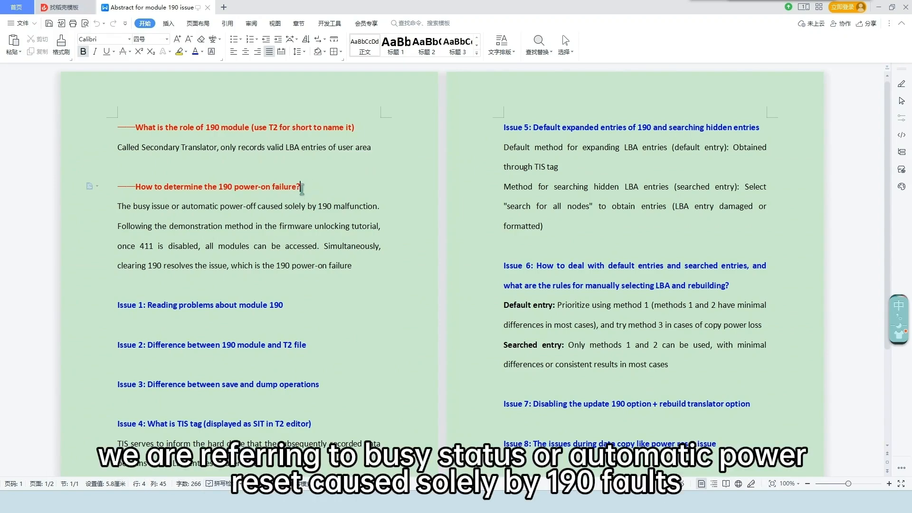
pyautogui.moveTo(118, 206); pyautogui.dragTo(180, 206)
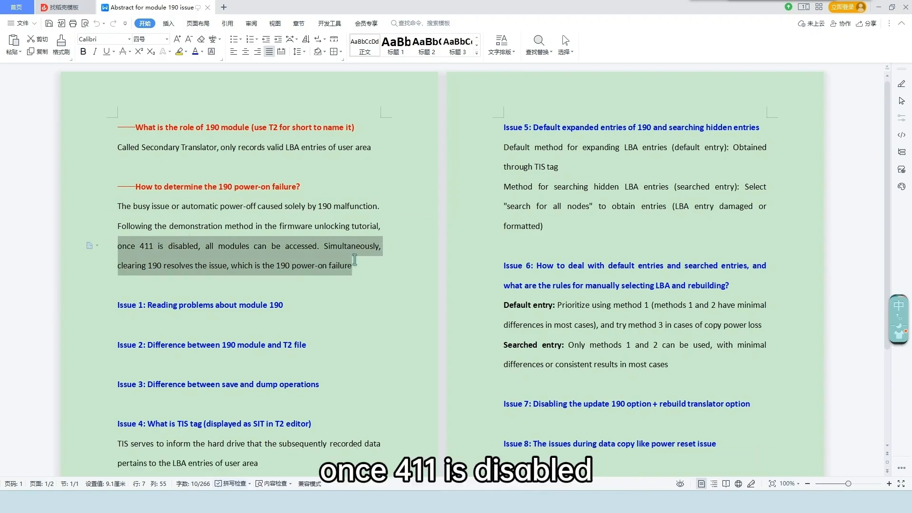
pyautogui.click(354, 266)
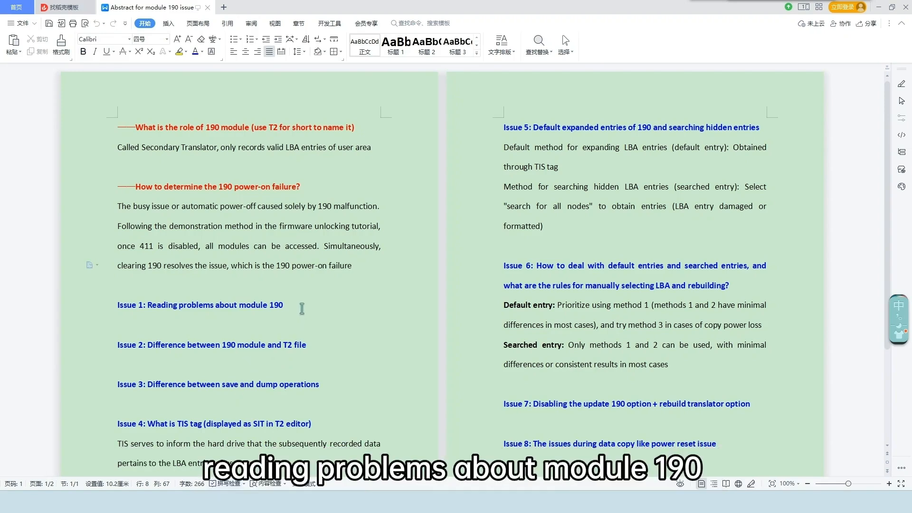
# Bring up the drive's Module List with the two 0190 module copies
pyautogui.doubleClick(200, 304)
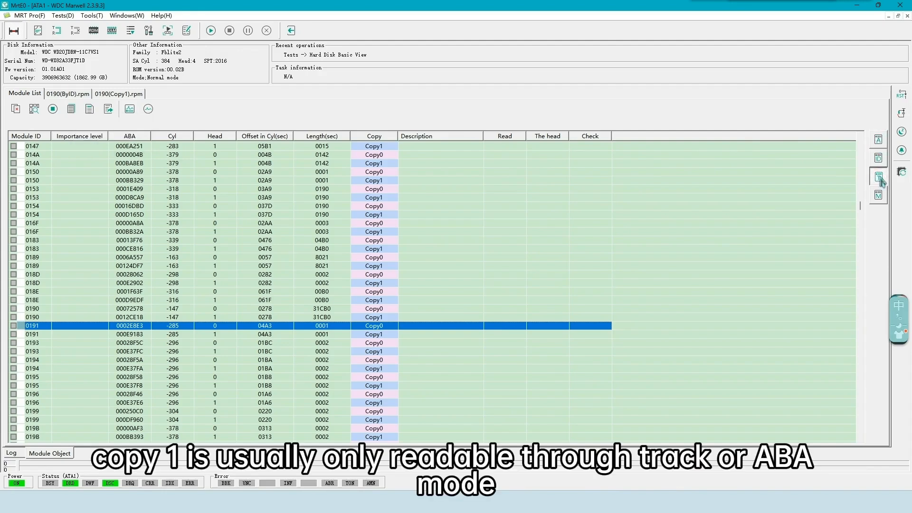
pyautogui.moveTo(234, 283)
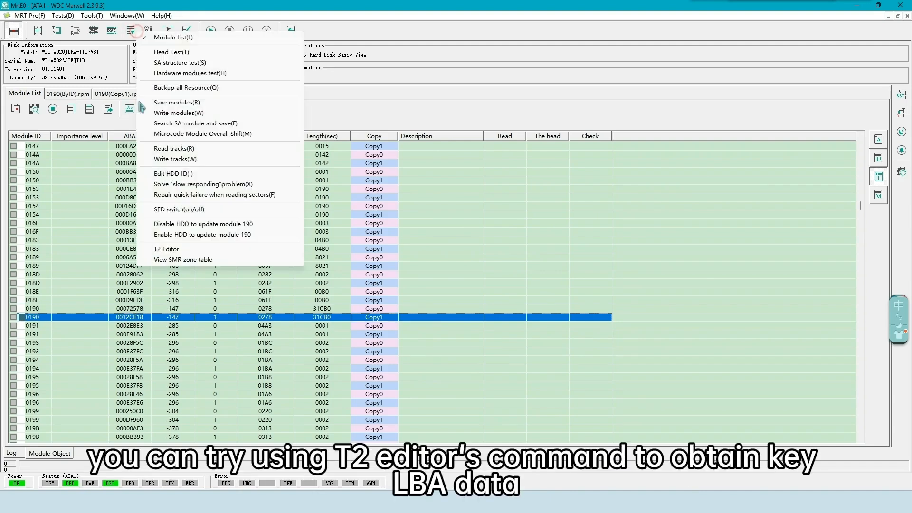
# Load the 190 LBA entries into the T2 Editor using the Obtain by command source
pyautogui.click(165, 248)
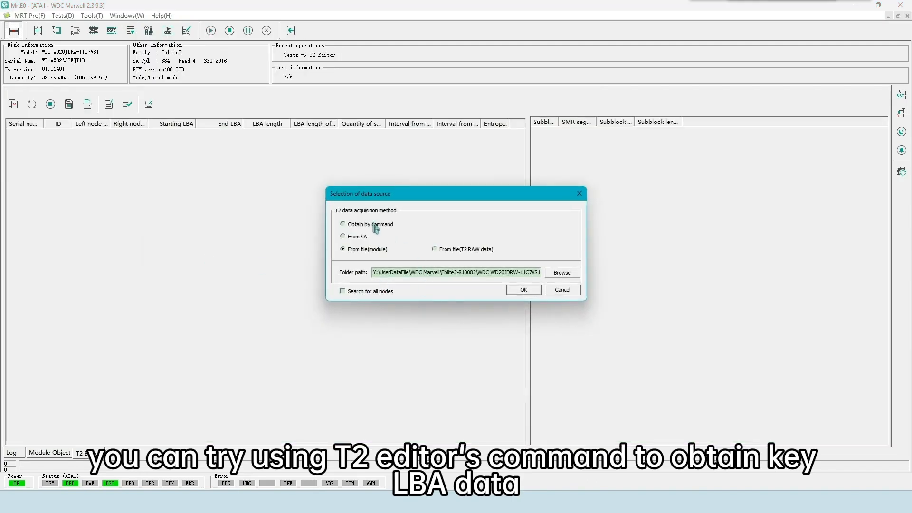
pyautogui.click(342, 237)
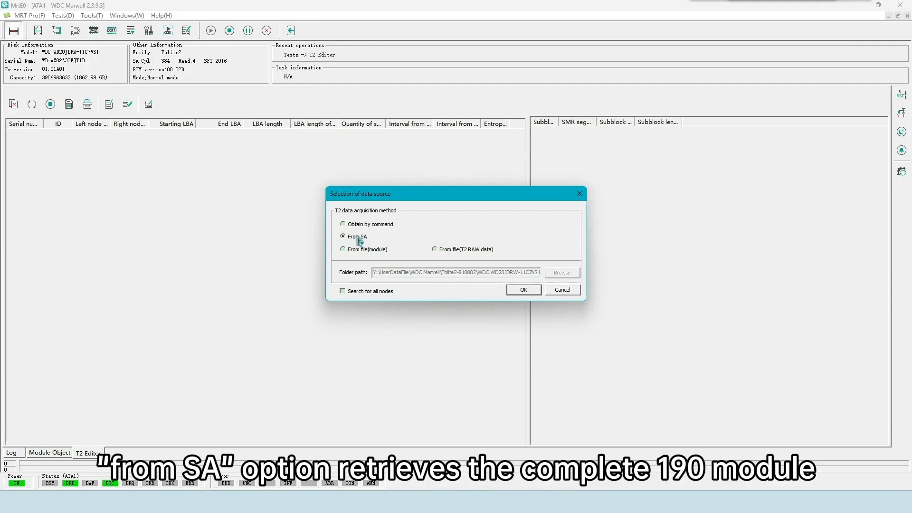
pyautogui.moveTo(369, 240)
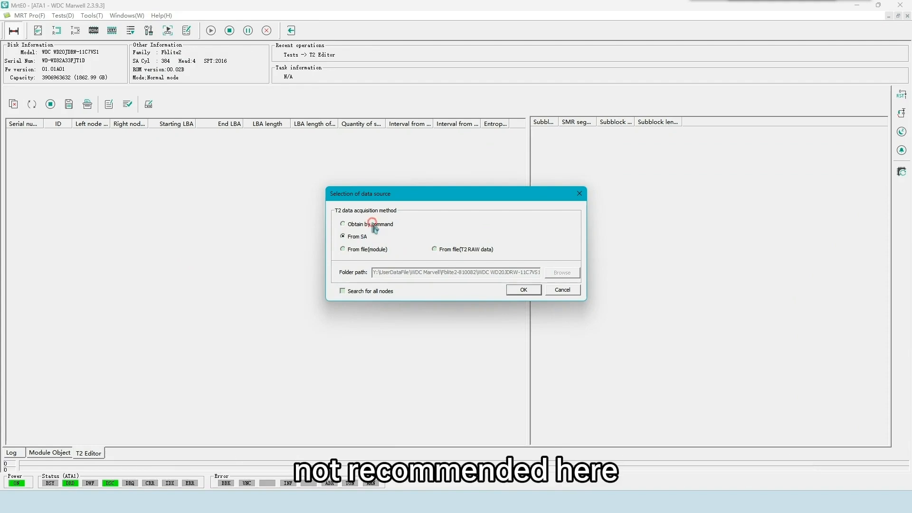
pyautogui.click(342, 224)
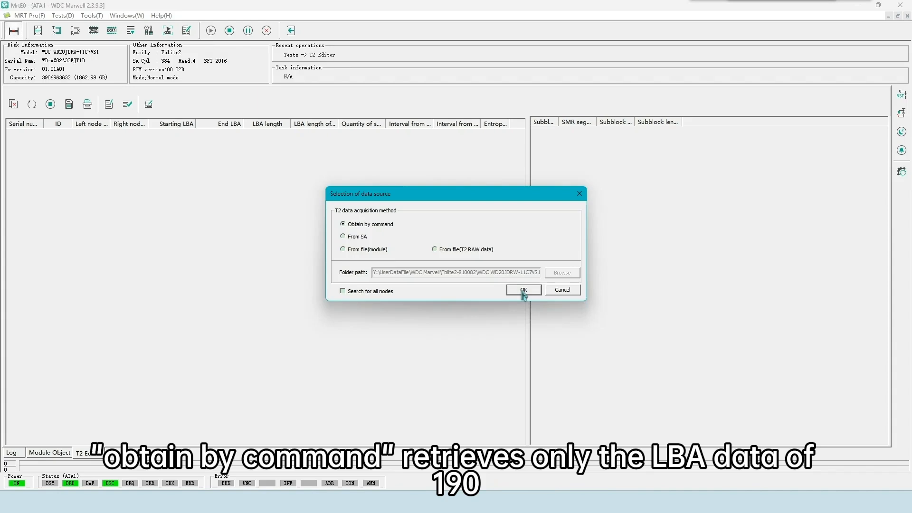
pyautogui.click(522, 289)
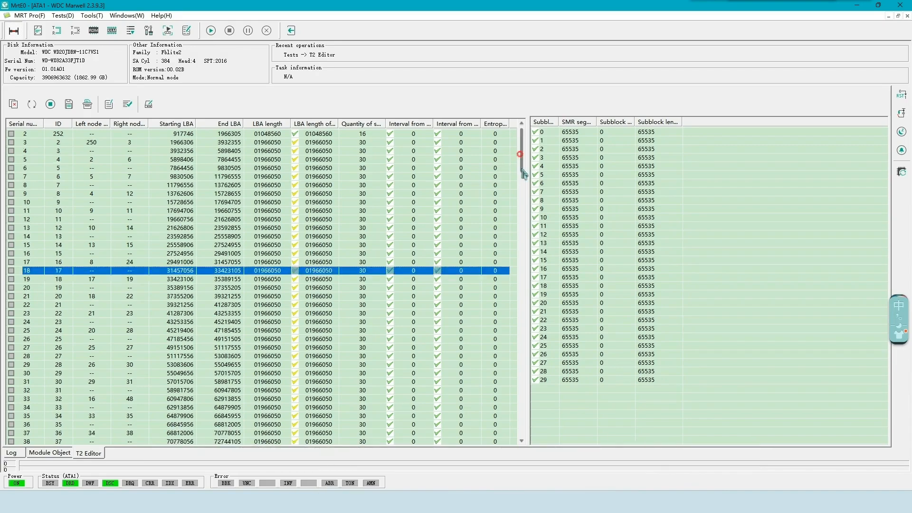
pyautogui.scroll(-3)
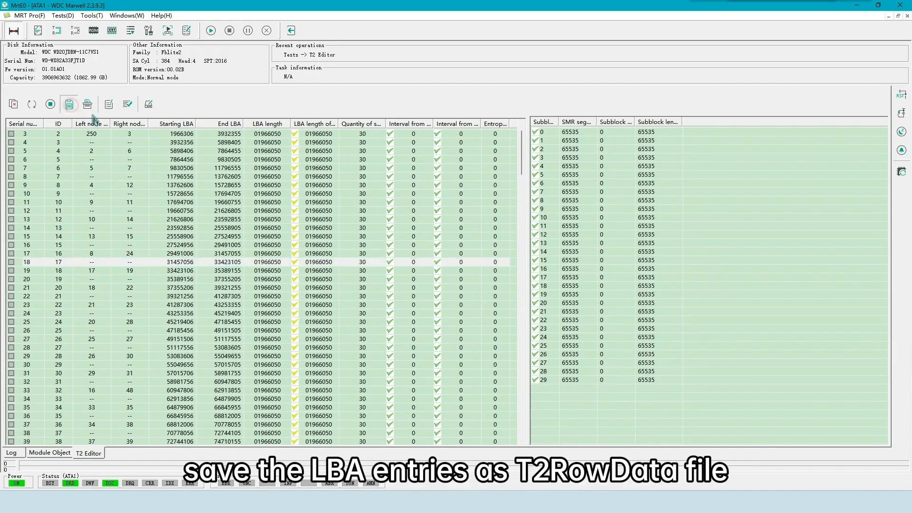
# Save the original T2 data as T2RowData.bin and browse into the working folder's Data directory
pyautogui.click(68, 104)
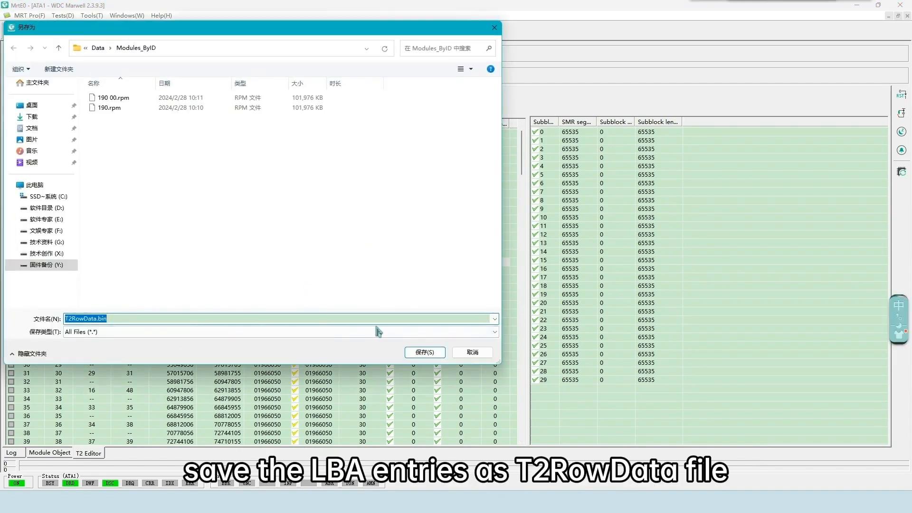
pyautogui.click(92, 15)
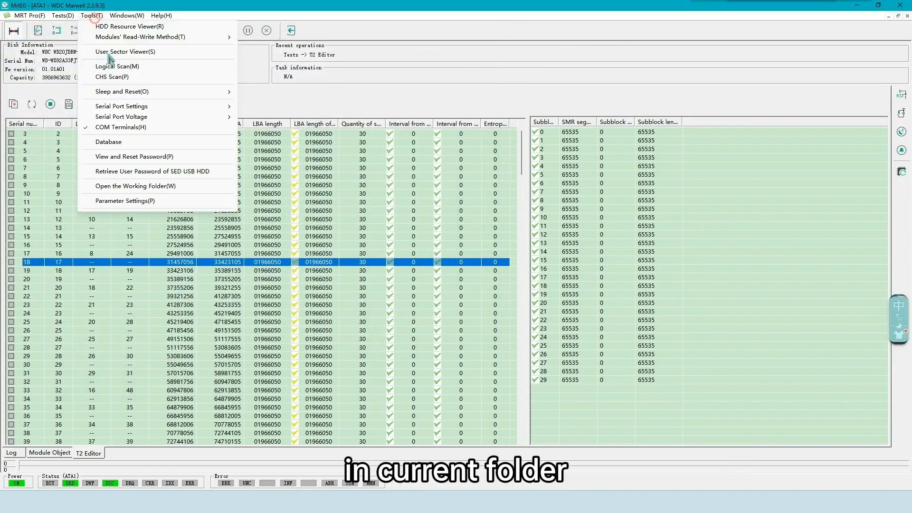
pyautogui.click(135, 186)
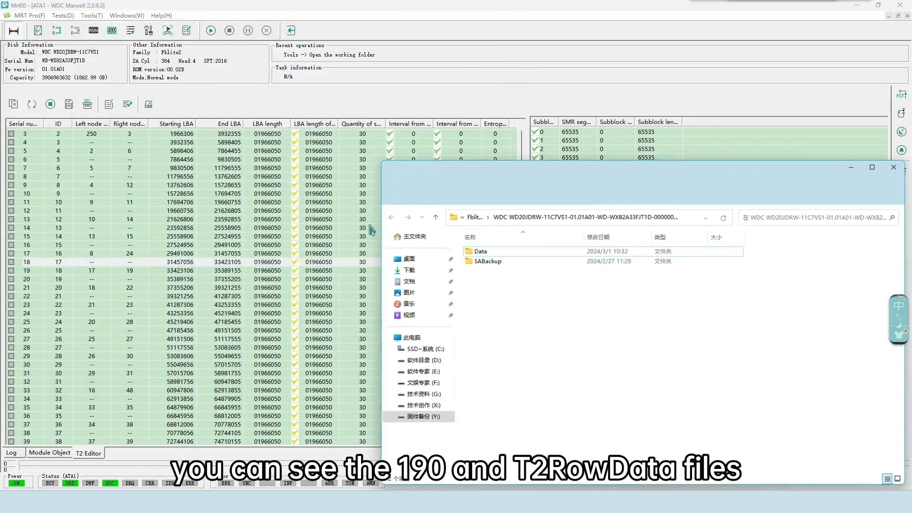
pyautogui.doubleClick(479, 250)
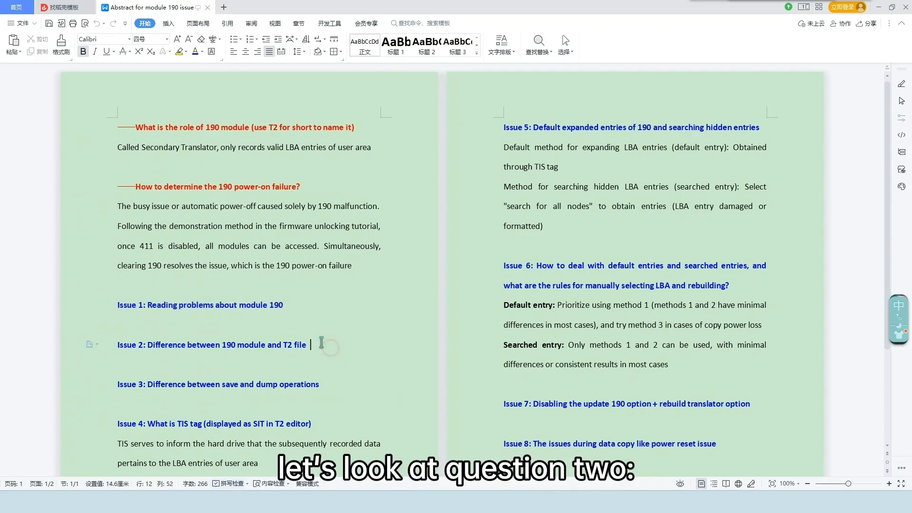
# Mark the Issue 2 heading and check the 190.rpm file size against T2RowData.bin
pyautogui.doubleClick(212, 344)
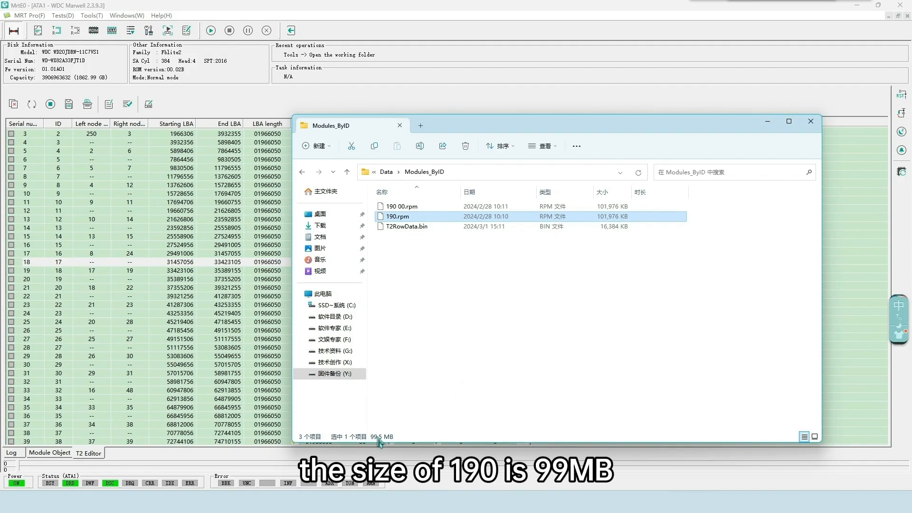
pyautogui.click(408, 226)
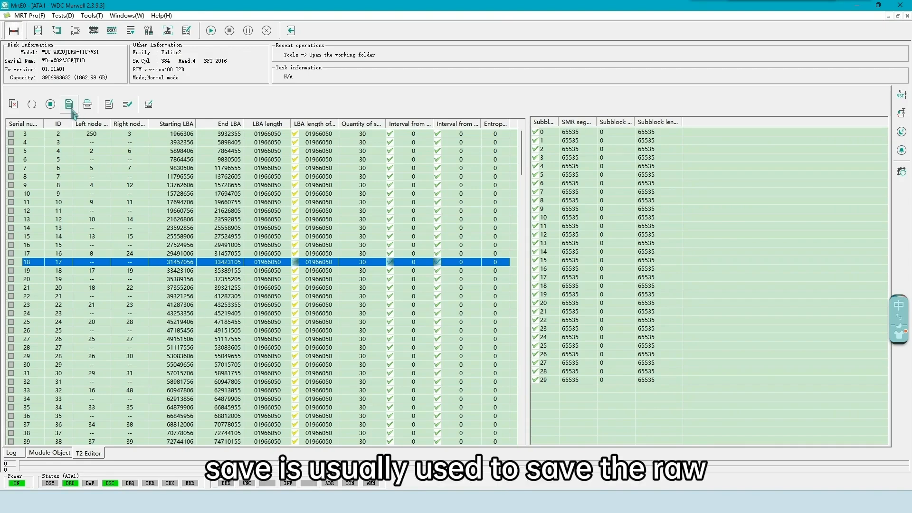
pyautogui.moveTo(69, 105)
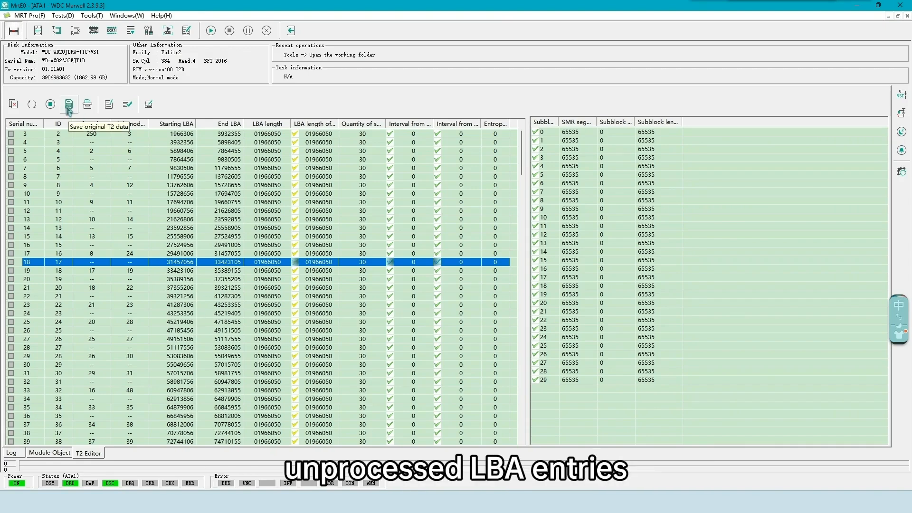
# Rebuild T2 with method one and save the processed dump as T2RowData_listdump.bin
pyautogui.click(127, 104)
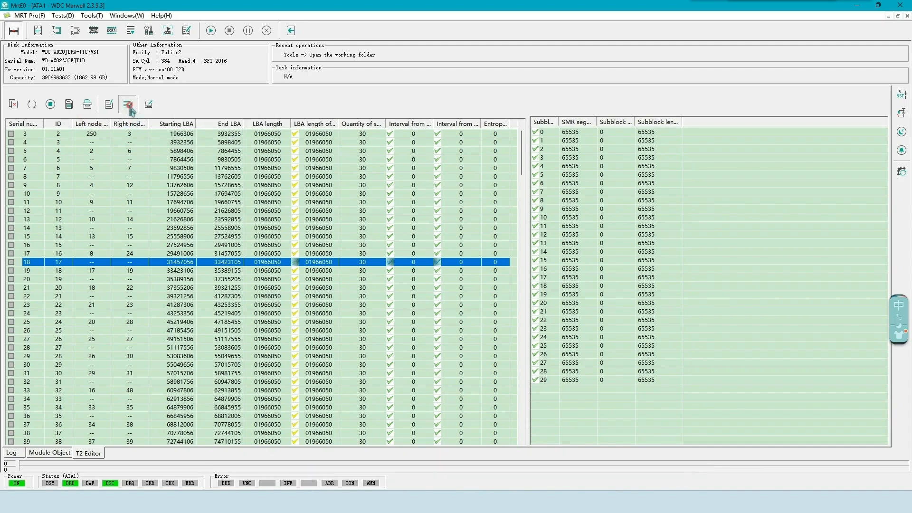
pyautogui.click(127, 104)
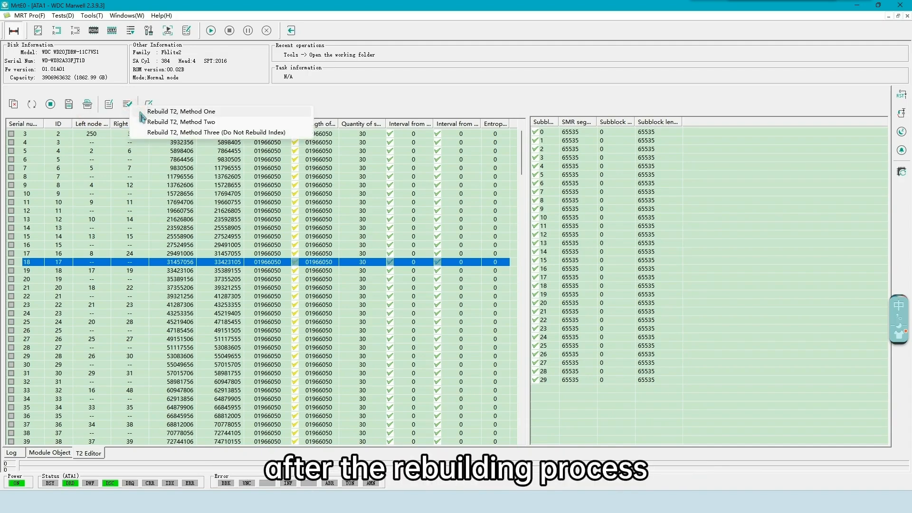
pyautogui.click(181, 111)
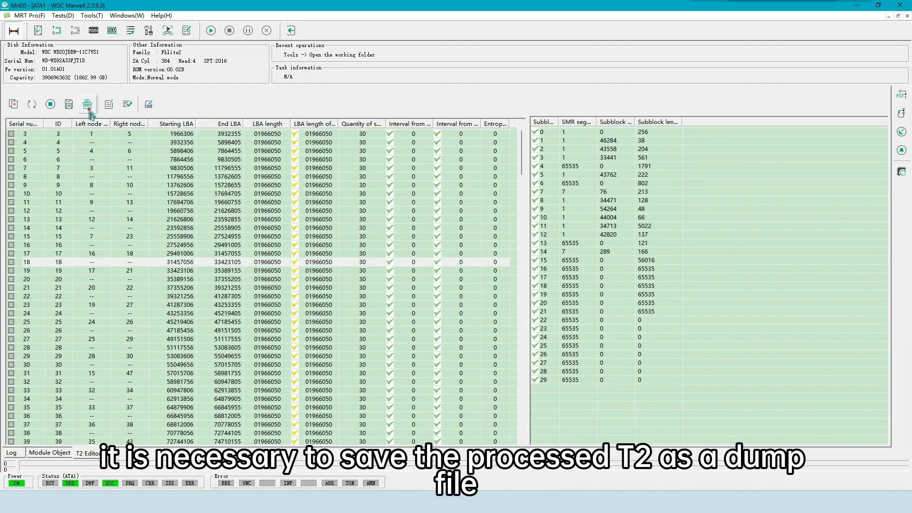
pyautogui.click(86, 104)
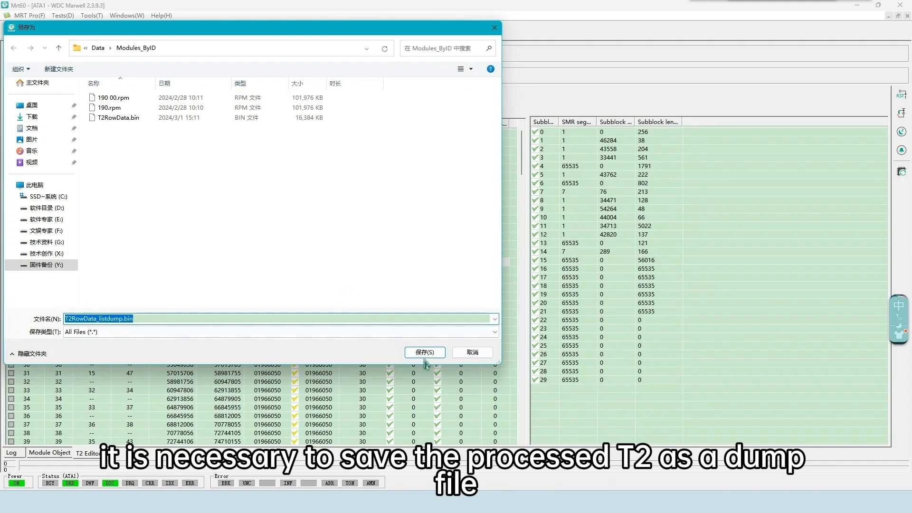
pyautogui.click(424, 352)
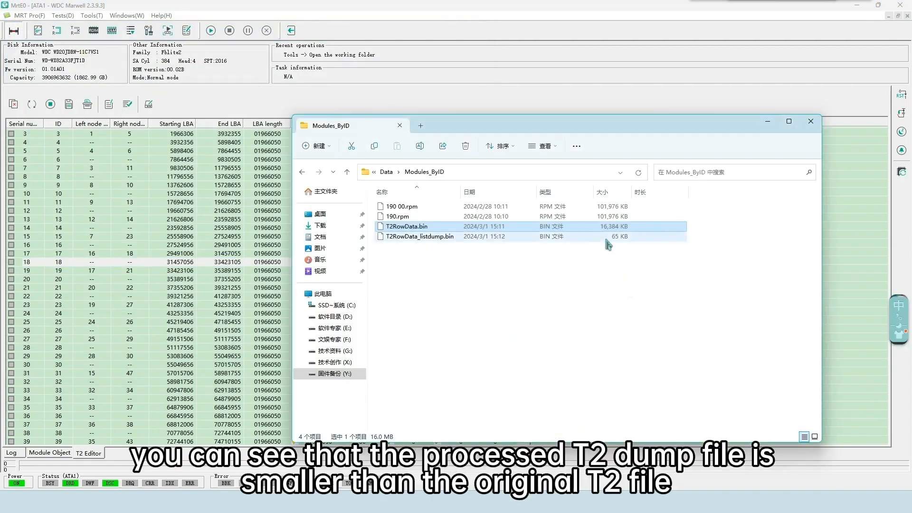
# Compare the sizes of 190.rpm, T2RowData.bin and the much smaller T2RowData_listdump.bin in Modules_ByID
pyautogui.click(417, 236)
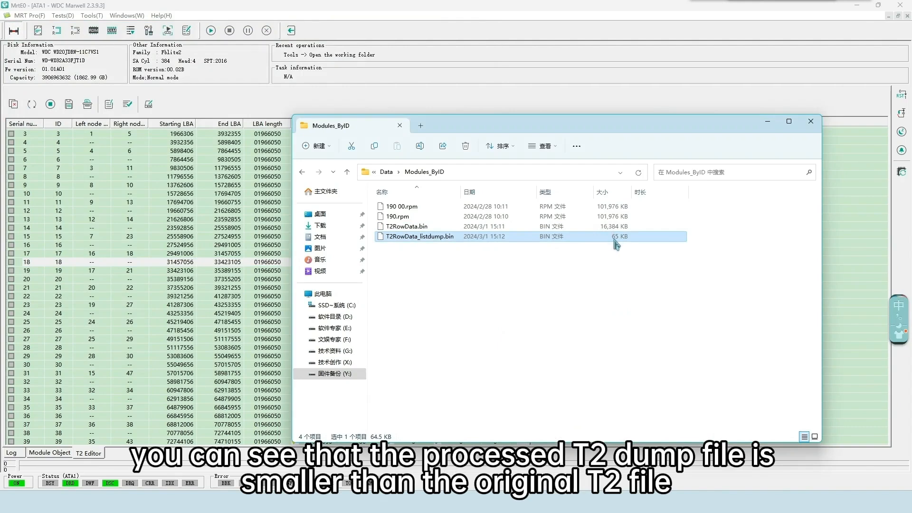
pyautogui.moveTo(537, 250)
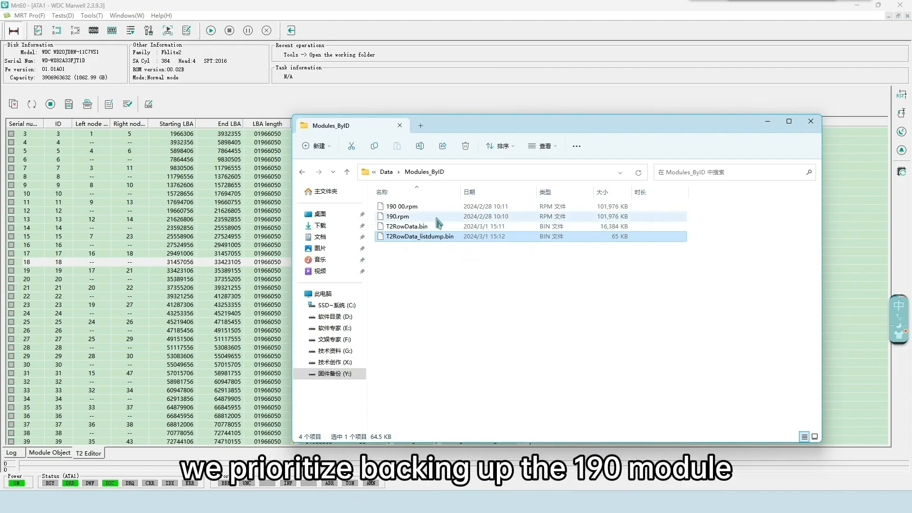
pyautogui.moveTo(419, 236)
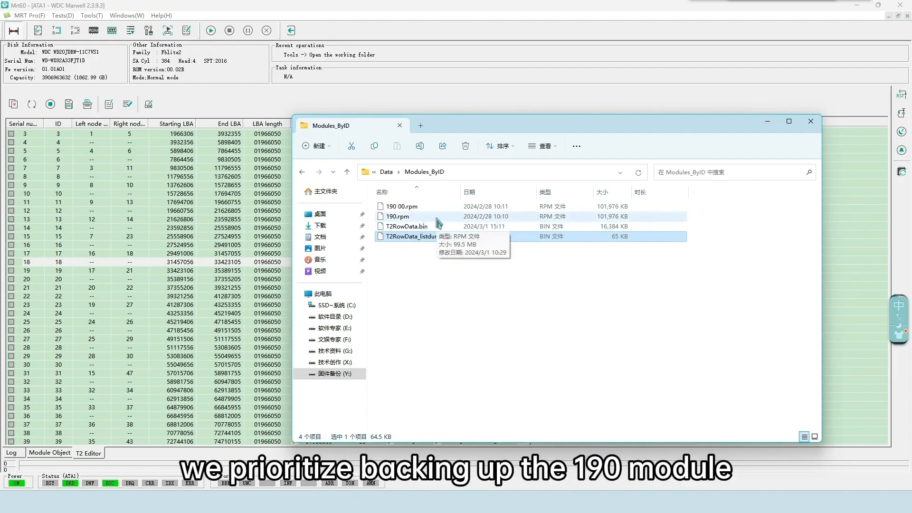
pyautogui.click(394, 216)
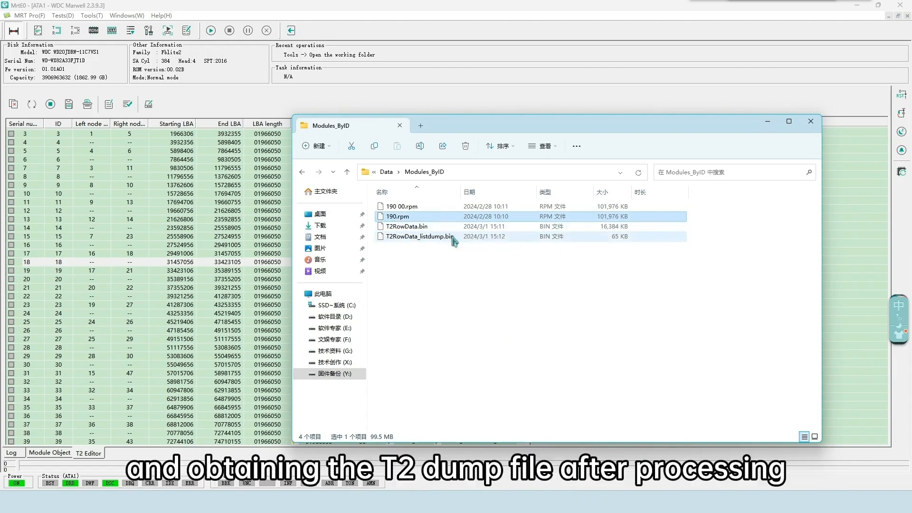
pyautogui.click(417, 236)
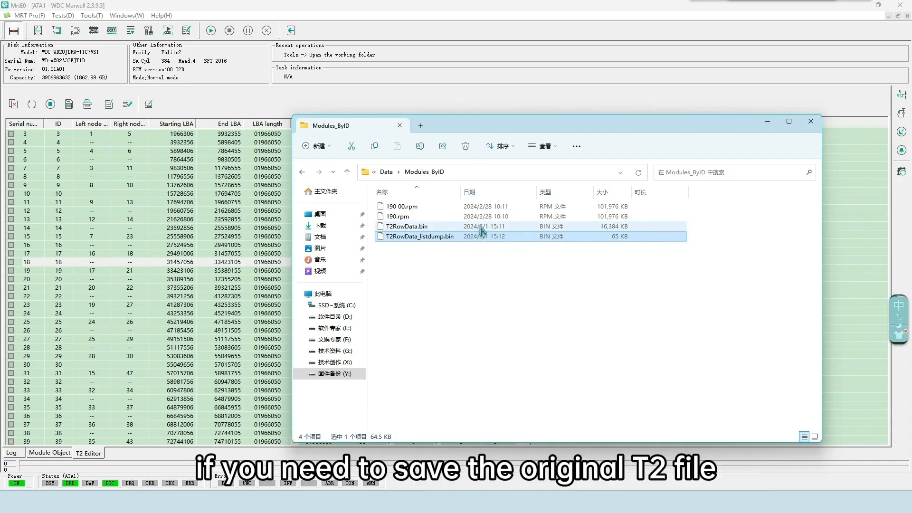
pyautogui.click(405, 226)
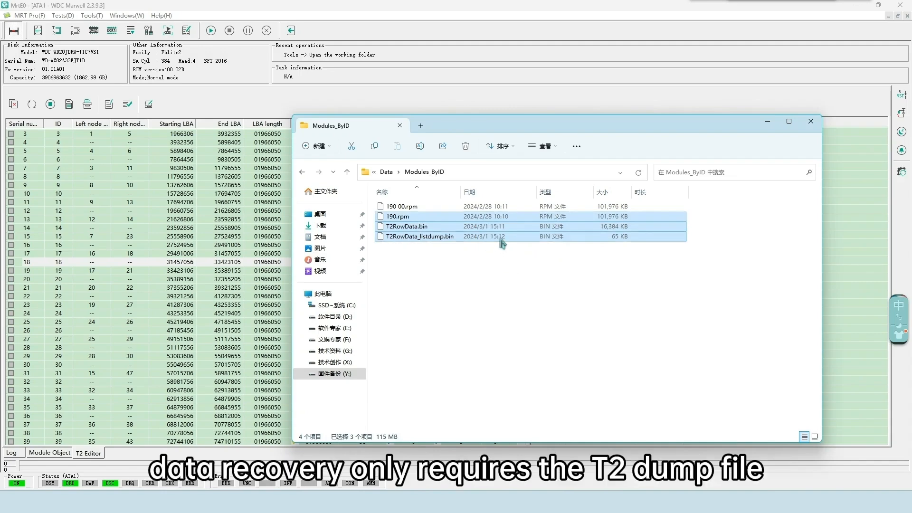
pyautogui.click(418, 237)
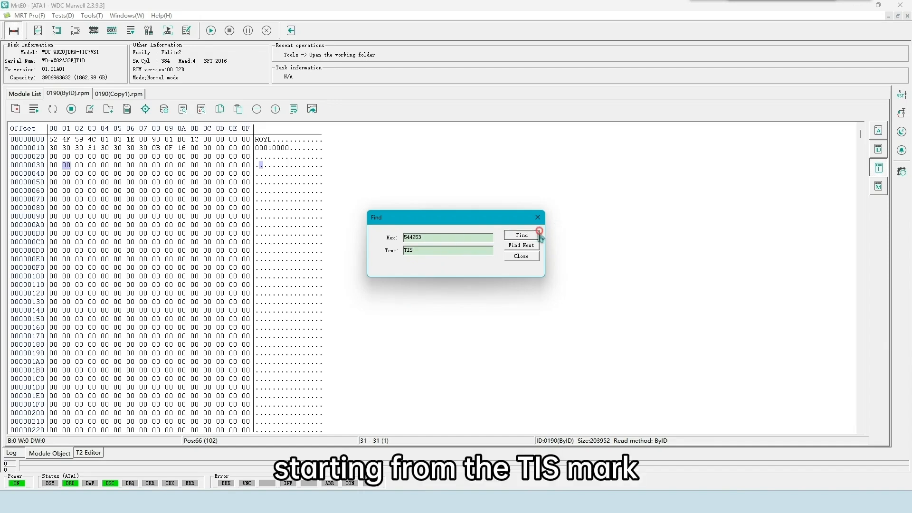
# Find the TIS mark (hex 544953) inside the 0190 module's hex data
pyautogui.click(520, 235)
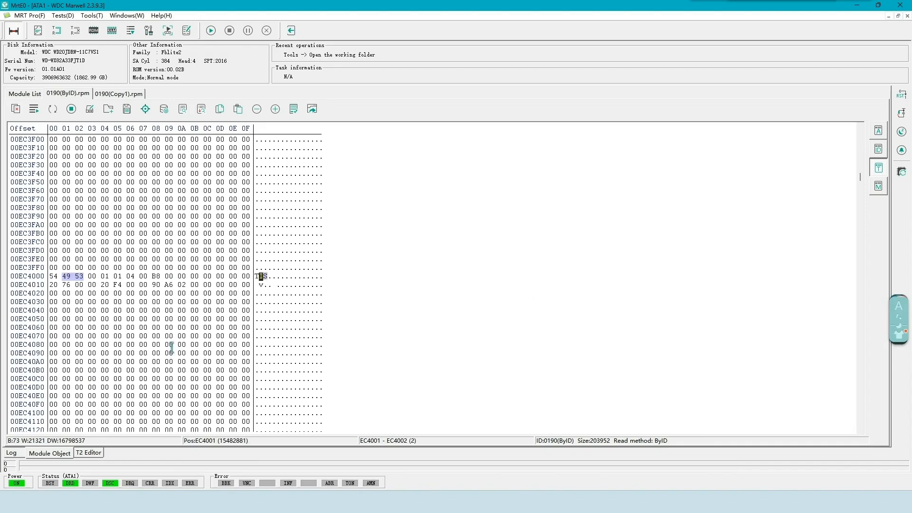
pyautogui.scroll(-3)
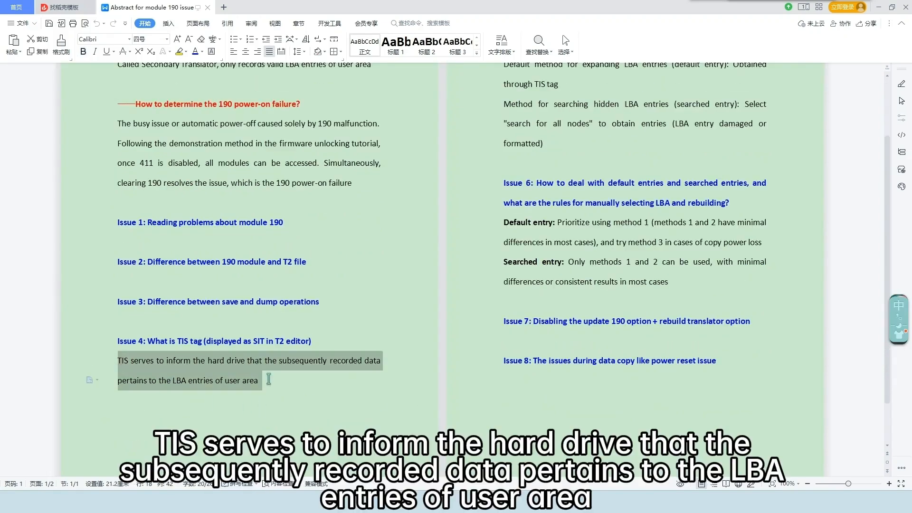
# Show the 190 issue sample folder, then set the T2 Editor to load from a module file and browse
pyautogui.click(257, 380)
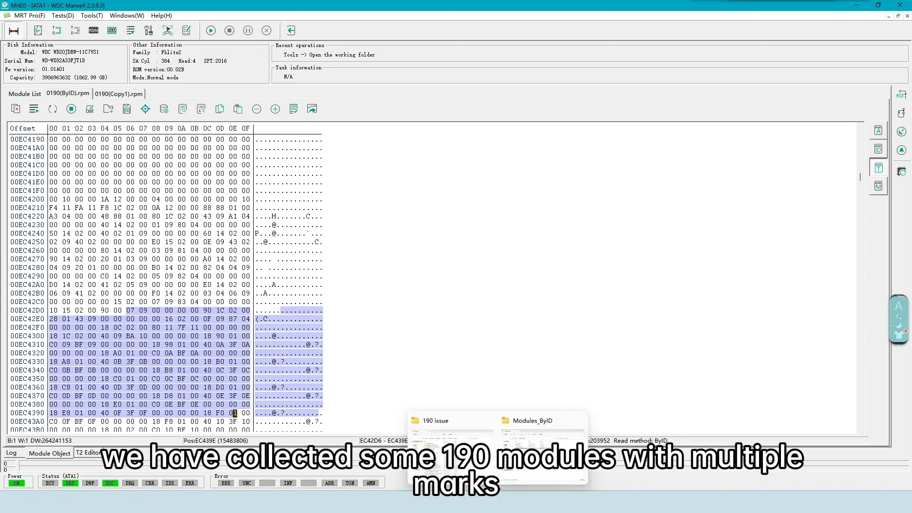
pyautogui.click(450, 420)
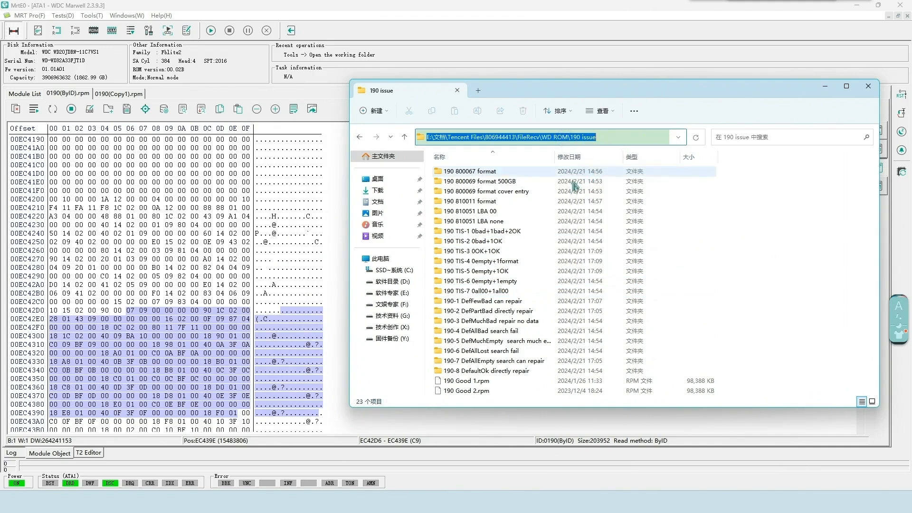
pyautogui.click(88, 453)
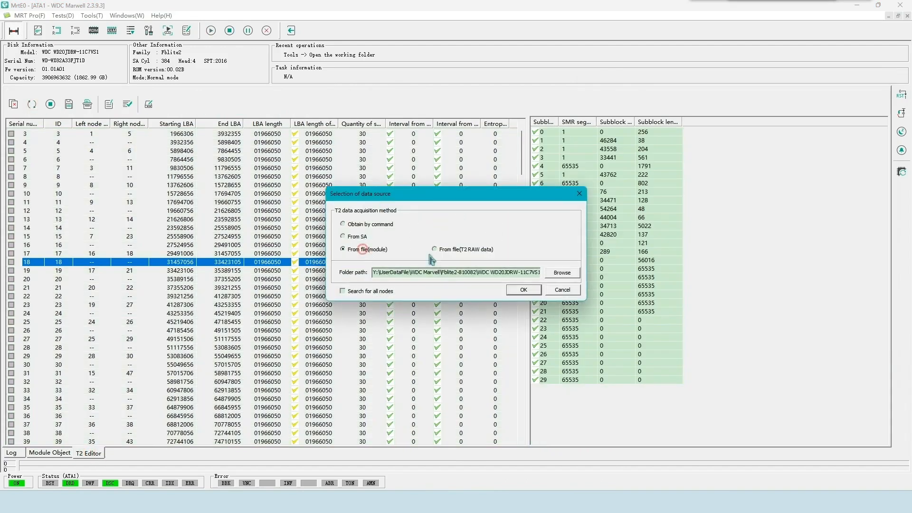
pyautogui.click(560, 273)
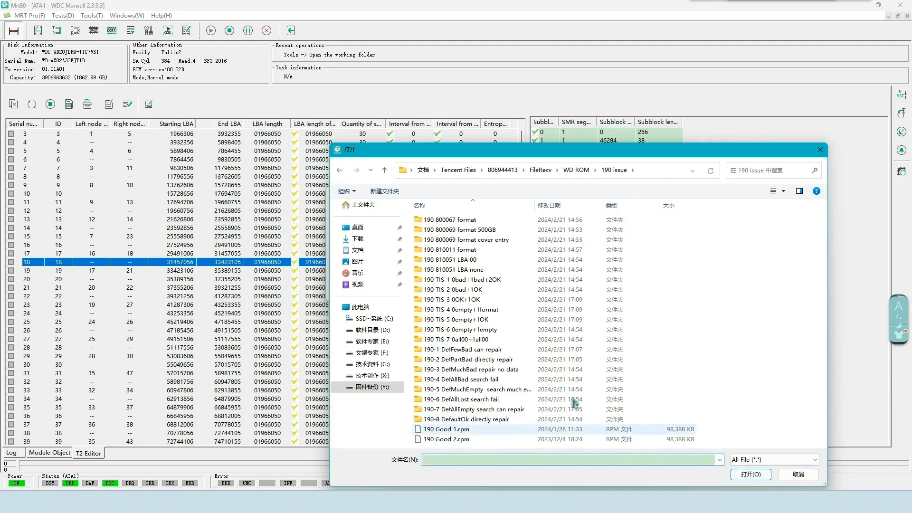
# Load 190 a.rpm from the TIS-2 0bad+1OK sample and see SIT 0 retrieval fail
pyautogui.doubleClick(454, 289)
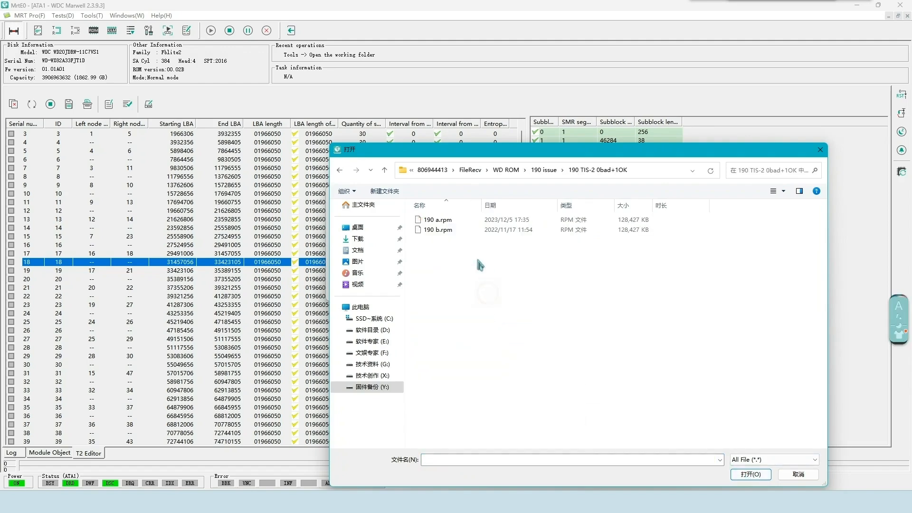
pyautogui.click(437, 219)
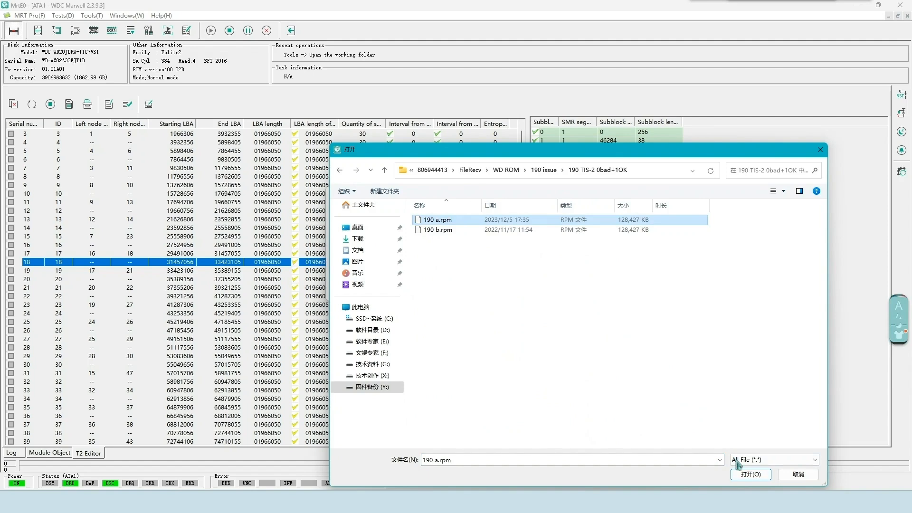
pyautogui.click(749, 473)
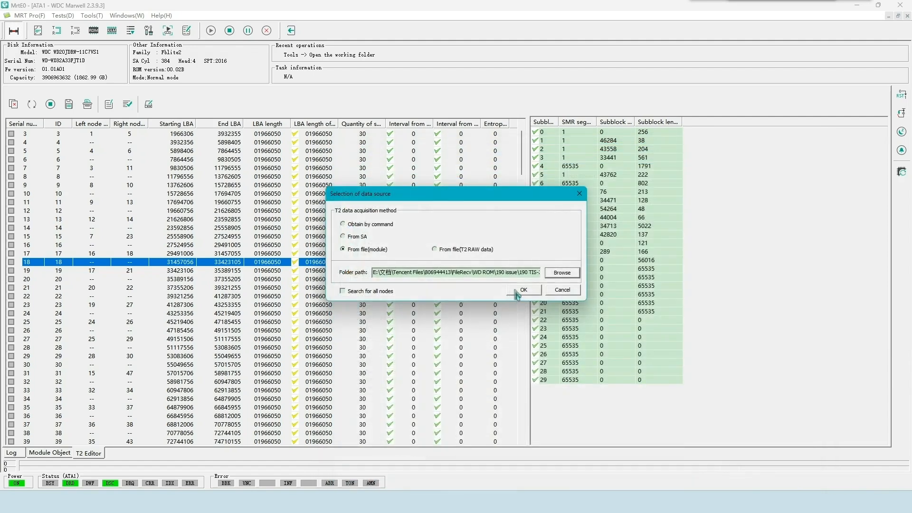
pyautogui.click(522, 290)
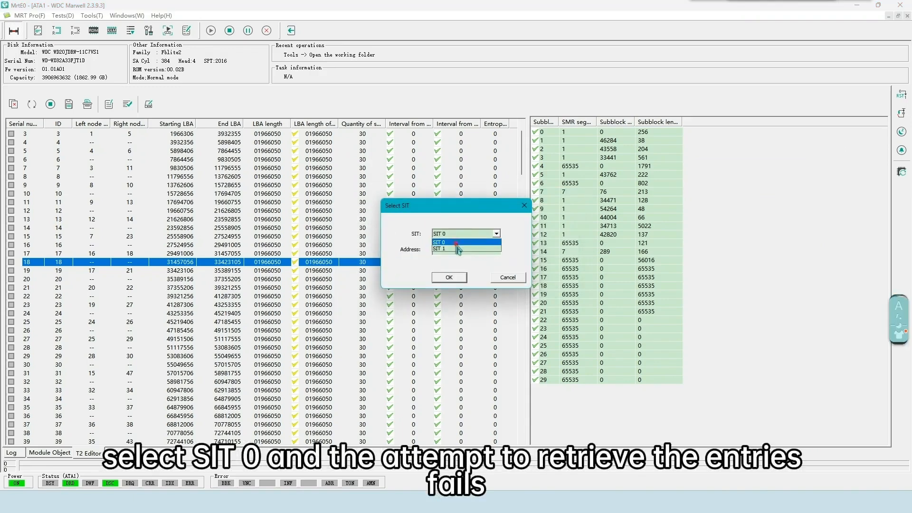
pyautogui.click(448, 277)
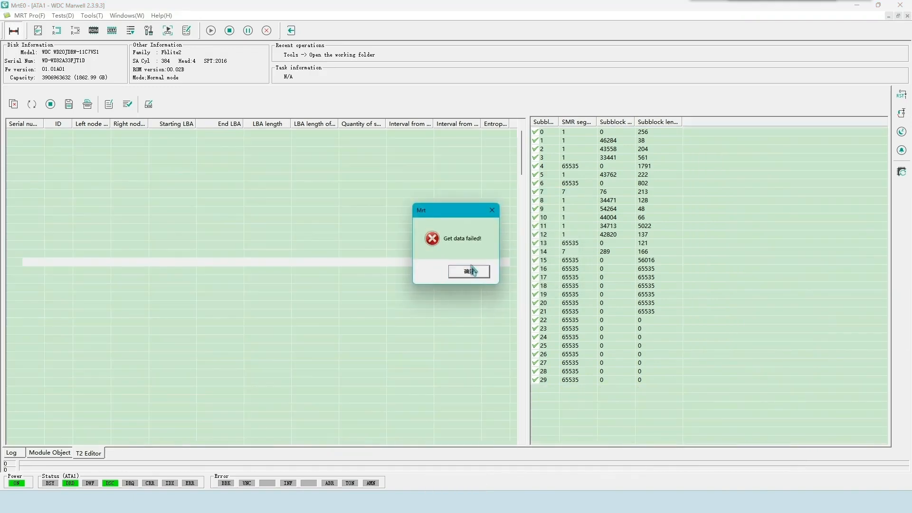
pyautogui.click(468, 271)
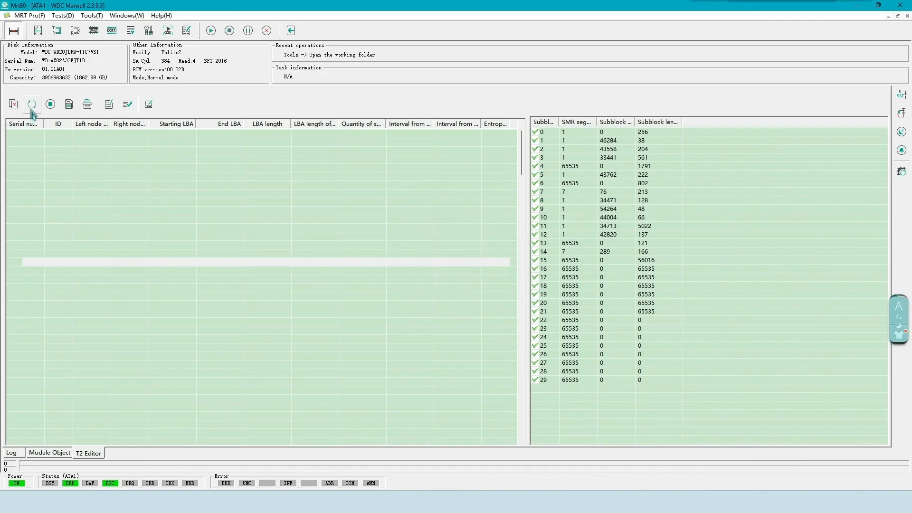
# Reload the same module and retrieve normal-looking LBA entries from SIT 1
pyautogui.click(31, 105)
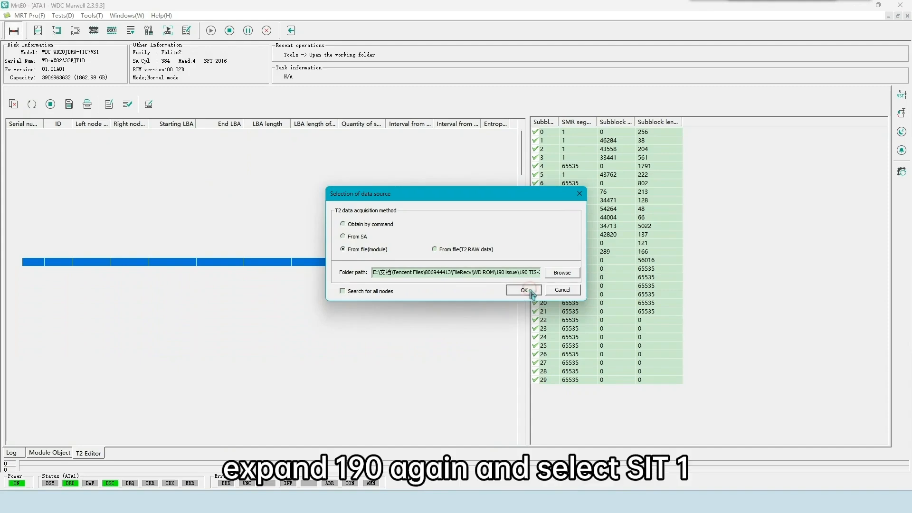
pyautogui.click(522, 290)
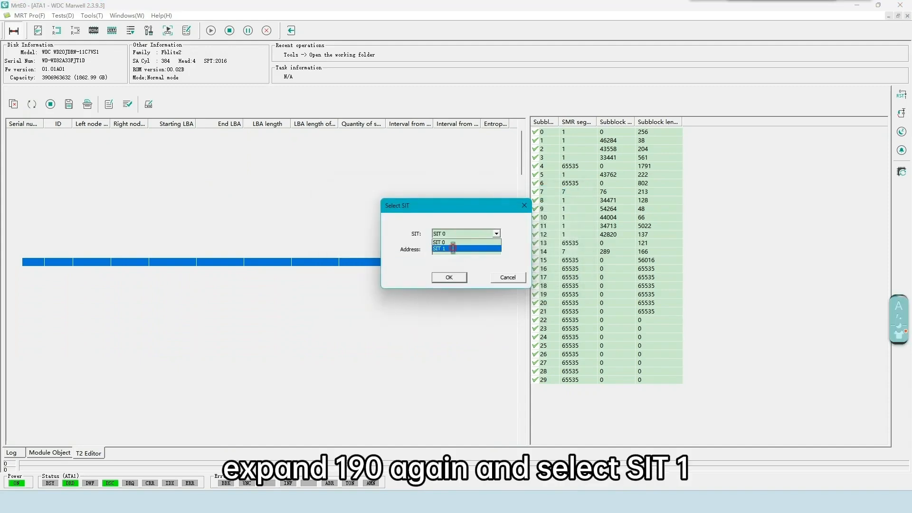
pyautogui.click(447, 277)
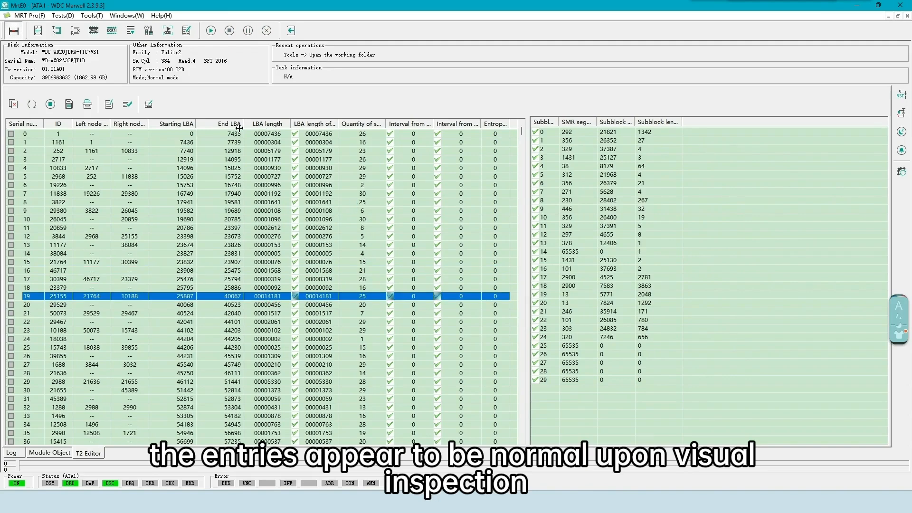
pyautogui.scroll(-3)
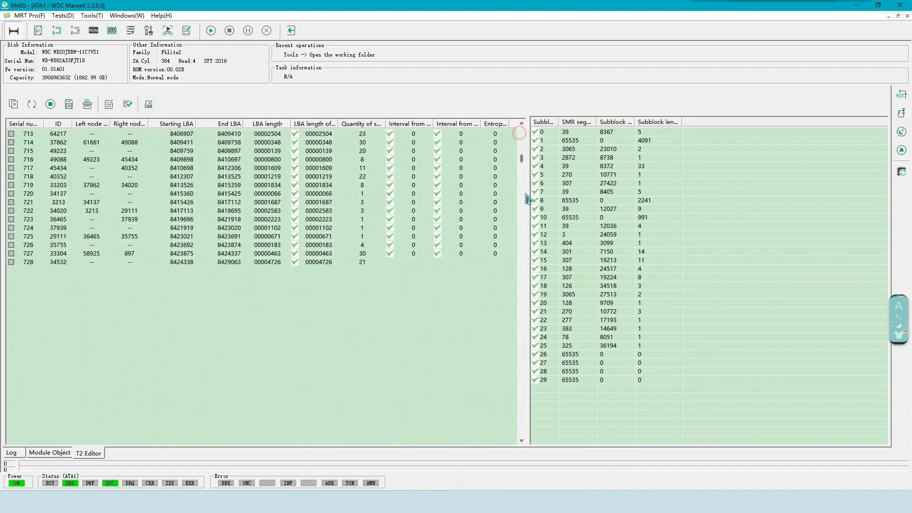
pyautogui.scroll(-3)
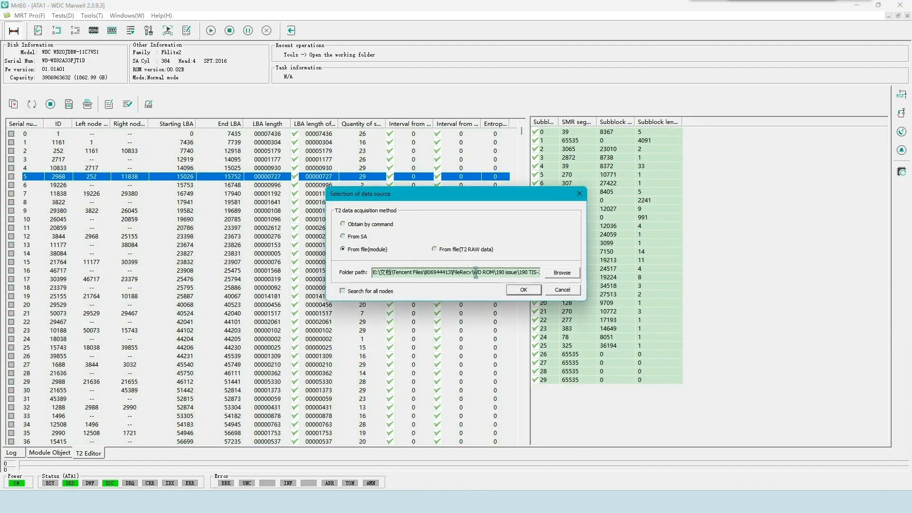
# Load 190.rpm from the TIS-3 0OK+1OK sample and read its entries from SIT 0, then SIT 1
pyautogui.click(561, 272)
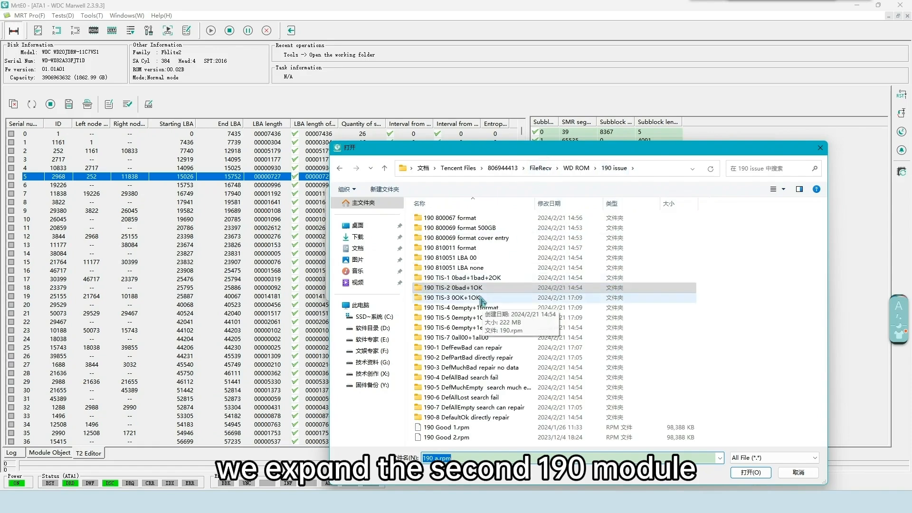
pyautogui.doubleClick(454, 298)
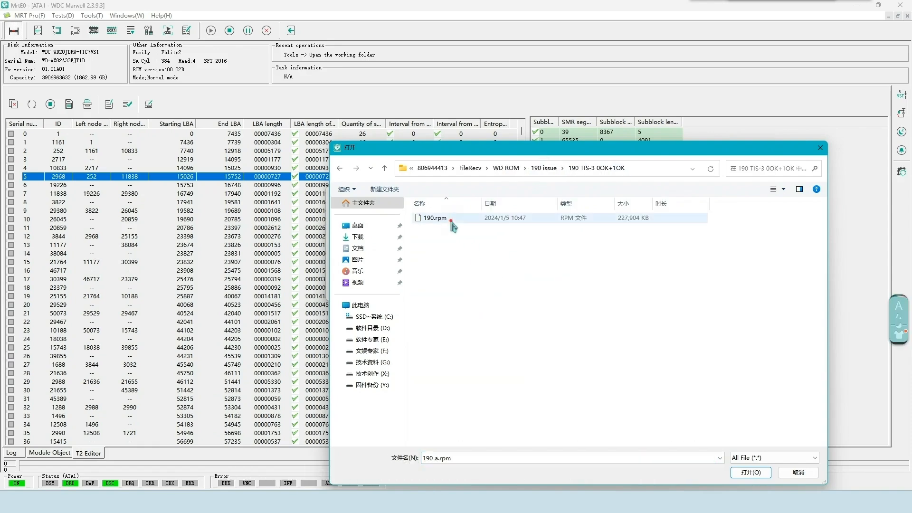
pyautogui.click(749, 472)
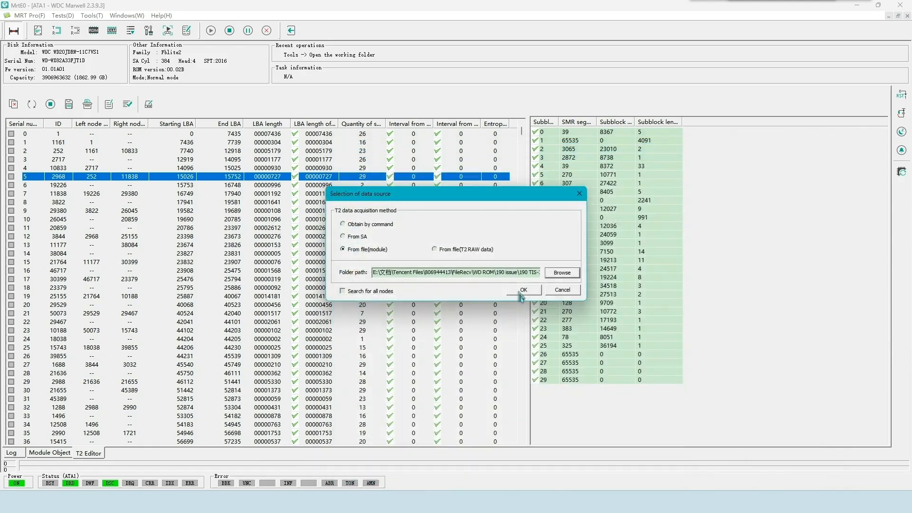
pyautogui.click(522, 290)
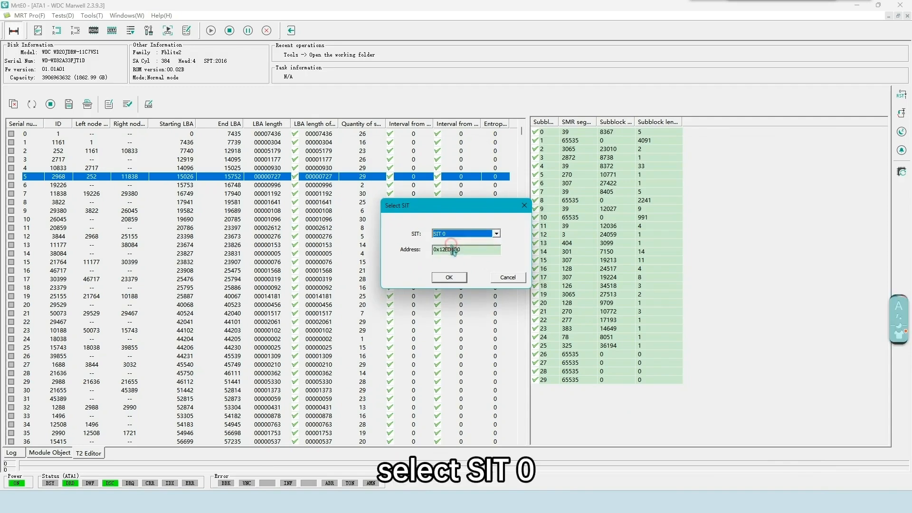
pyautogui.click(447, 277)
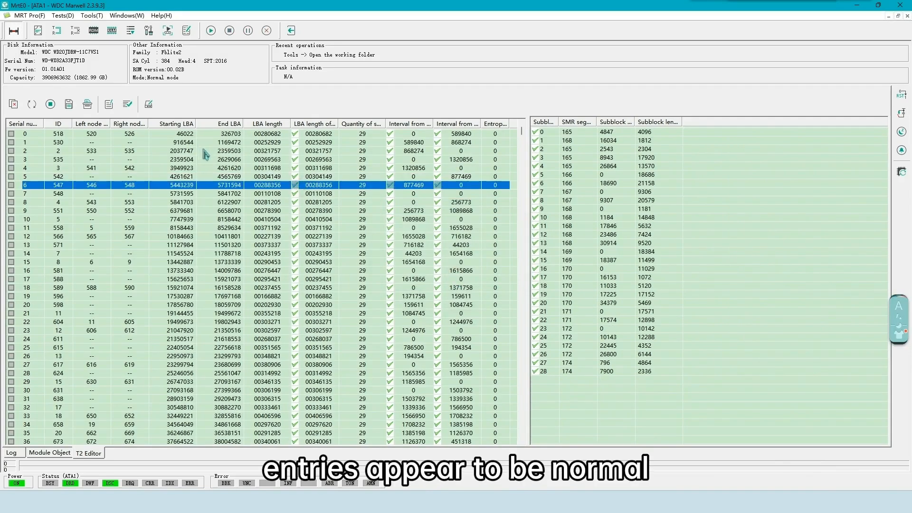
pyautogui.click(87, 453)
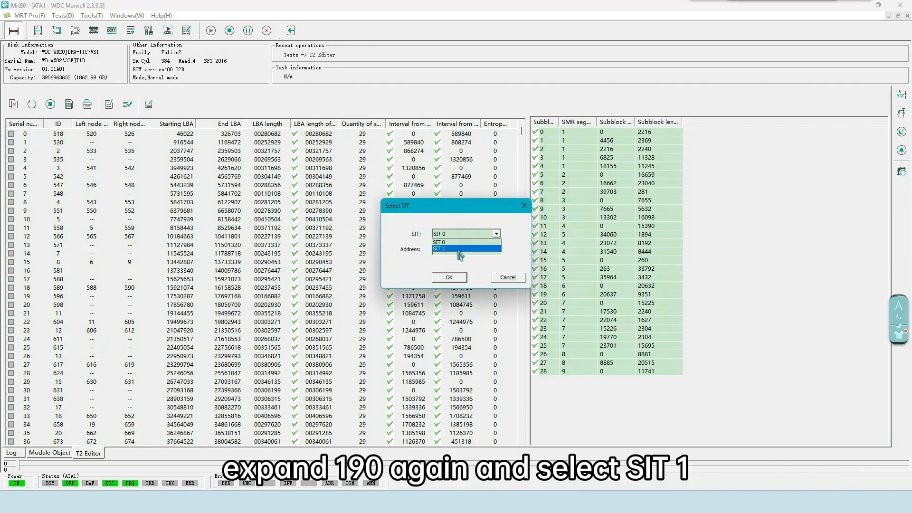
pyautogui.click(449, 276)
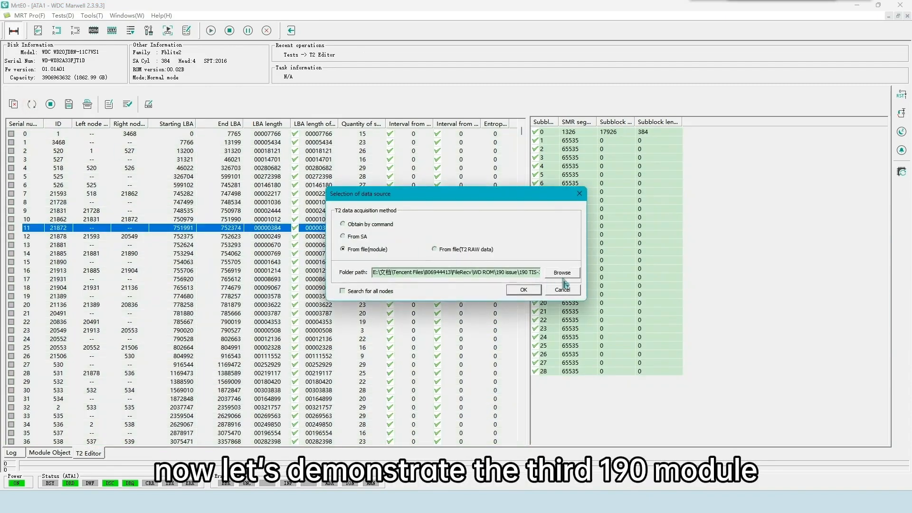
# Load 190.rpm from the TIS-1 0bad+1bad+2OK folder and see SIT 0 and SIT 1 fail
pyautogui.click(561, 273)
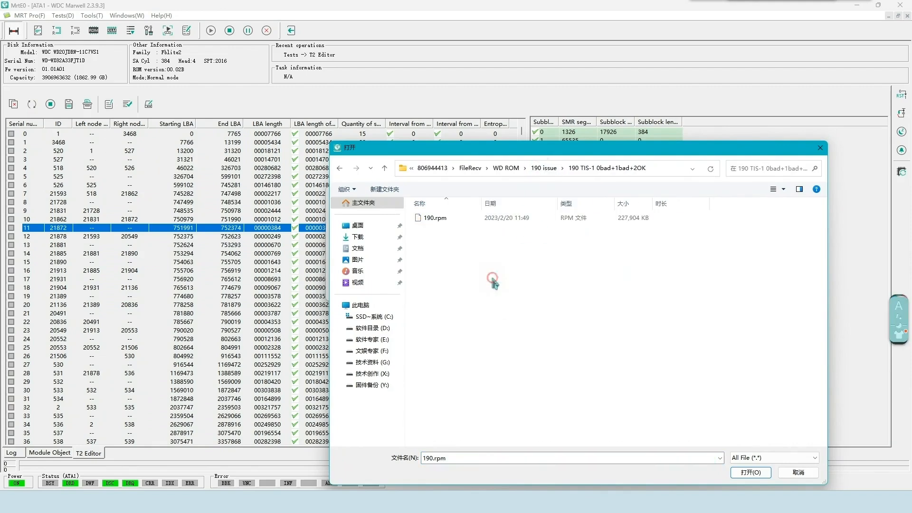
pyautogui.click(433, 217)
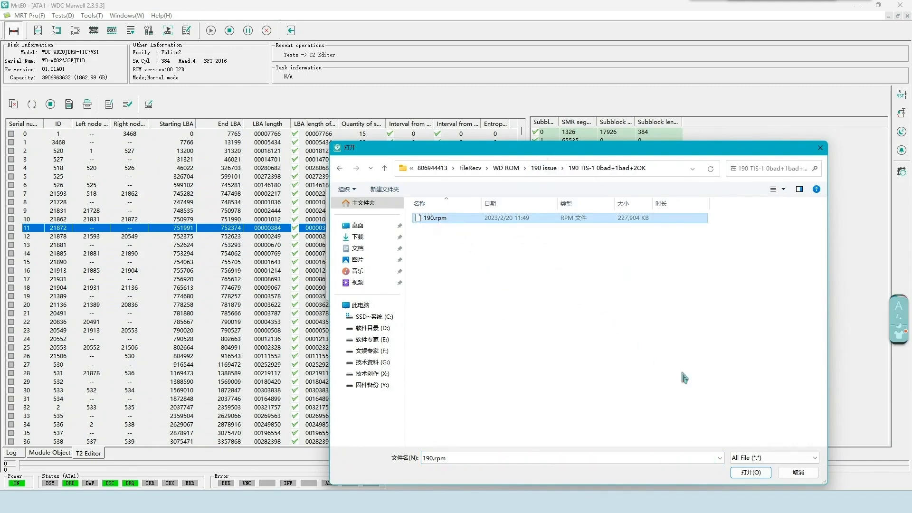
pyautogui.click(749, 472)
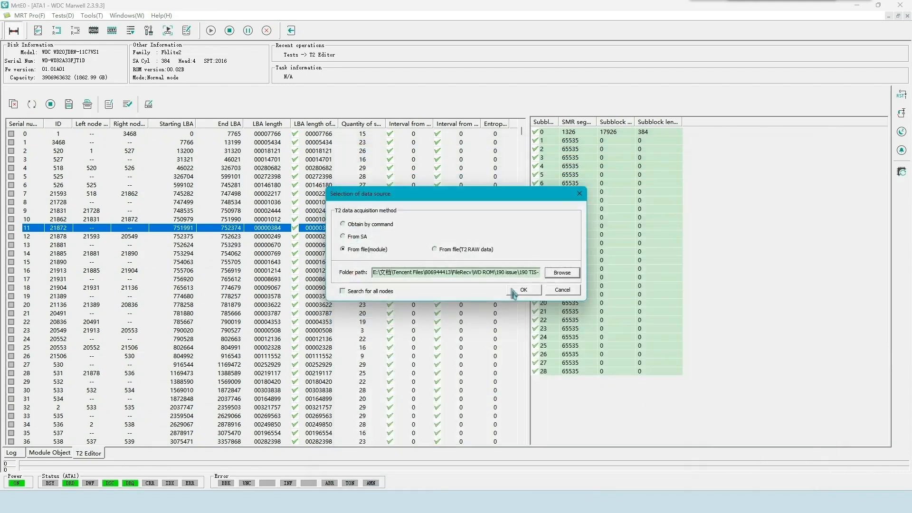
pyautogui.click(522, 290)
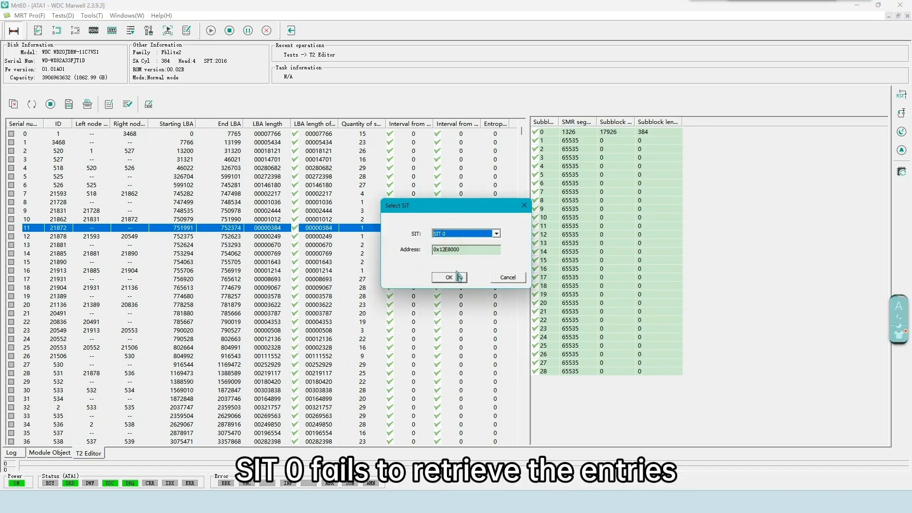
pyautogui.click(447, 277)
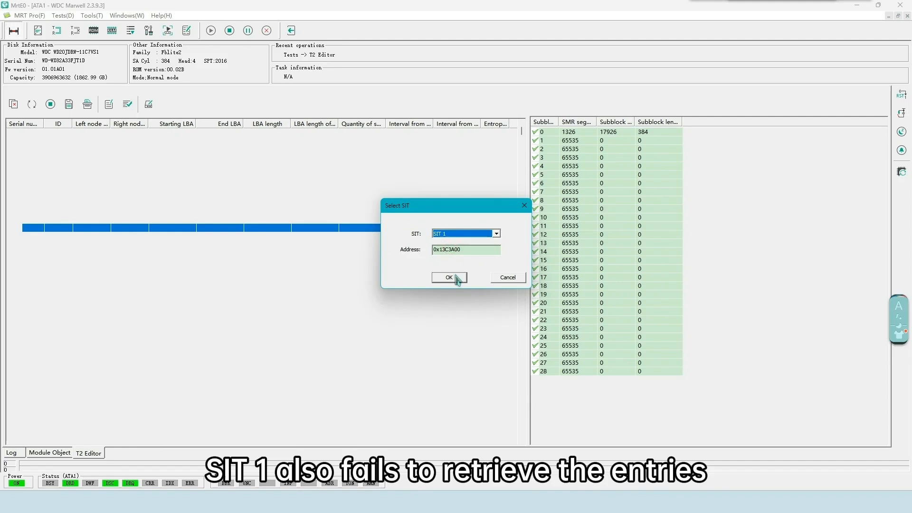
pyautogui.click(448, 277)
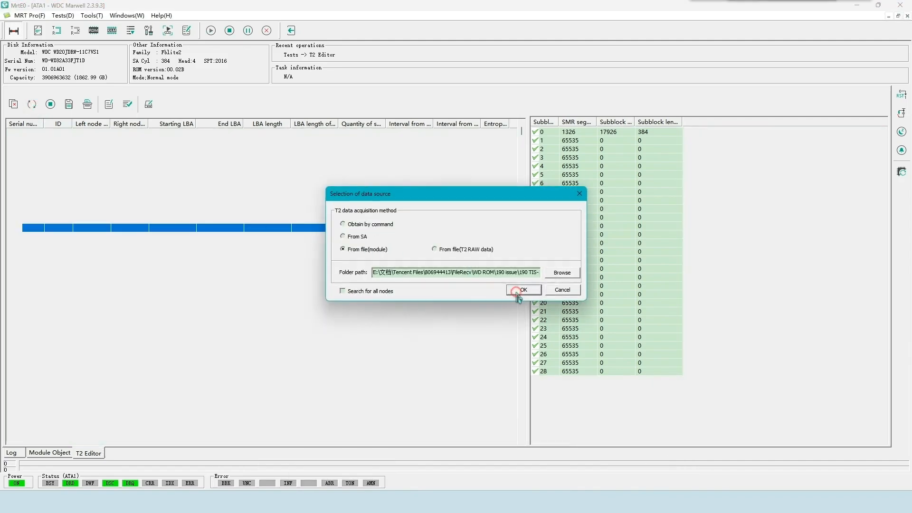
# Reload the module and read normal-looking LBA entries from SIT 2
pyautogui.click(523, 289)
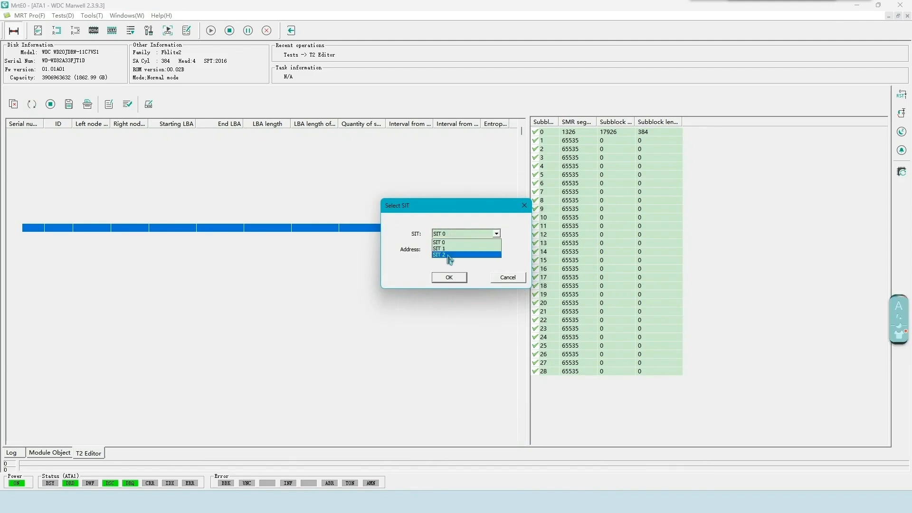
pyautogui.click(440, 254)
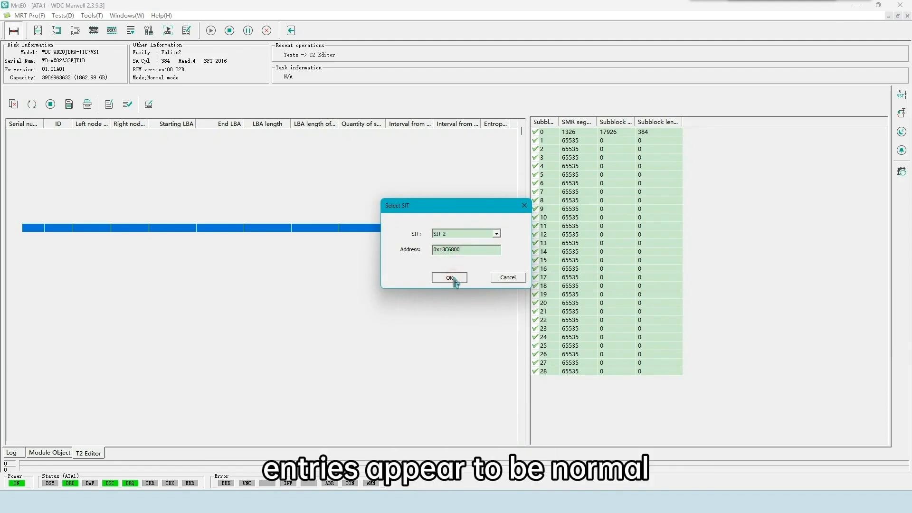
pyautogui.click(449, 278)
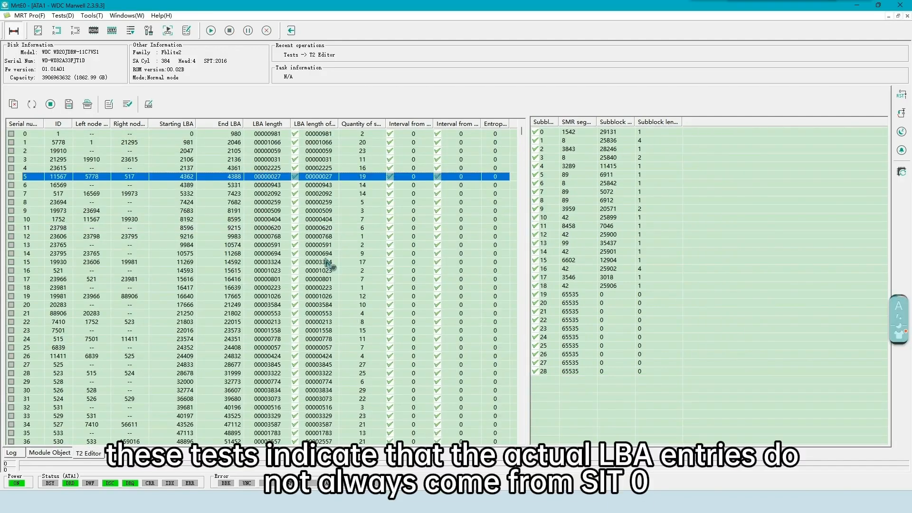
pyautogui.moveTo(527, 252)
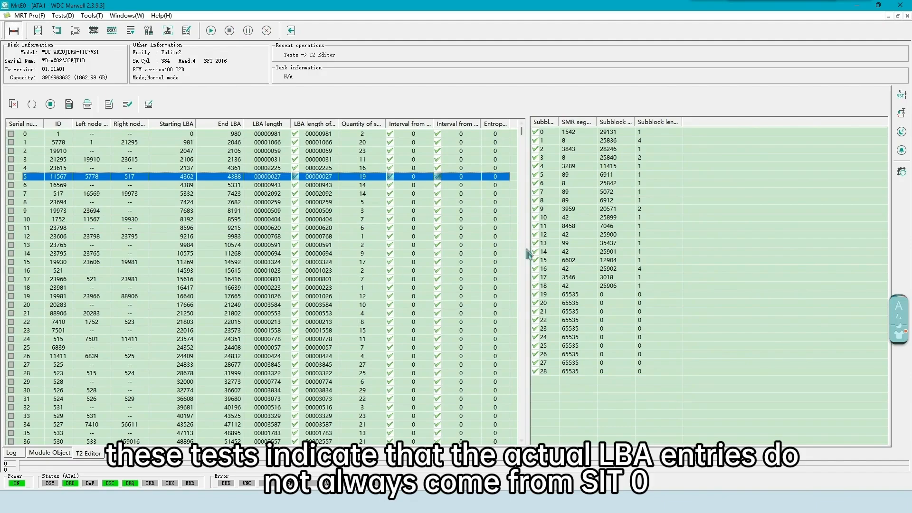
pyautogui.scroll(-3)
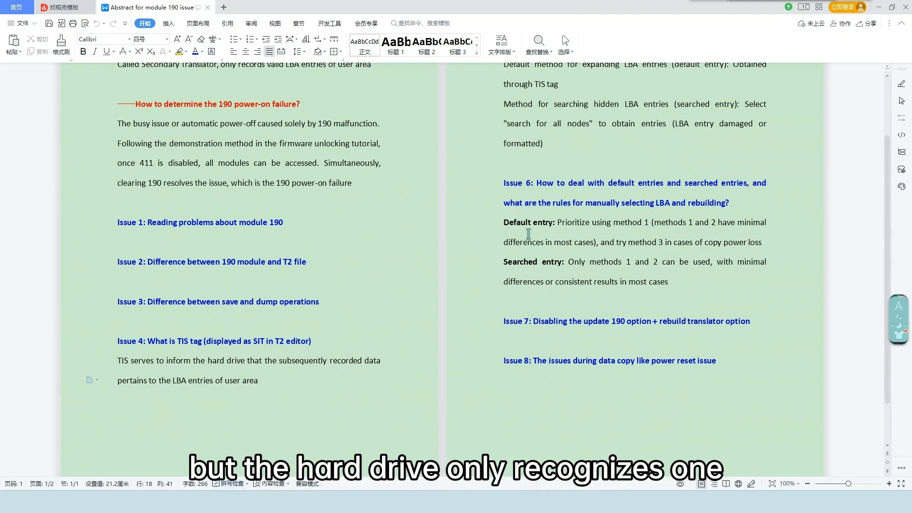
# Show Issue 5 of the 190 notes on default expanded versus searched hidden entries, then return to MRT Express
pyautogui.scroll(3)
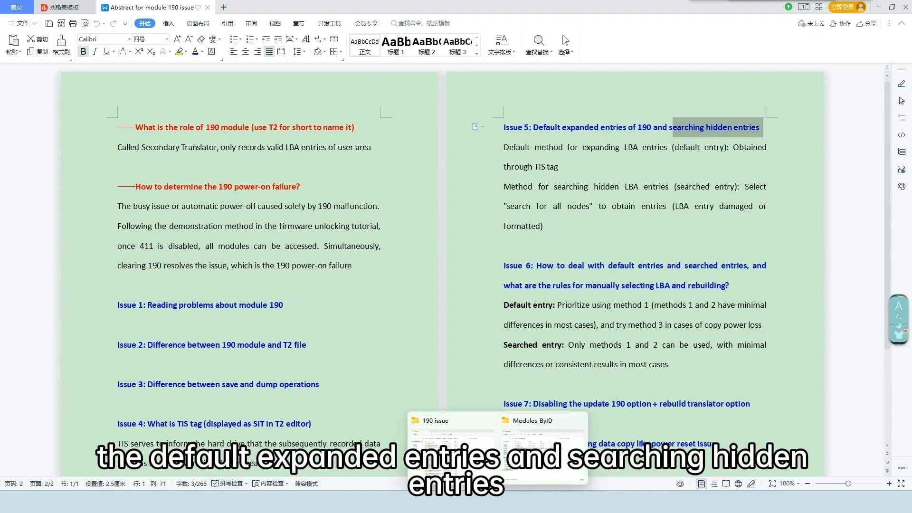
pyautogui.click(450, 420)
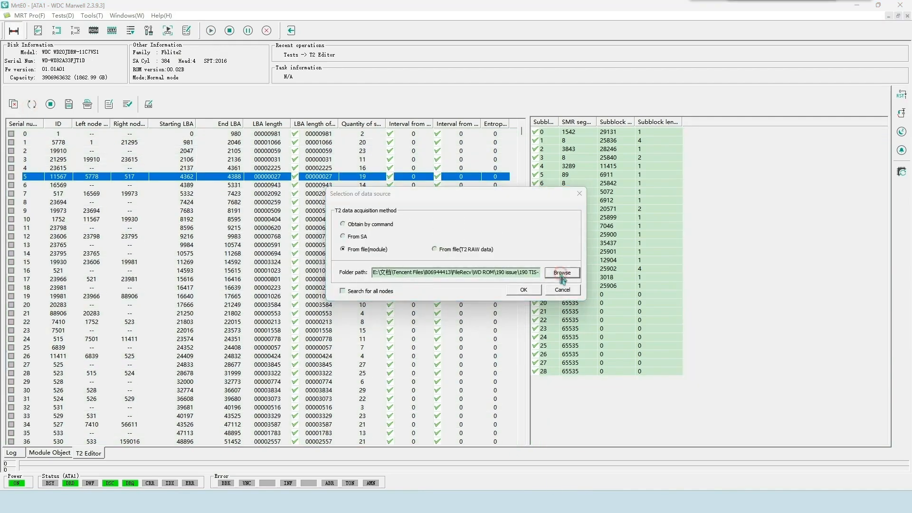
# Load 190 repair all.rpm from the 190-7 DefAllEmpty folder and review its uniform default entries
pyautogui.click(561, 272)
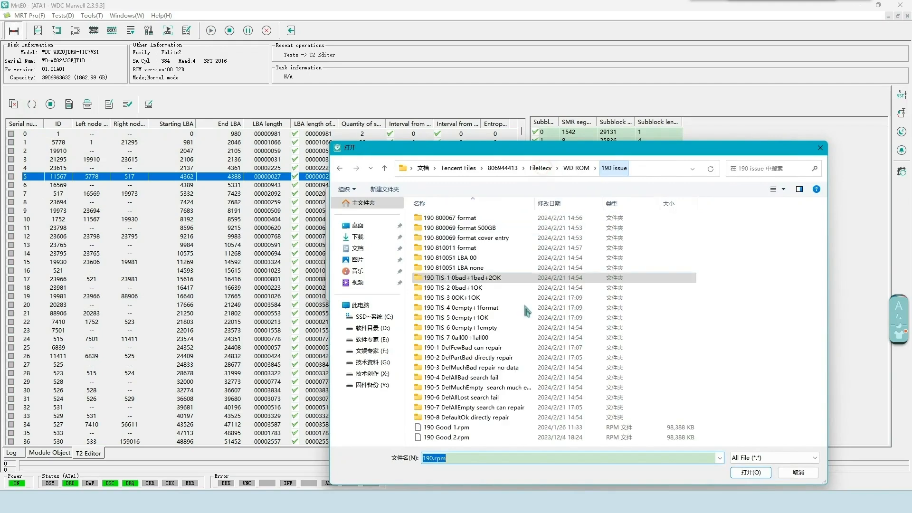
pyautogui.doubleClick(475, 407)
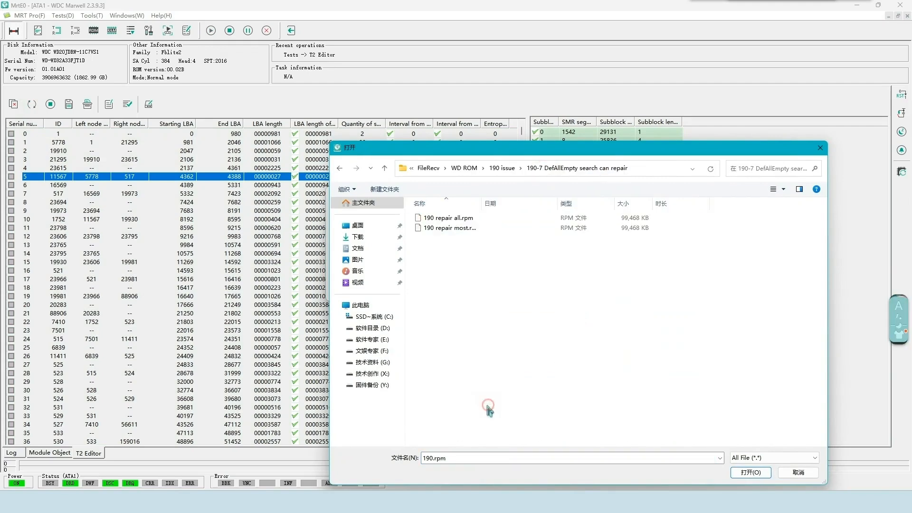
pyautogui.click(447, 218)
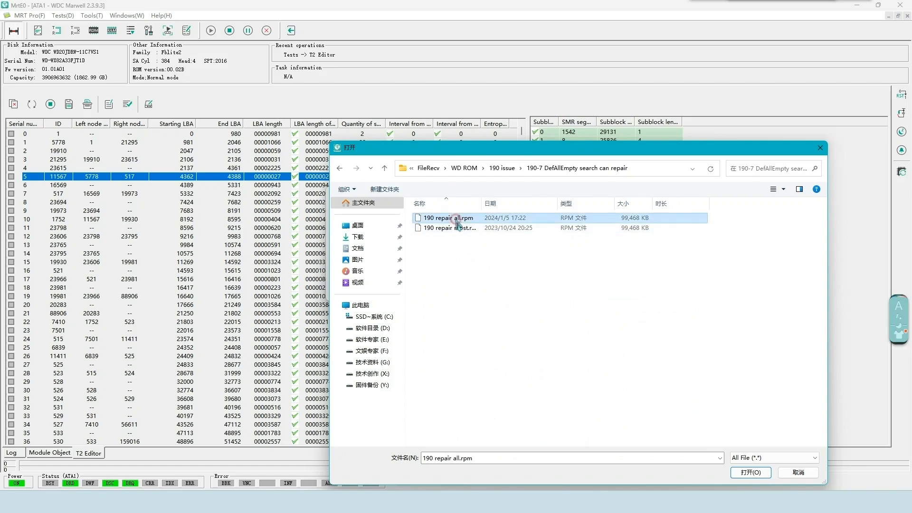
pyautogui.click(750, 472)
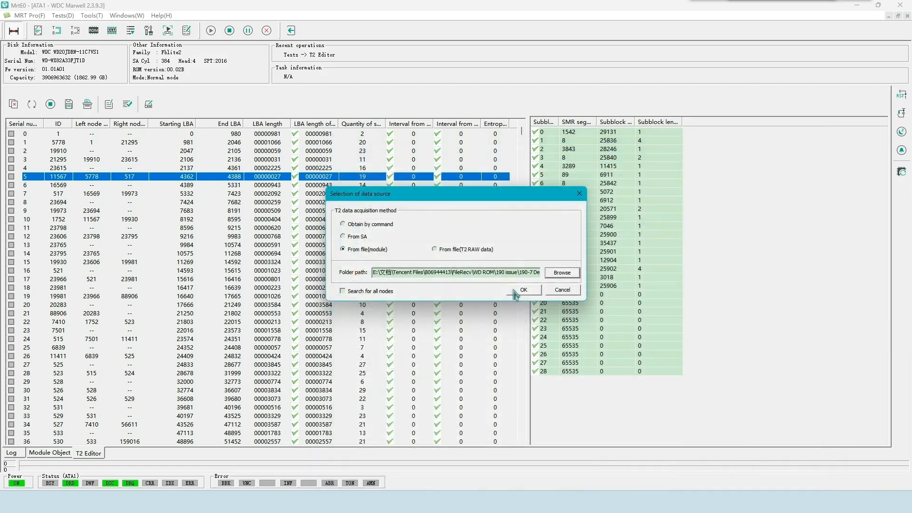
pyautogui.click(523, 290)
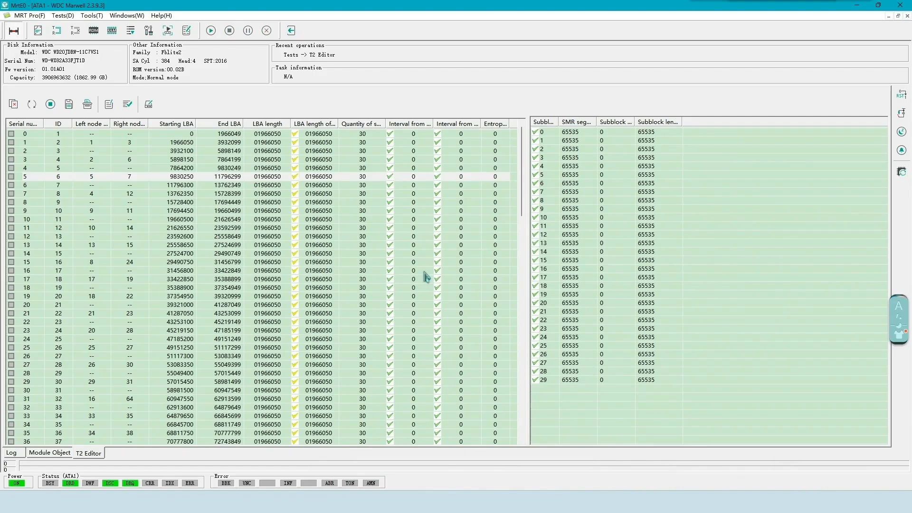
pyautogui.scroll(-3)
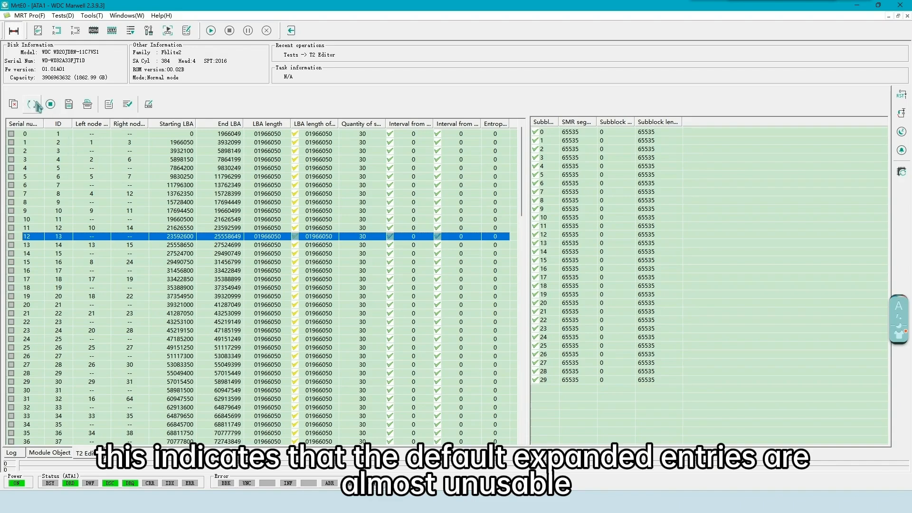
# Reload the module with Search for all nodes ticked, revealing hidden red-flagged LBA entries, then list the T2 rebuild methods
pyautogui.click(32, 104)
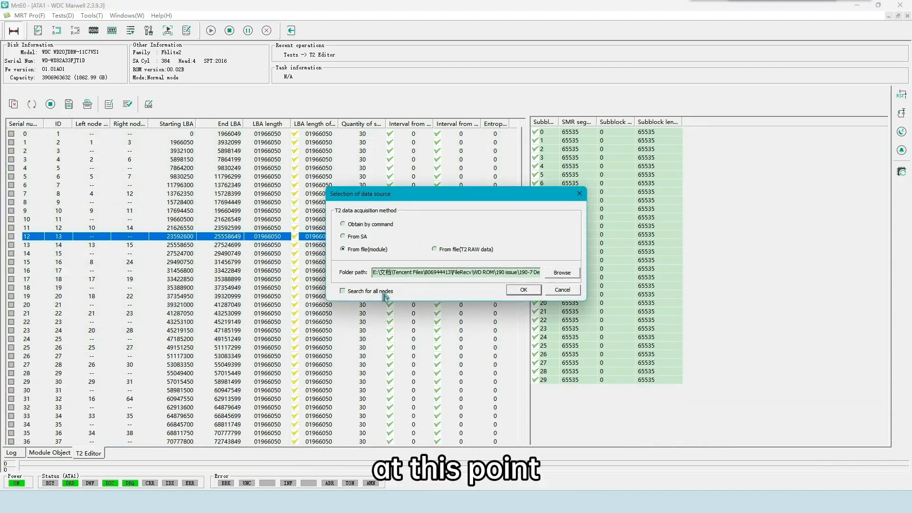
pyautogui.click(343, 291)
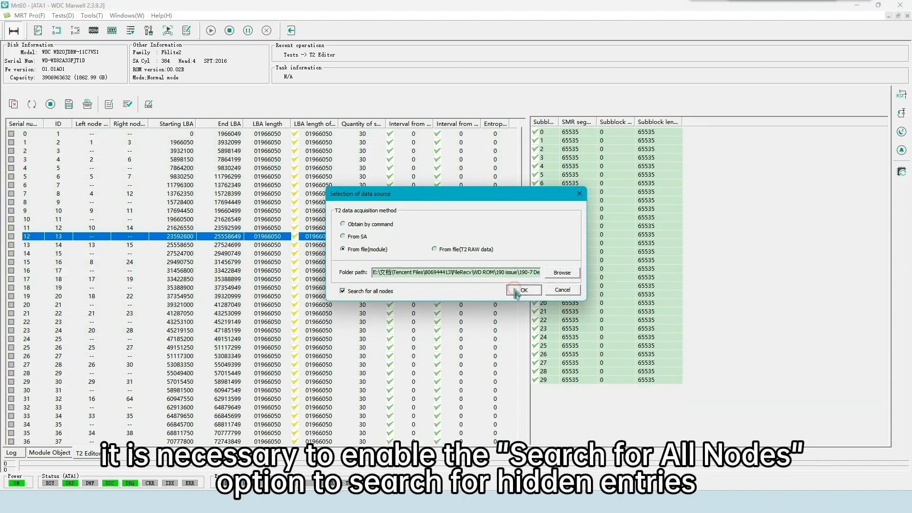
pyautogui.click(521, 291)
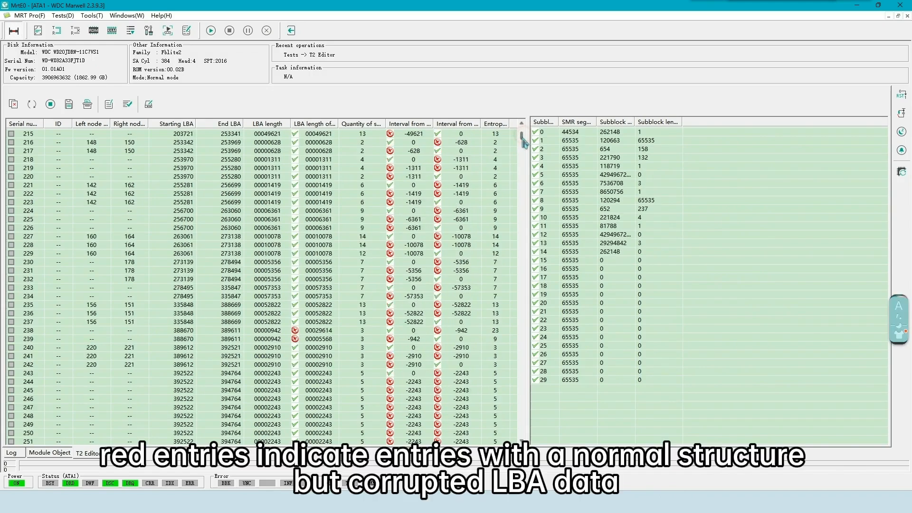
pyautogui.scroll(-3)
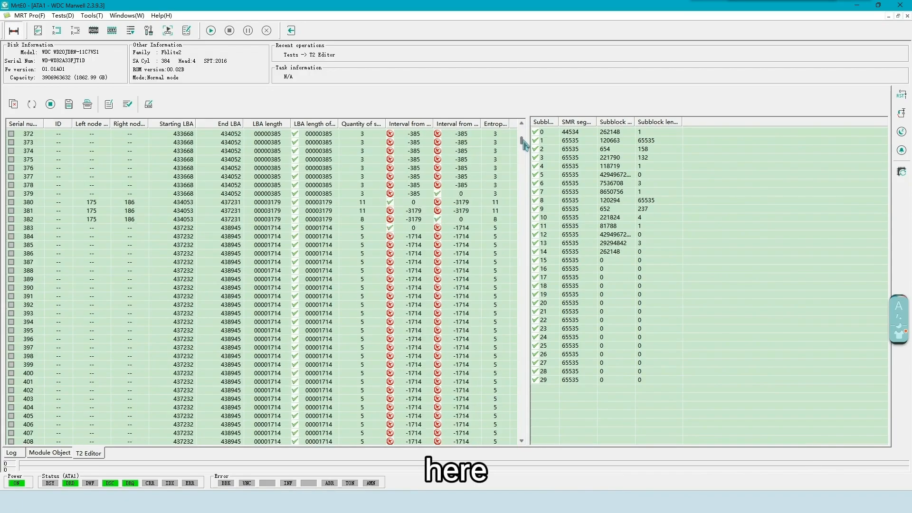
pyautogui.click(521, 130)
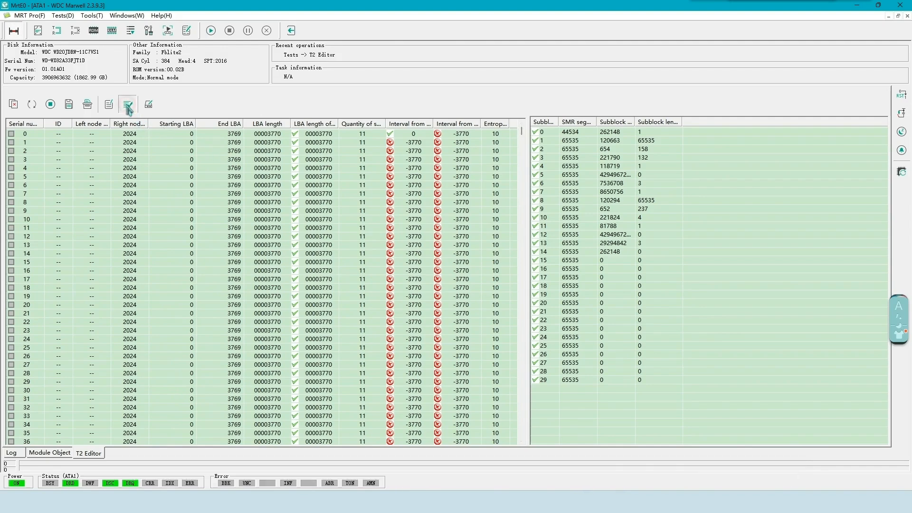
pyautogui.click(128, 104)
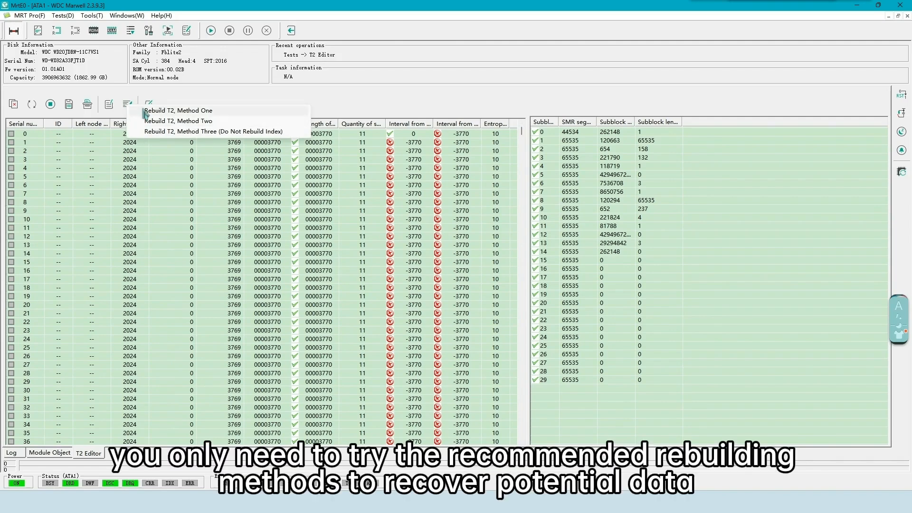
pyautogui.moveTo(458, 355)
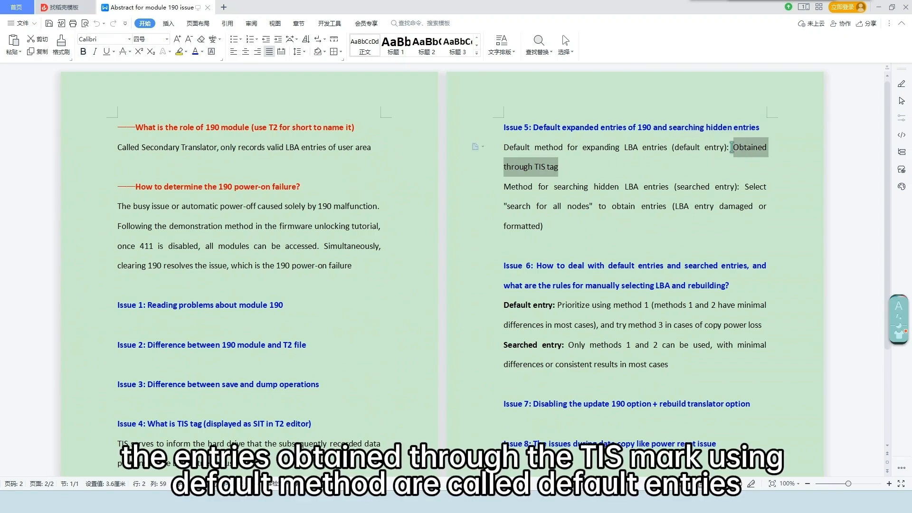
pyautogui.click(576, 170)
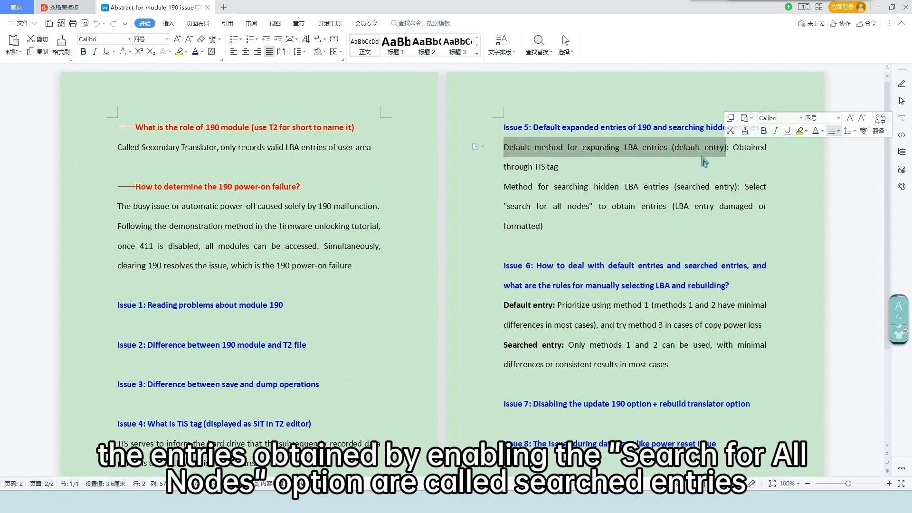
pyautogui.click(504, 187)
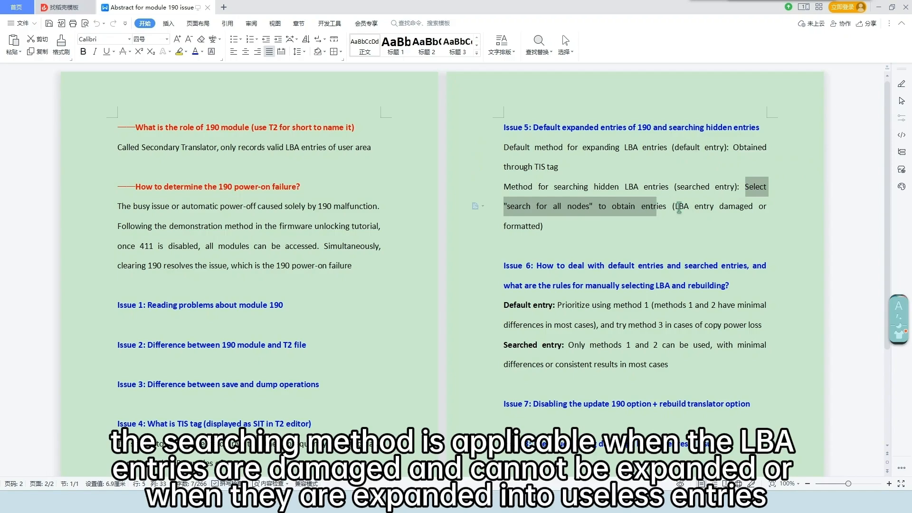
pyautogui.click(684, 235)
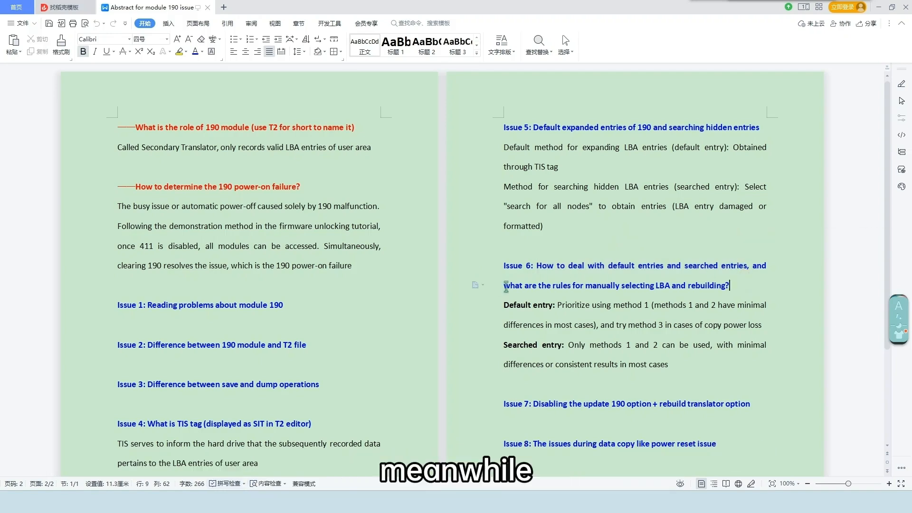
pyautogui.doubleClick(615, 286)
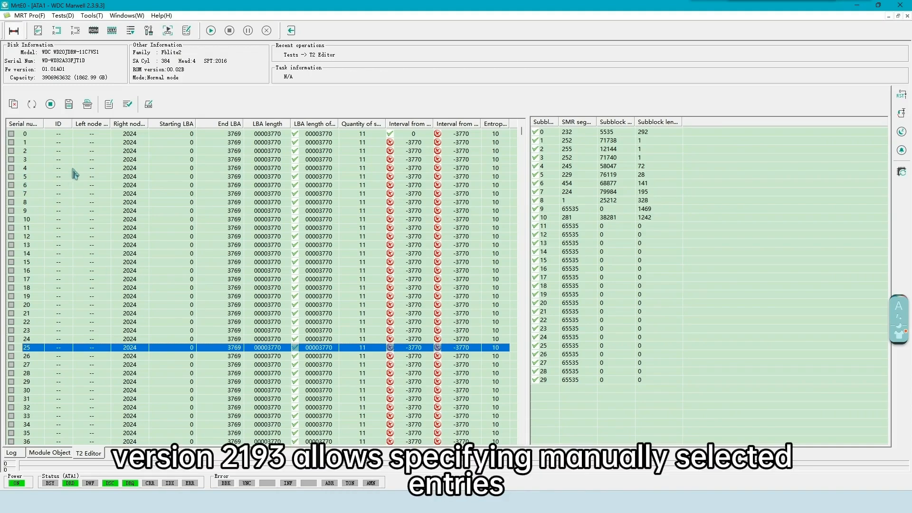
# Tick the two LBA 0 entries ending at 3769 and 1966049, check the rebuild methods, and return to the WPS notes at Issue 6
pyautogui.click(11, 159)
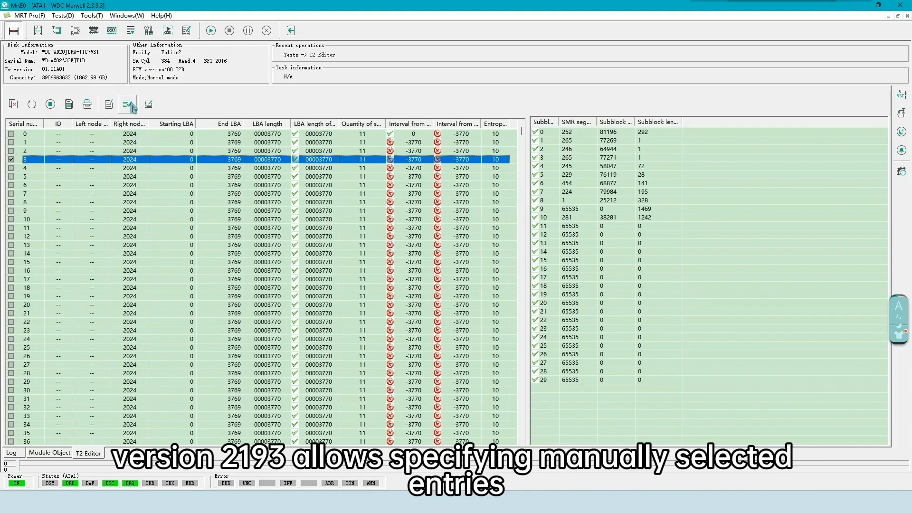
pyautogui.click(127, 103)
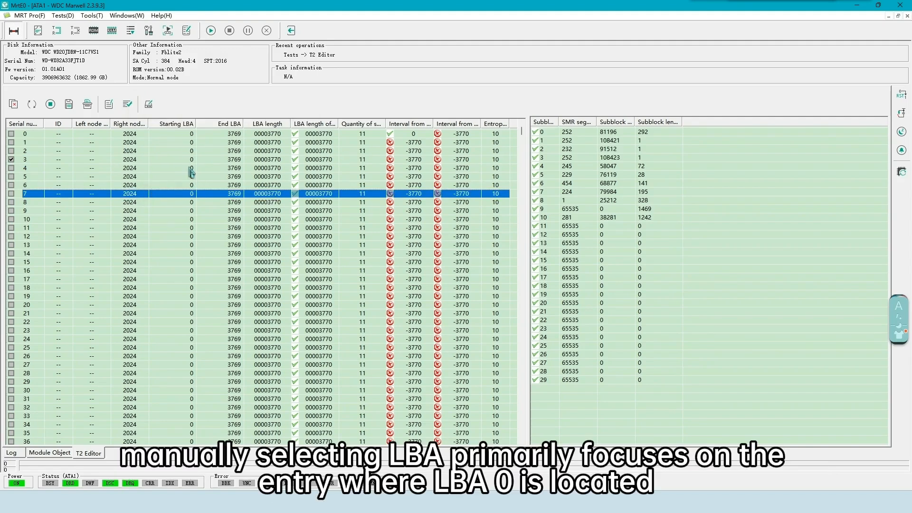
pyautogui.scroll(-3)
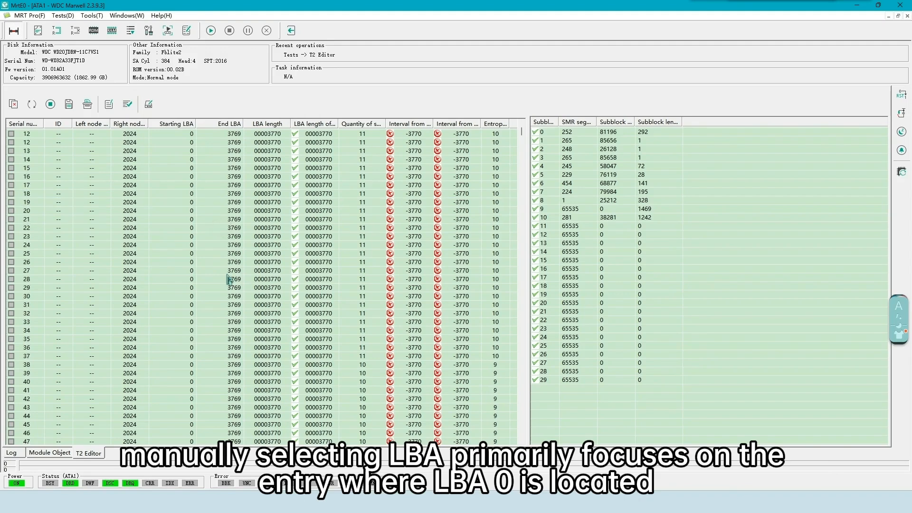
pyautogui.scroll(-3)
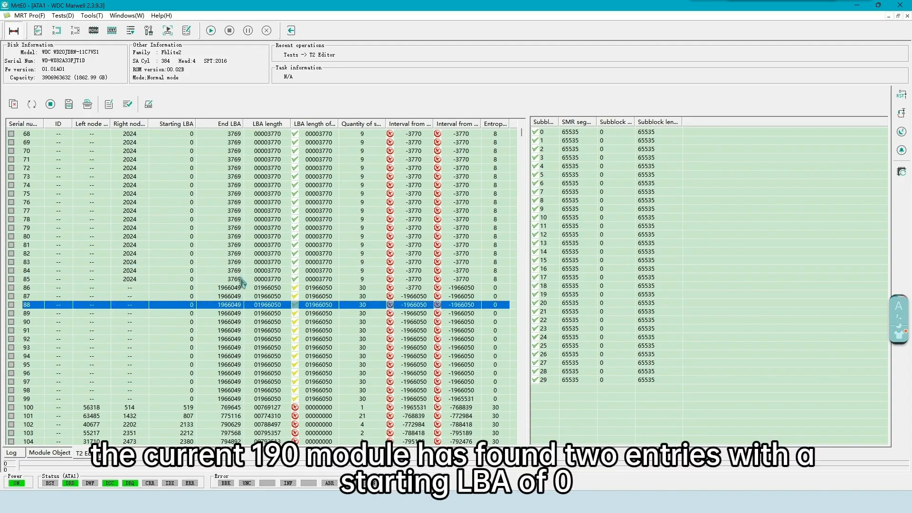
pyautogui.click(255, 312)
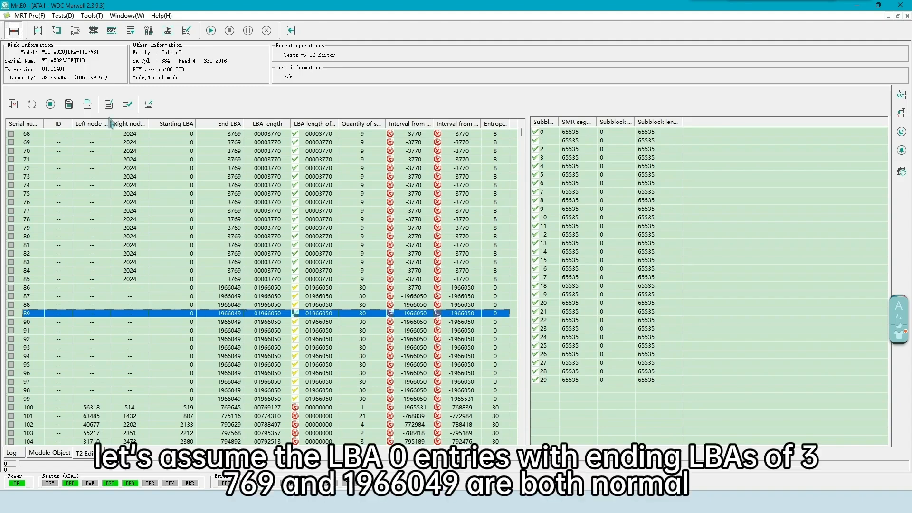
pyautogui.click(127, 105)
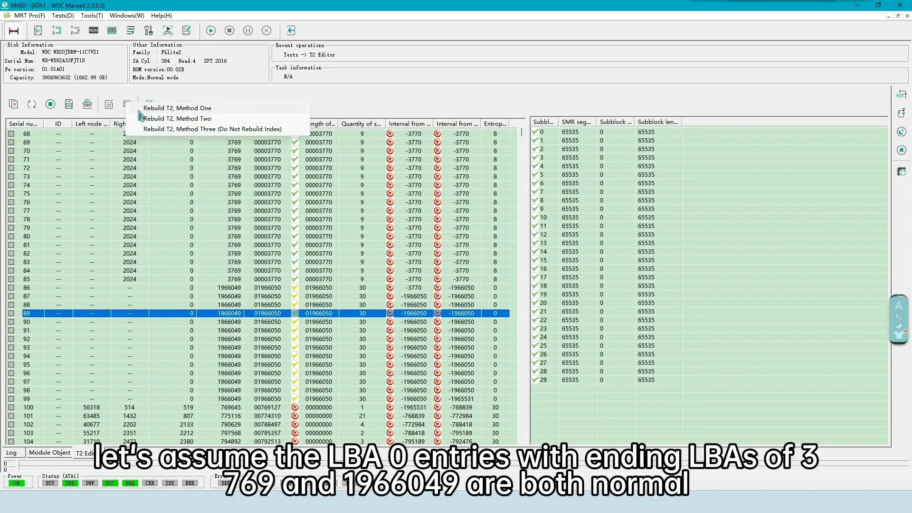
pyautogui.moveTo(211, 219)
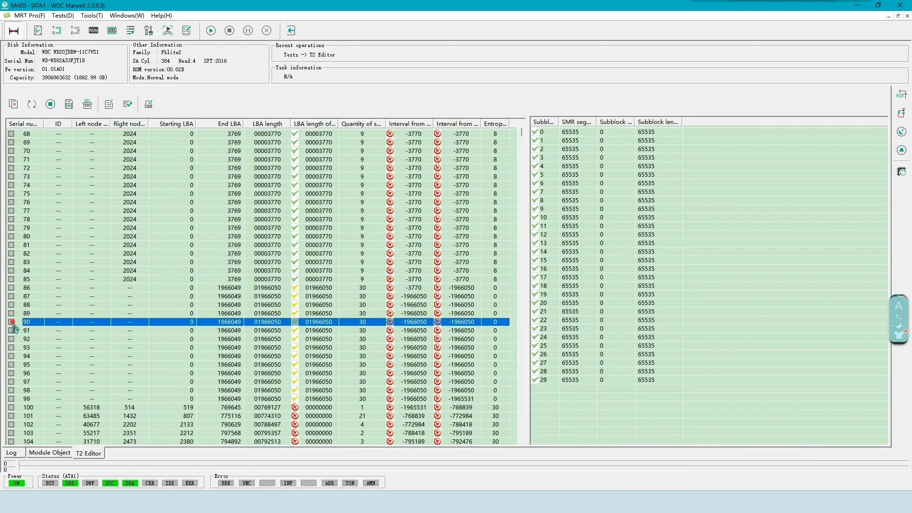
pyautogui.click(127, 104)
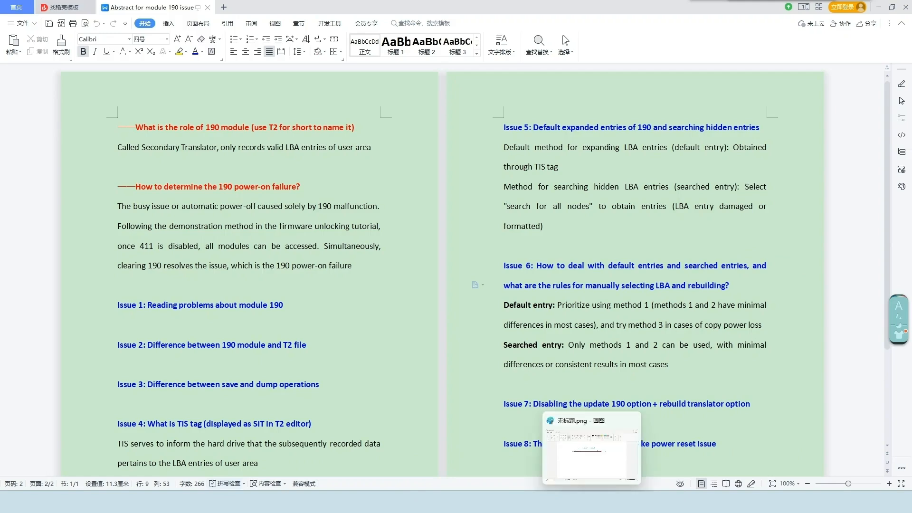
# Show the Paint sketch of the 190 LBA chain with entries 1–3, ready with green pencil, then return to the T2 editor
pyautogui.click(590, 447)
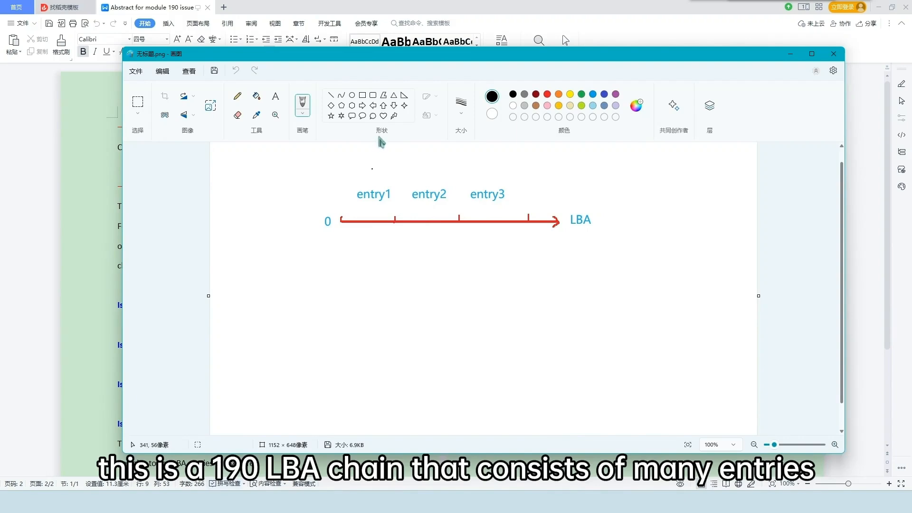
pyautogui.click(580, 94)
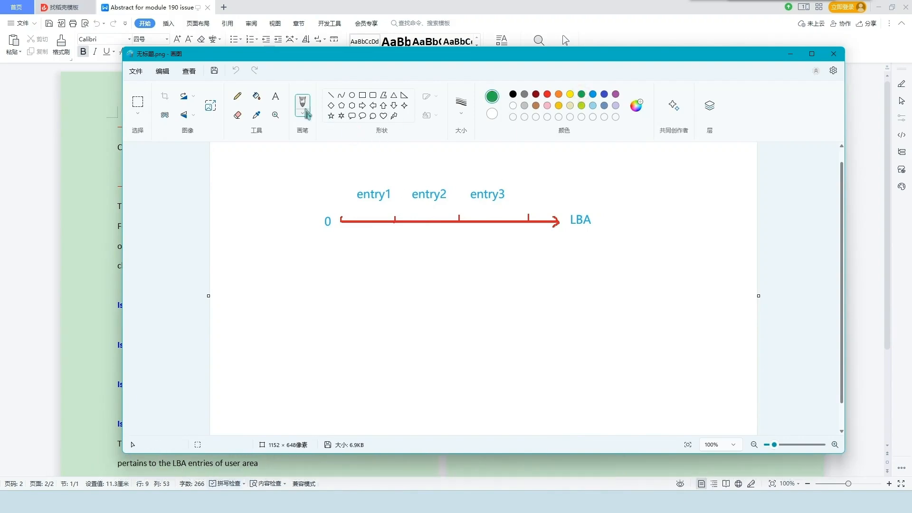
pyautogui.click(236, 95)
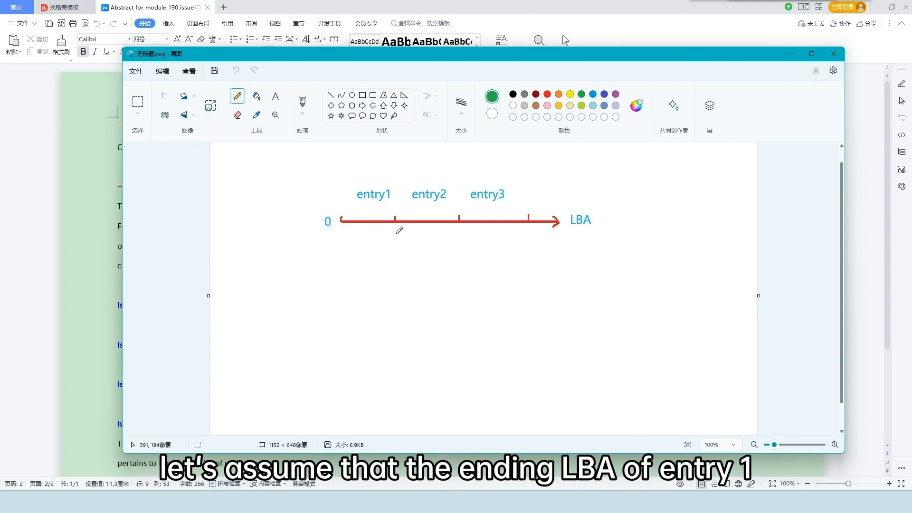
pyautogui.click(460, 106)
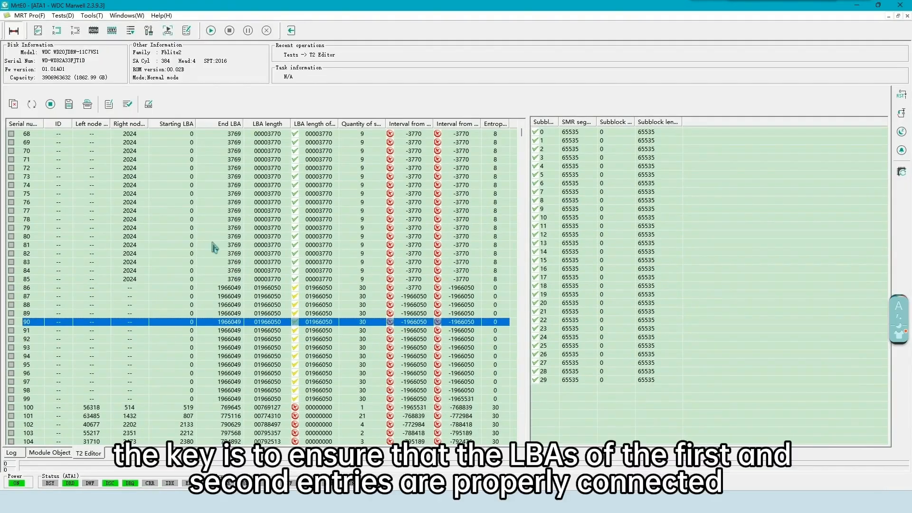
pyautogui.click(23, 220)
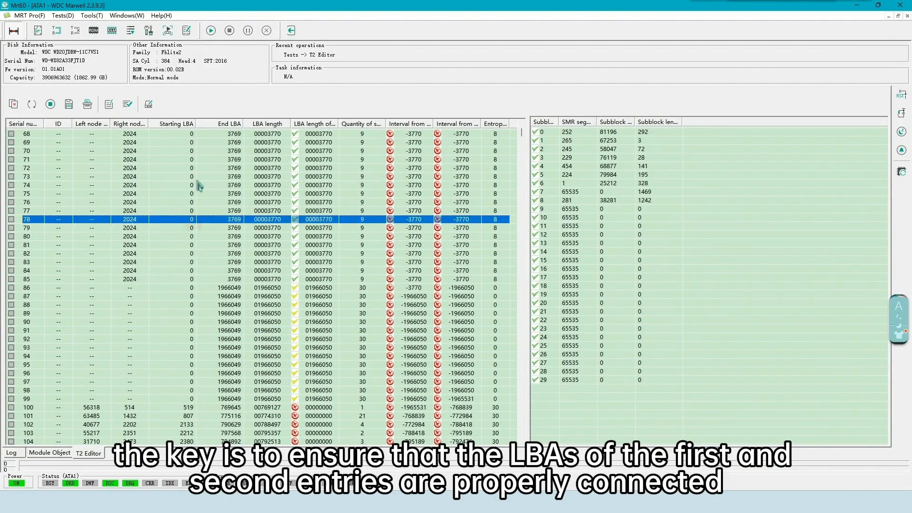
pyautogui.scroll(-3)
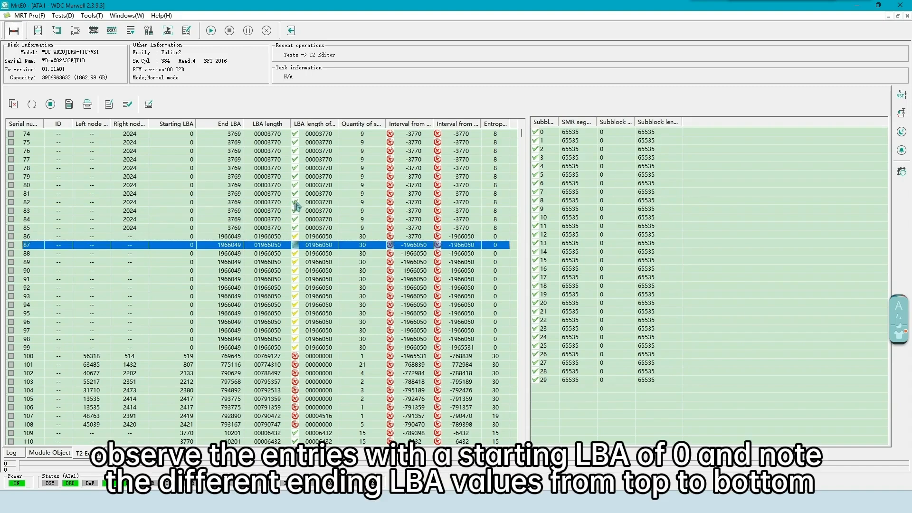
pyautogui.moveTo(295, 274)
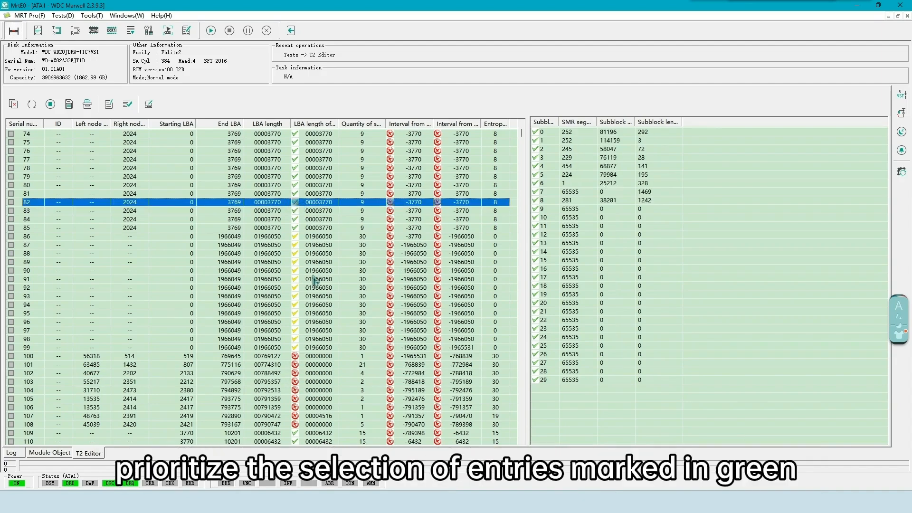
pyautogui.scroll(3)
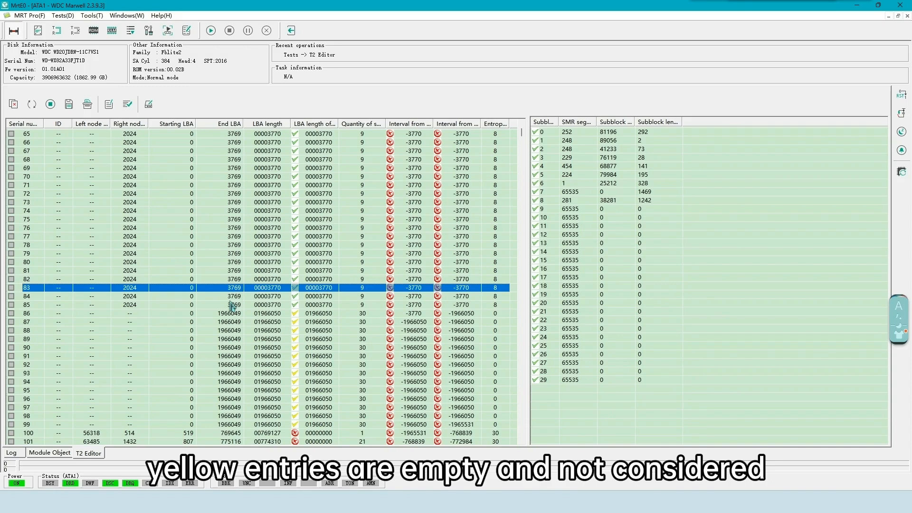
pyautogui.click(232, 296)
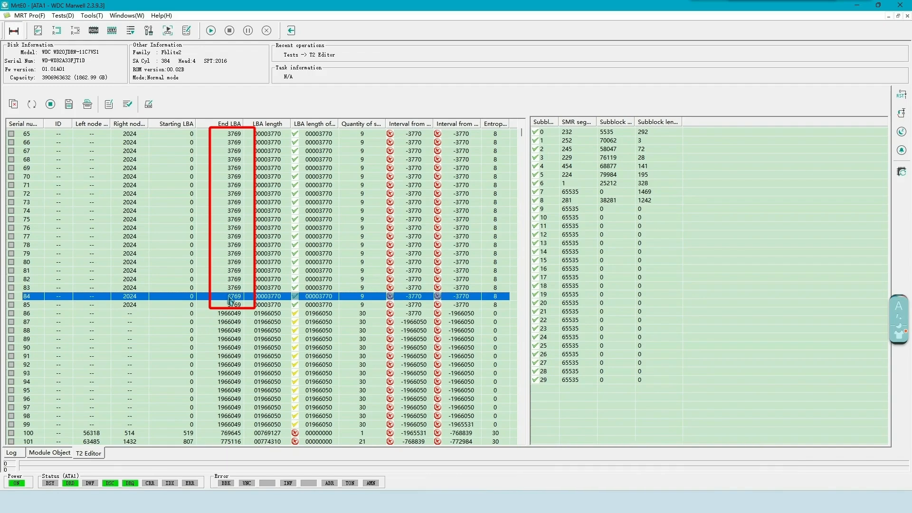
pyautogui.click(32, 104)
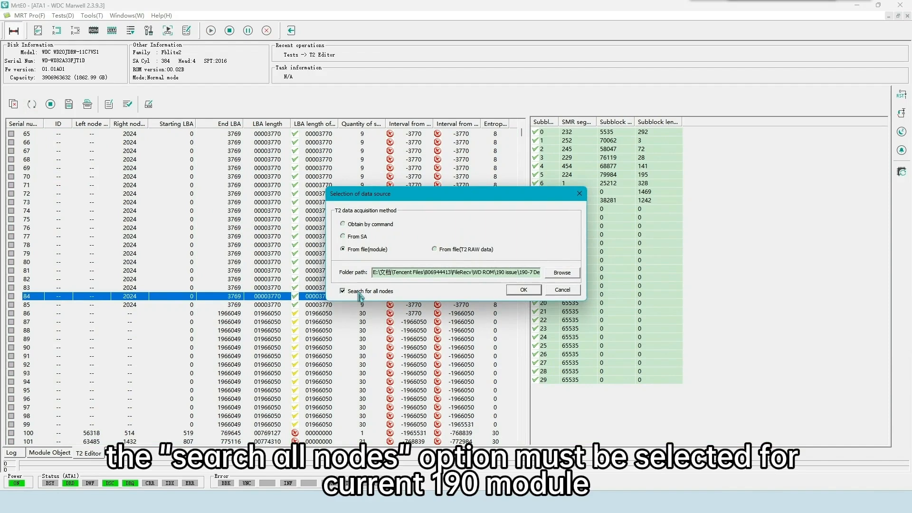
# Reload with all-node search off to get only empty default entries, then reload with it on to restore the 3769-ending entries
pyautogui.click(343, 290)
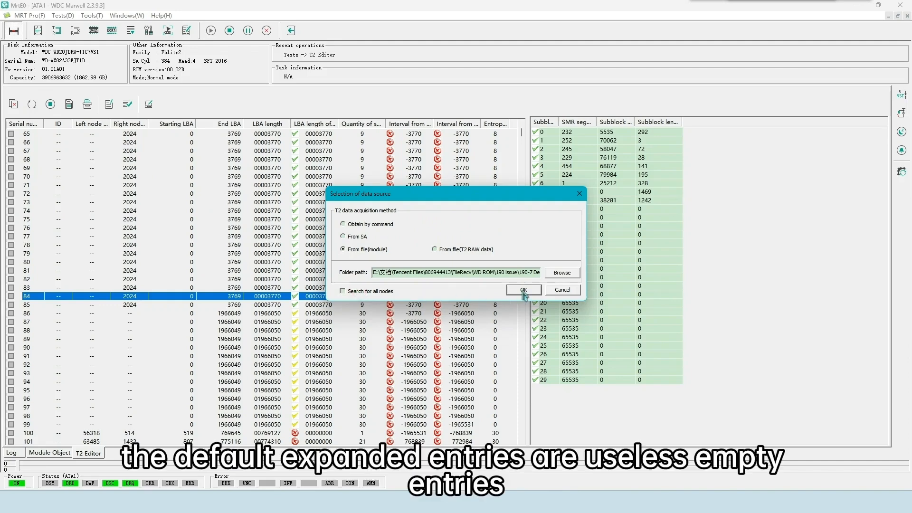
pyautogui.click(521, 289)
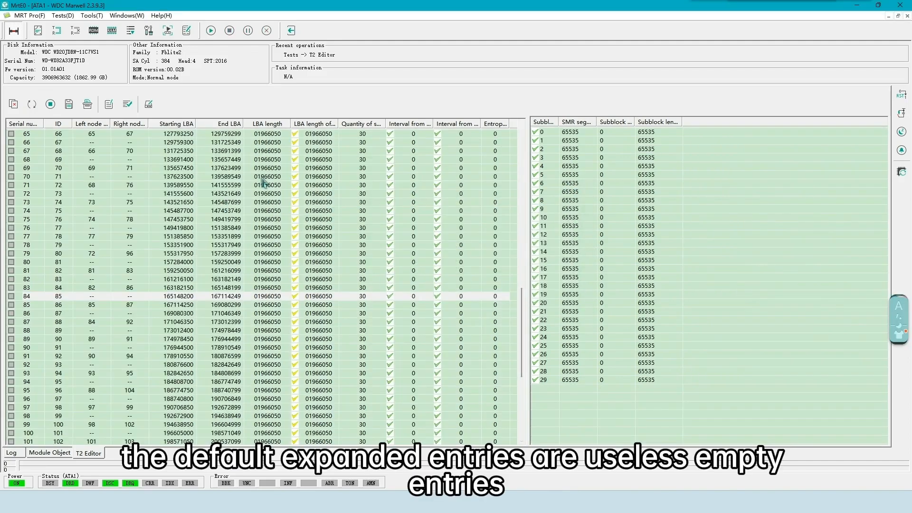
pyautogui.scroll(3)
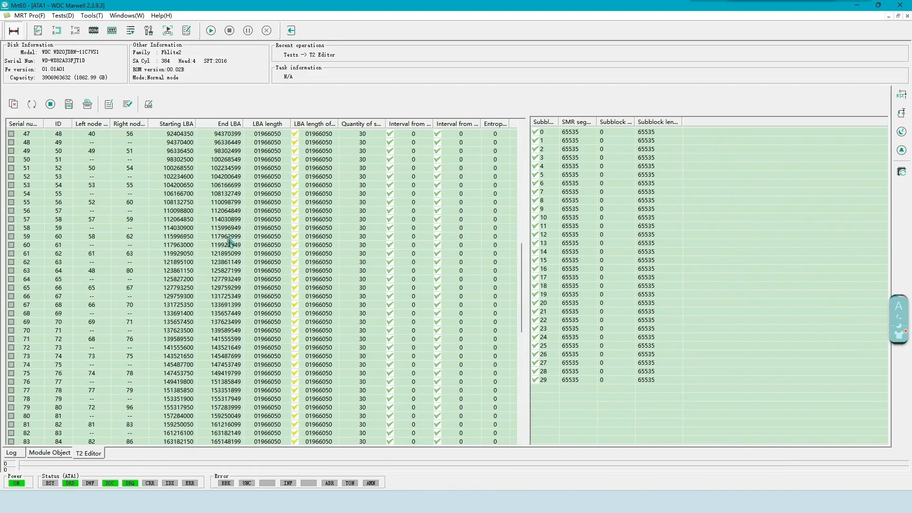
pyautogui.scroll(-3)
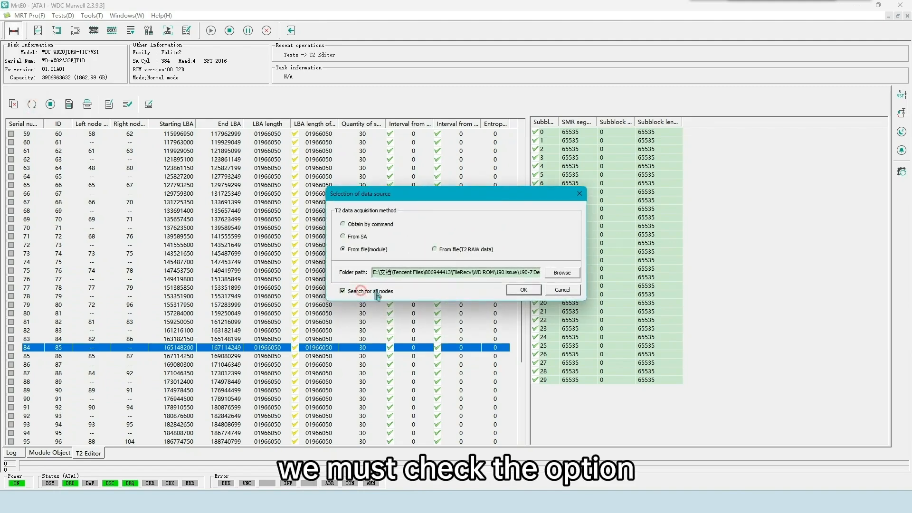
pyautogui.click(522, 290)
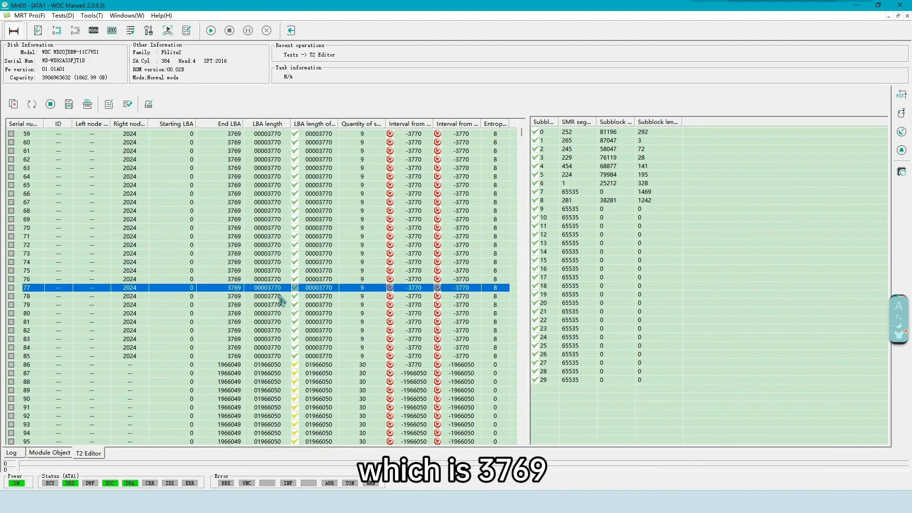
# Review the T2 entry list and rebuild T2 with Method One, giving a continuous valid chain from LBA 0
pyautogui.scroll(-3)
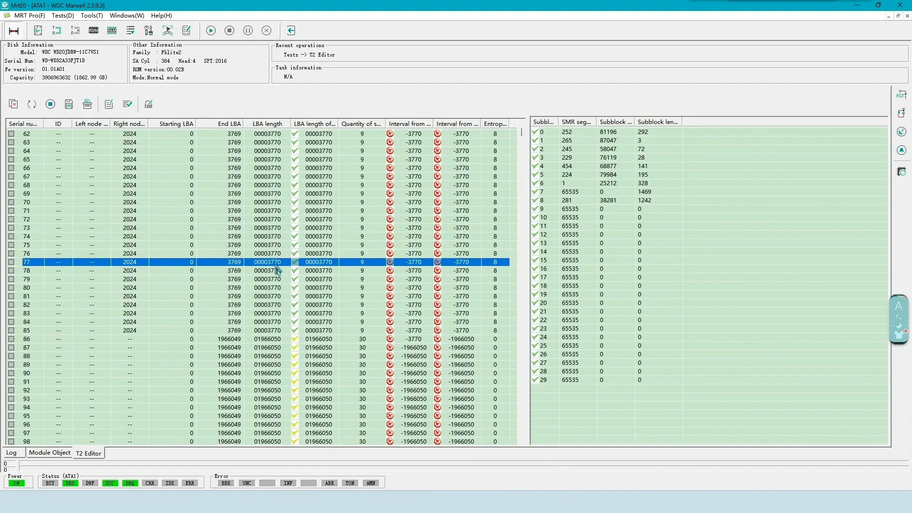
pyautogui.scroll(-3)
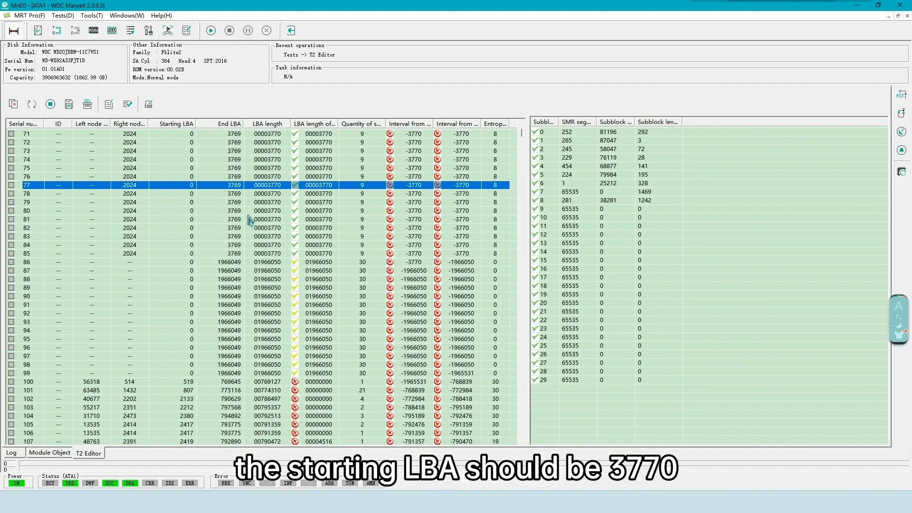
pyautogui.scroll(-3)
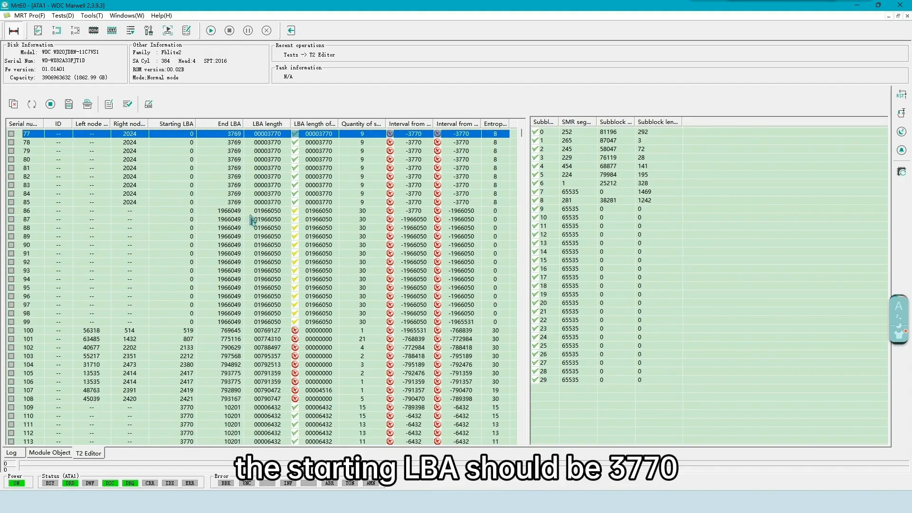
pyautogui.scroll(-3)
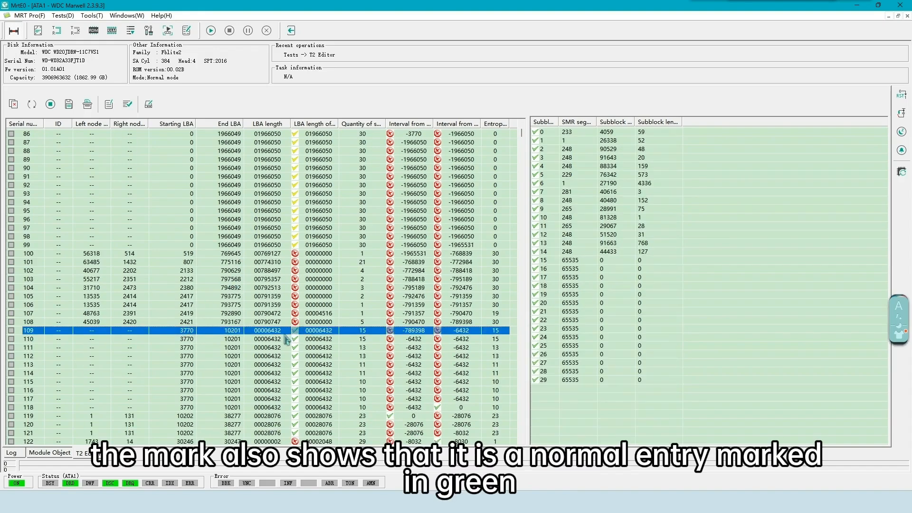
pyautogui.scroll(3)
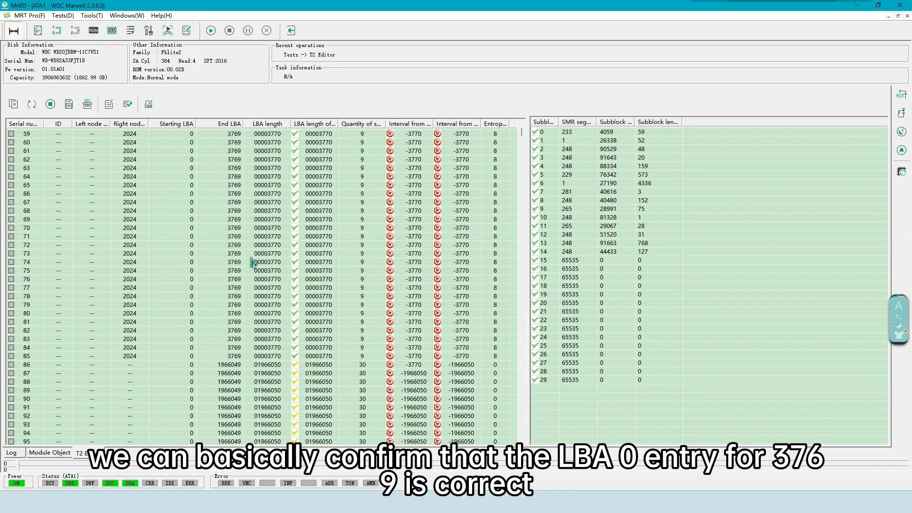
pyautogui.scroll(3)
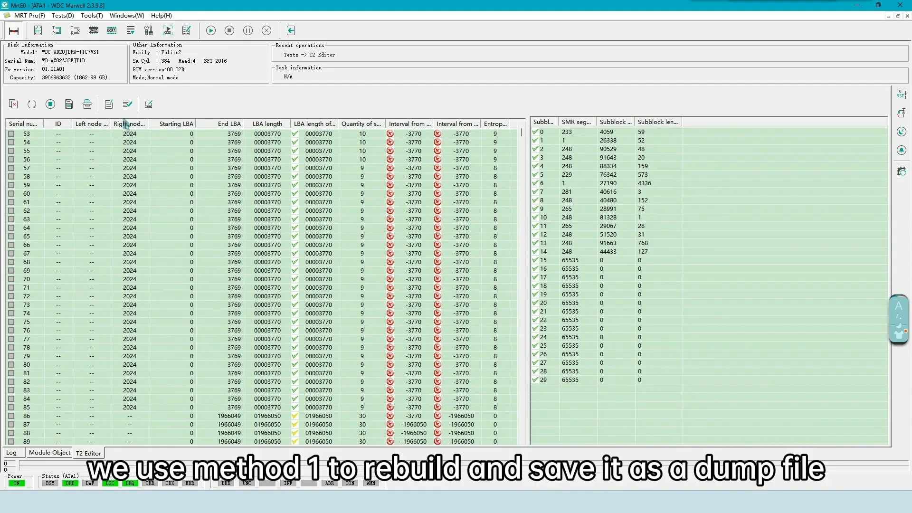
pyautogui.click(127, 105)
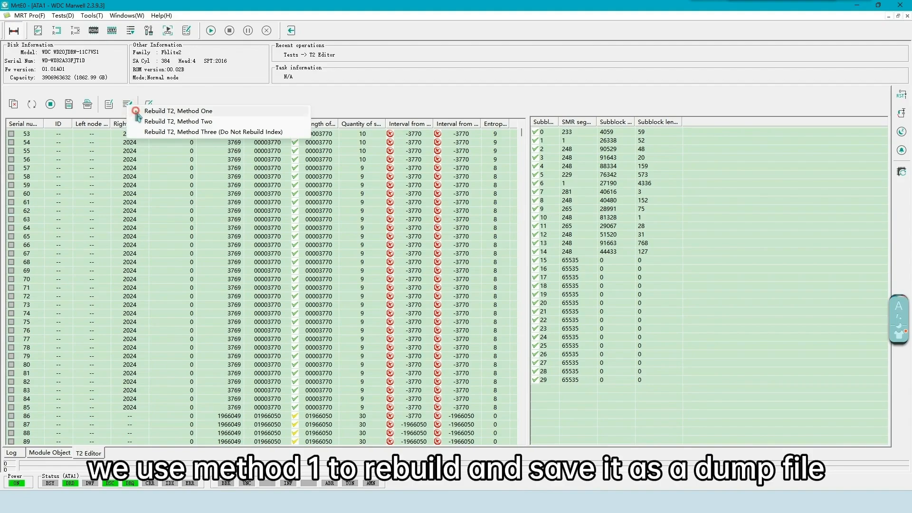
pyautogui.click(178, 110)
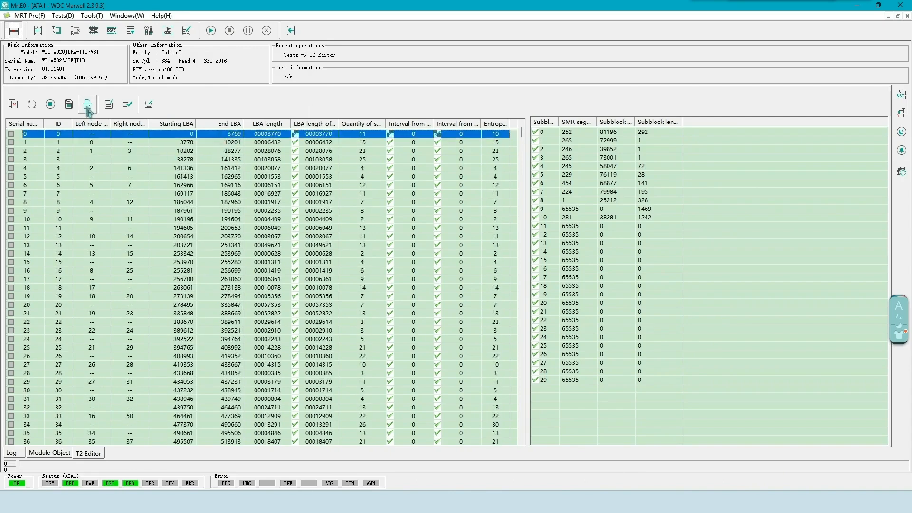
# Save the rebuild as T2RowData_listdump 1.bin, reload the module from file, and save T2RowData_listdump 2.bin
pyautogui.click(87, 104)
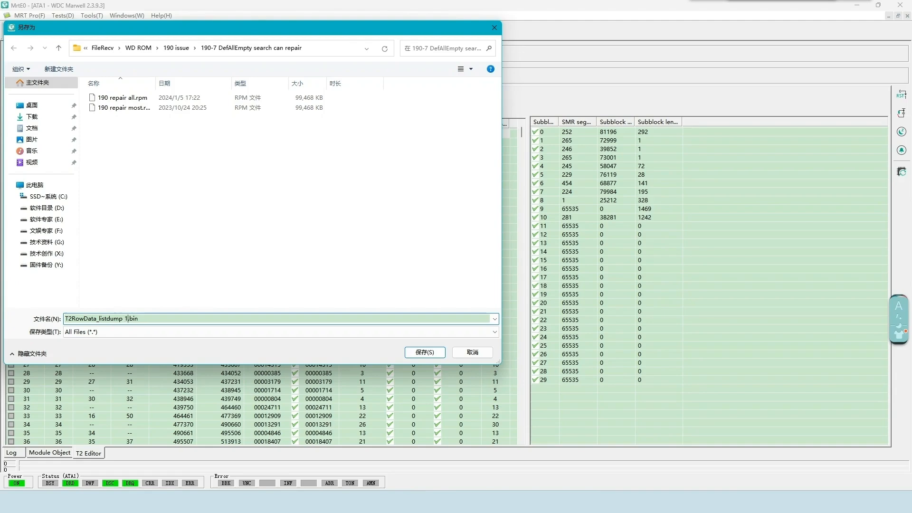
pyautogui.click(425, 351)
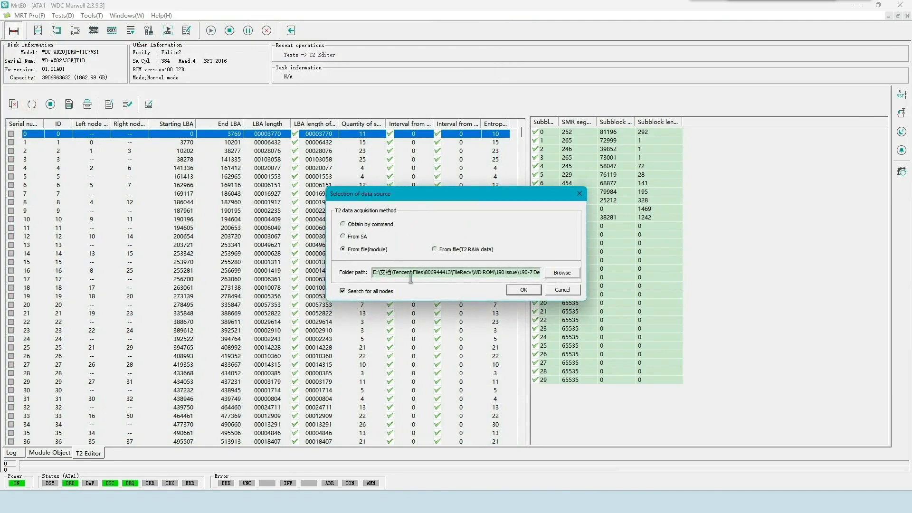
pyautogui.click(522, 290)
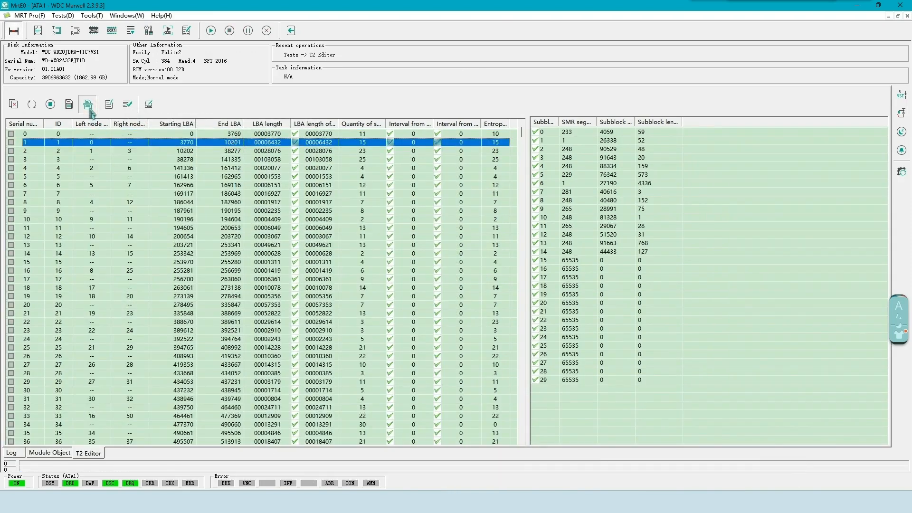
pyautogui.click(87, 105)
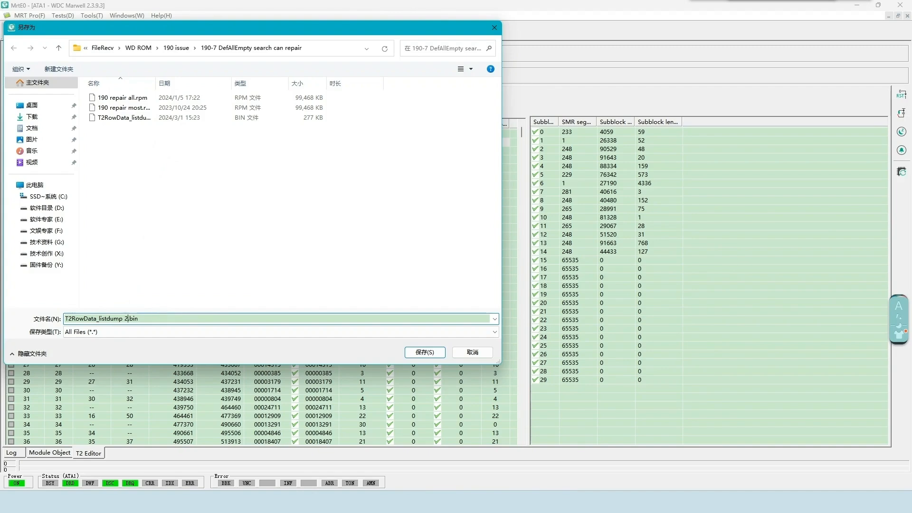
pyautogui.click(423, 351)
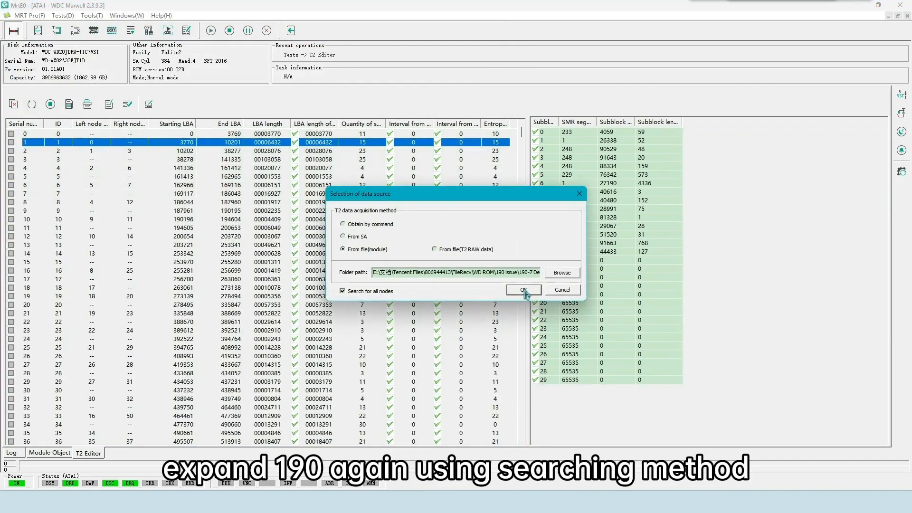
# Reload the module, rebuild T2 with Method One from the ticked LBA 0 entry, and save the dump named with MANUAL
pyautogui.click(522, 289)
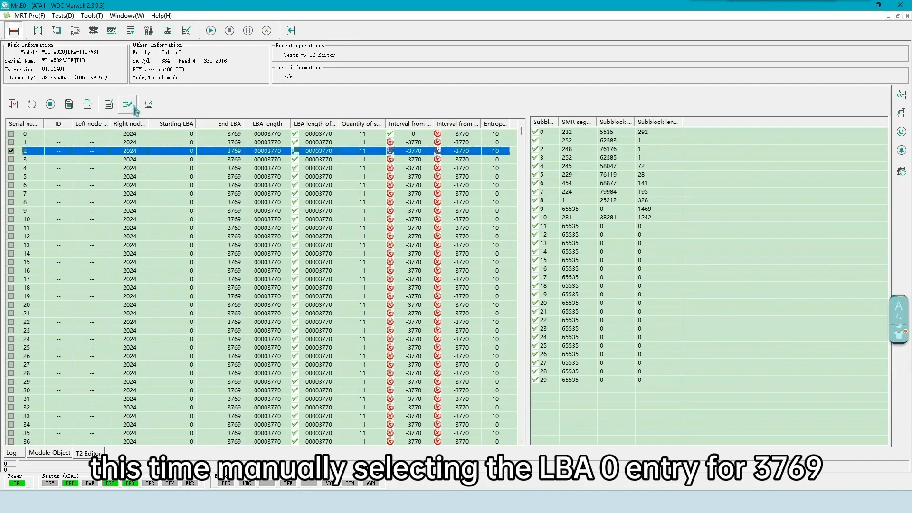
pyautogui.click(148, 105)
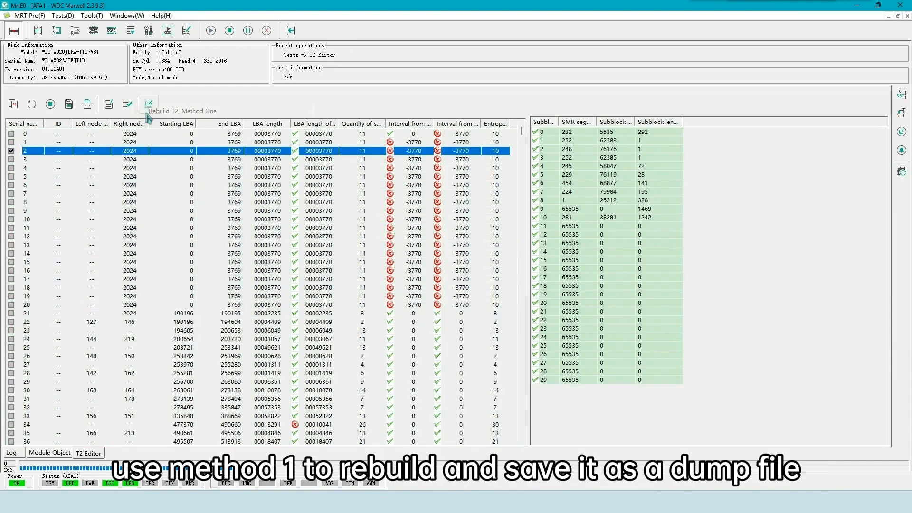
pyautogui.click(147, 103)
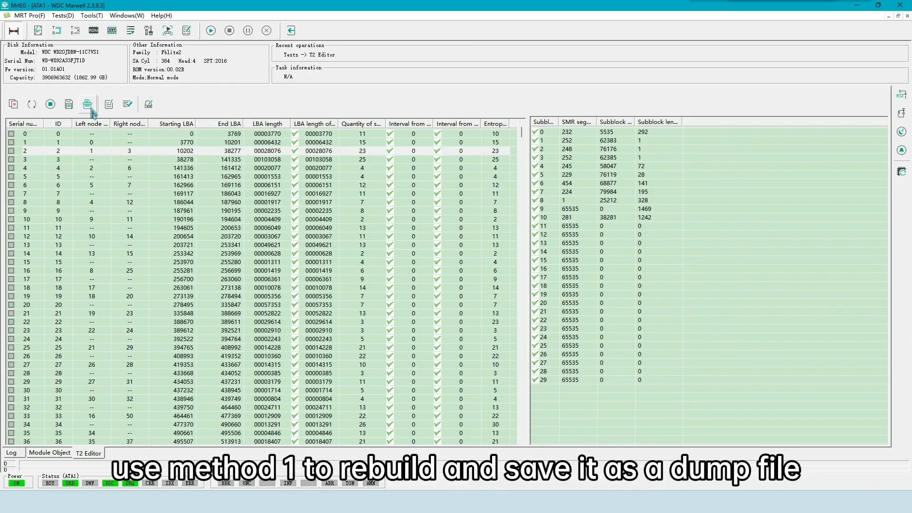
pyautogui.click(86, 104)
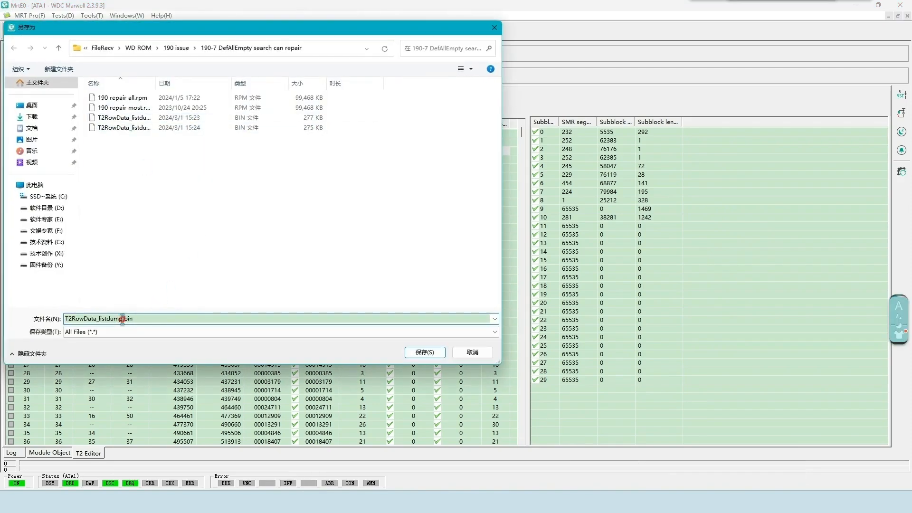
pyautogui.write('M')
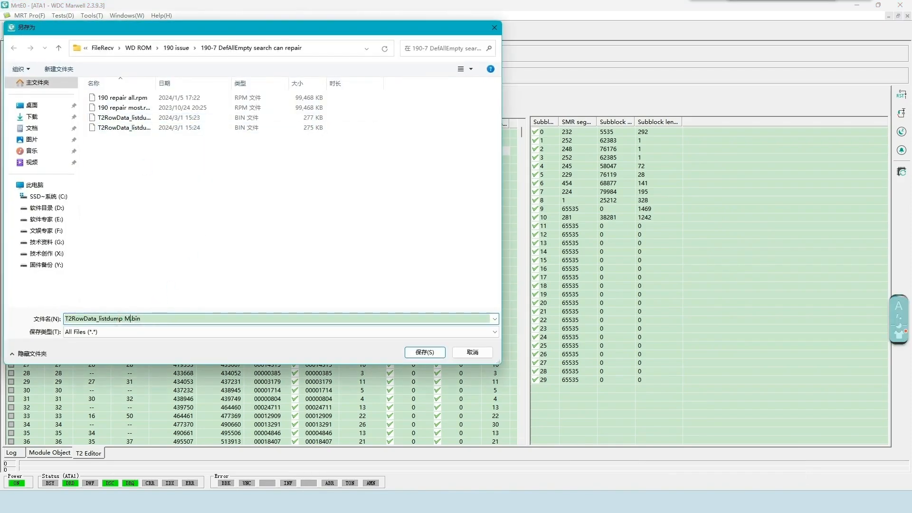
pyautogui.write('MANUAL')
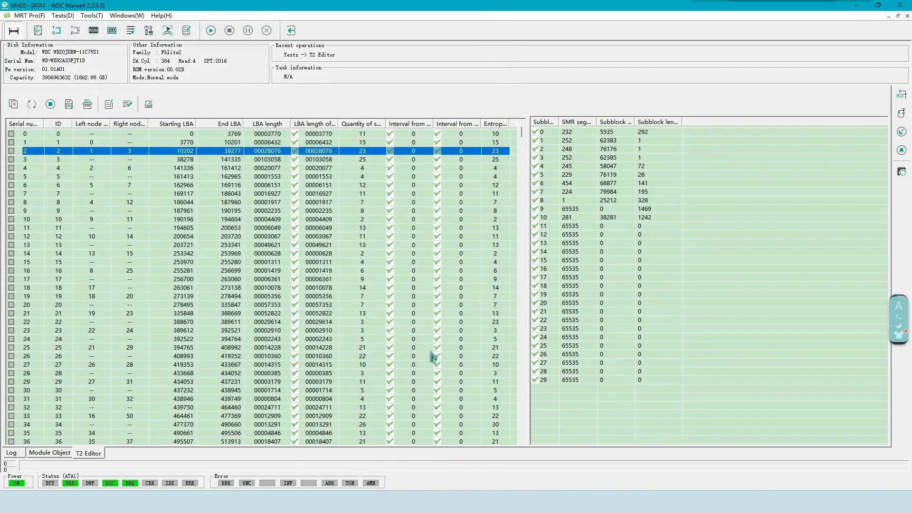
pyautogui.moveTo(285, 293)
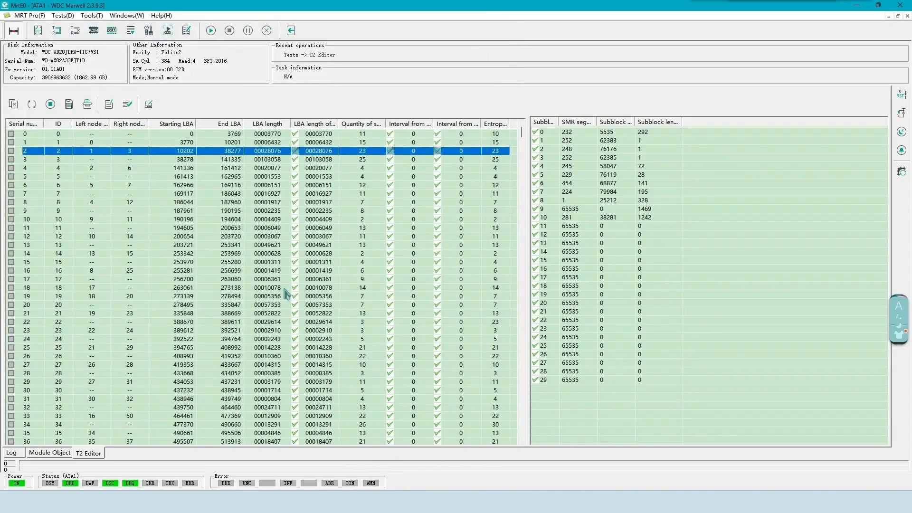
pyautogui.moveTo(403, 367)
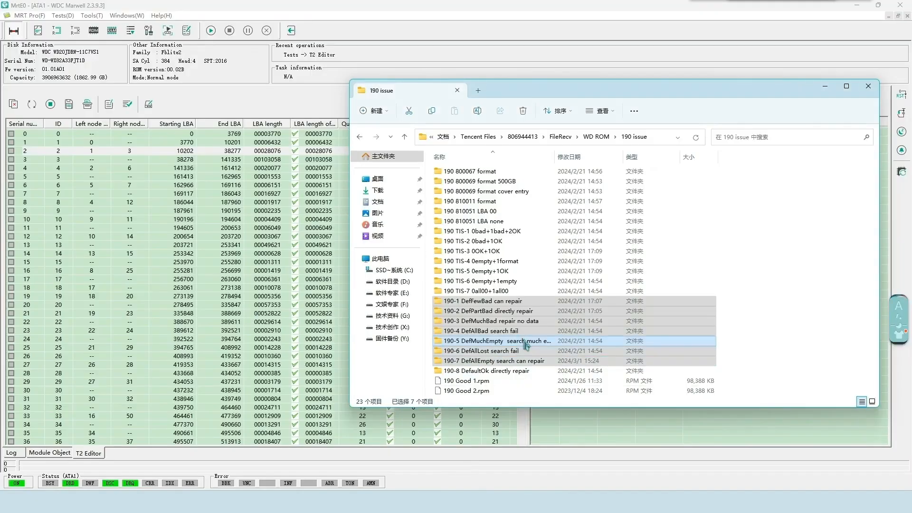
# In the 190-7 DefAllEmpty folder compare the three T2 dump sizes: 277 KB, 275 KB and 277 KB for MANUAL
pyautogui.click(483, 351)
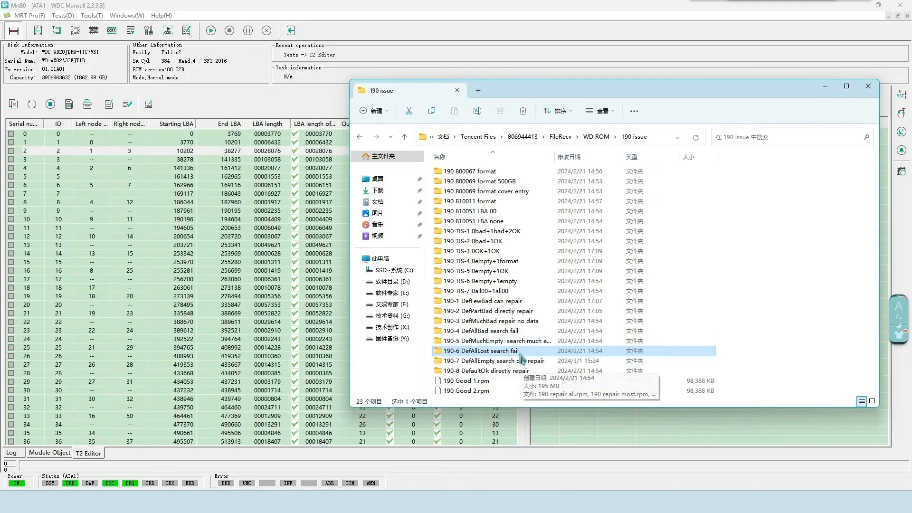
pyautogui.doubleClick(490, 360)
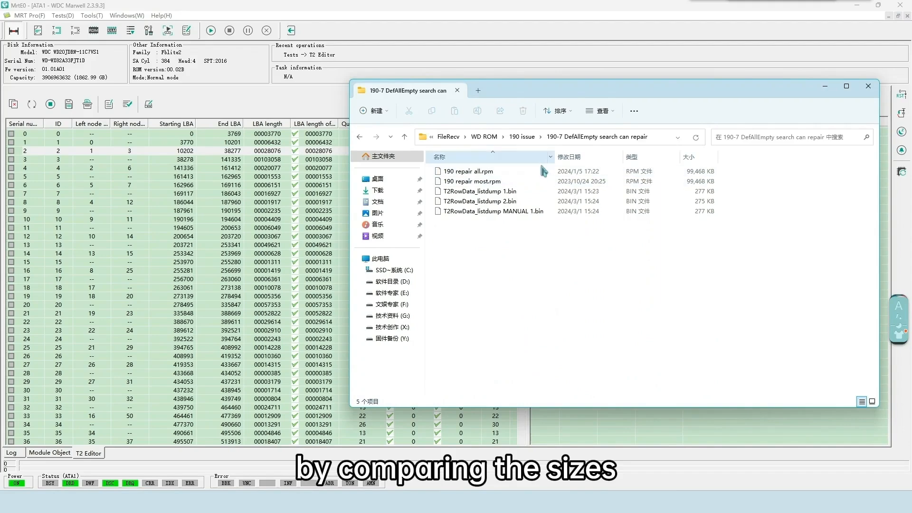
pyautogui.click(479, 191)
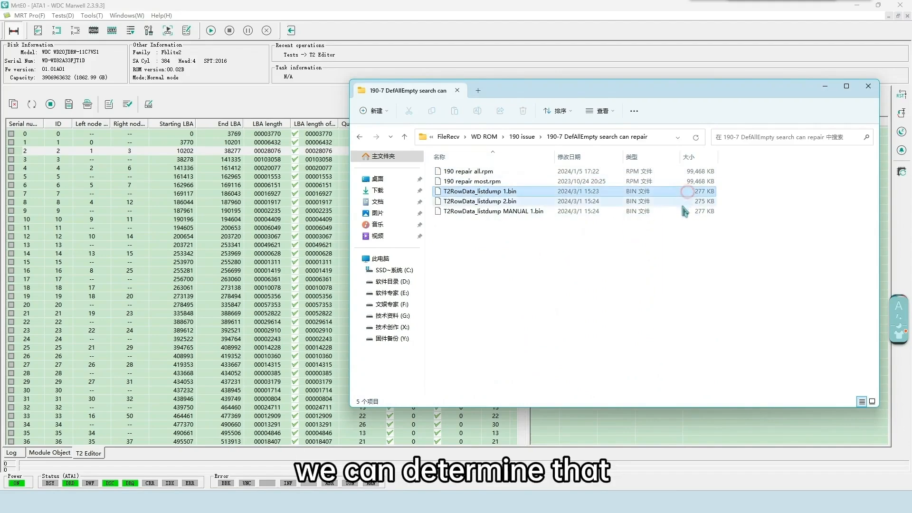
pyautogui.click(491, 211)
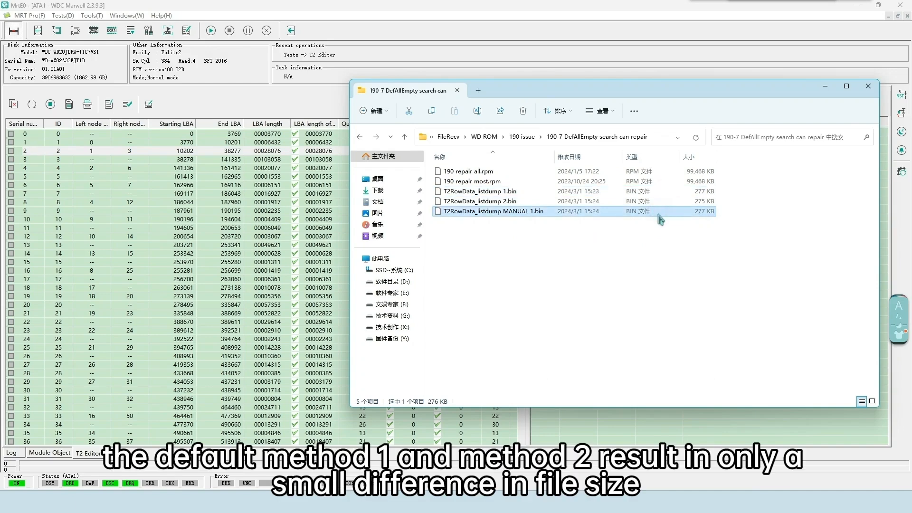
pyautogui.moveTo(659, 200)
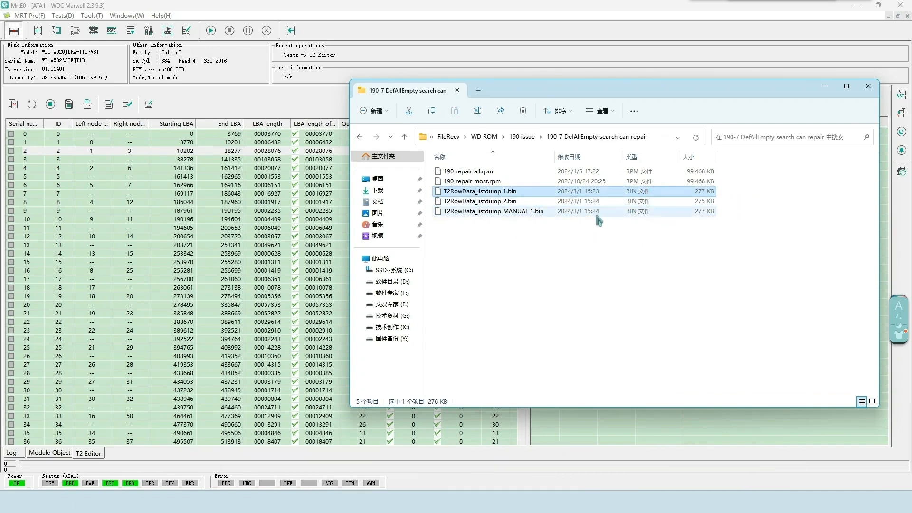
pyautogui.click(496, 211)
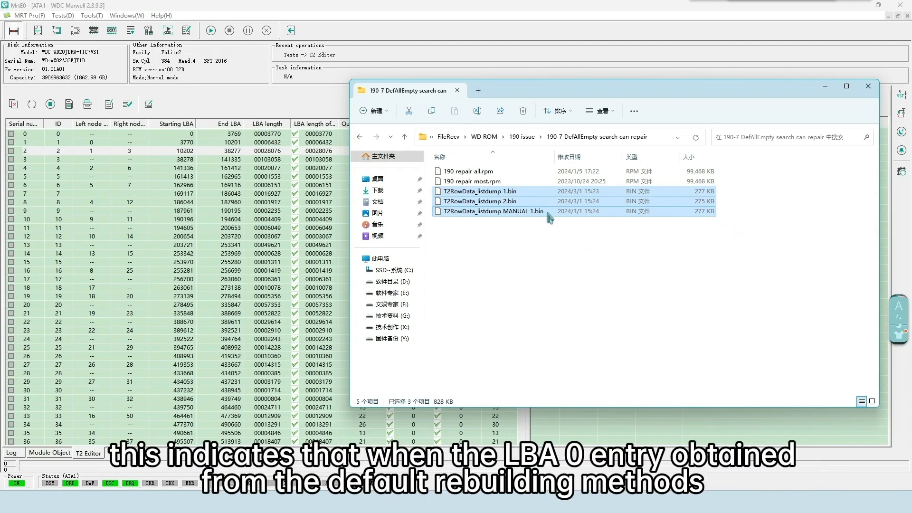
pyautogui.click(490, 211)
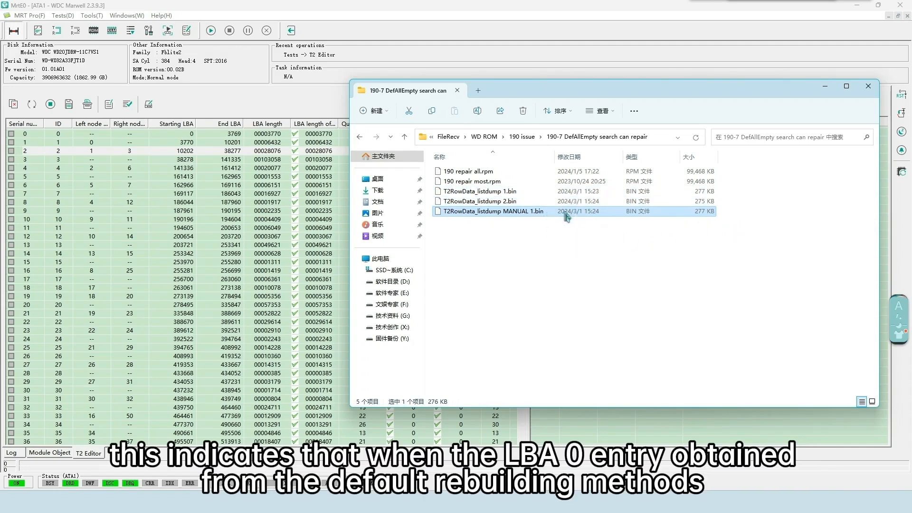
pyautogui.moveTo(565, 226)
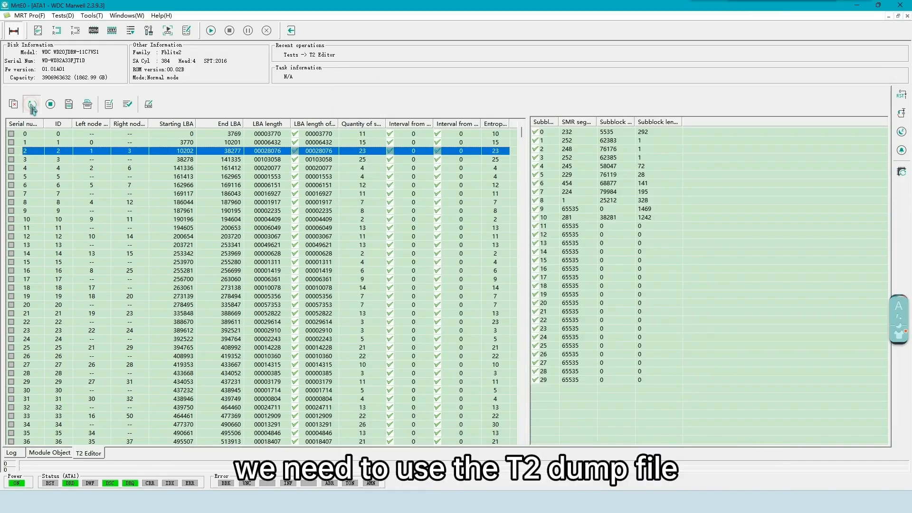
# Read T2 data from the raw dump file in the 190-7 DefAllEmpty folder, with search for all nodes off
pyautogui.click(32, 103)
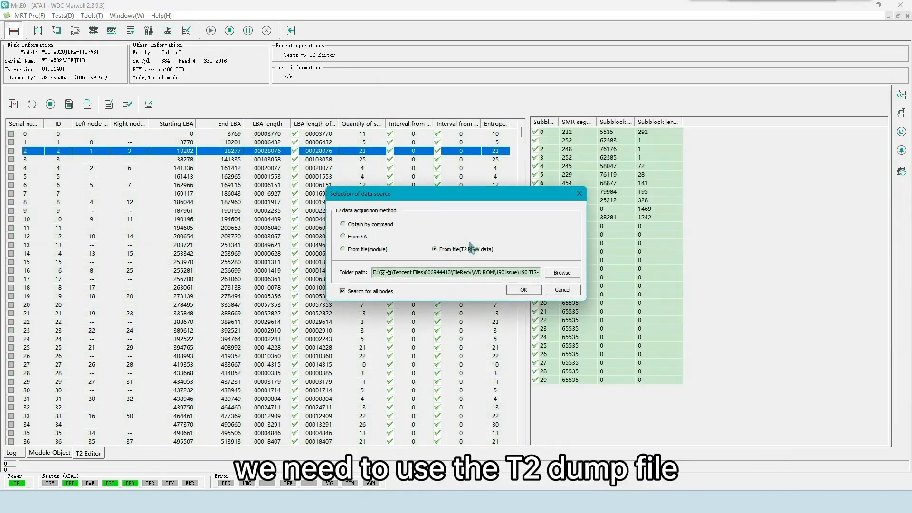
pyautogui.click(560, 272)
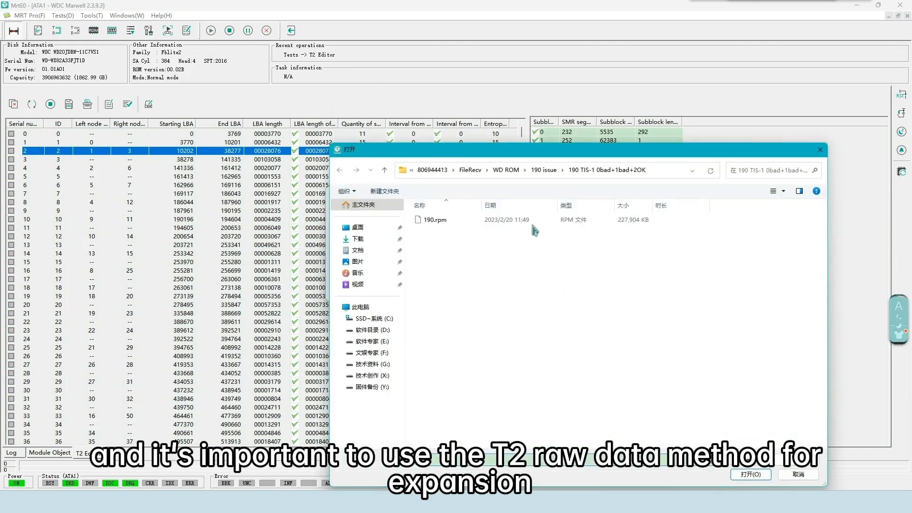
pyautogui.click(383, 169)
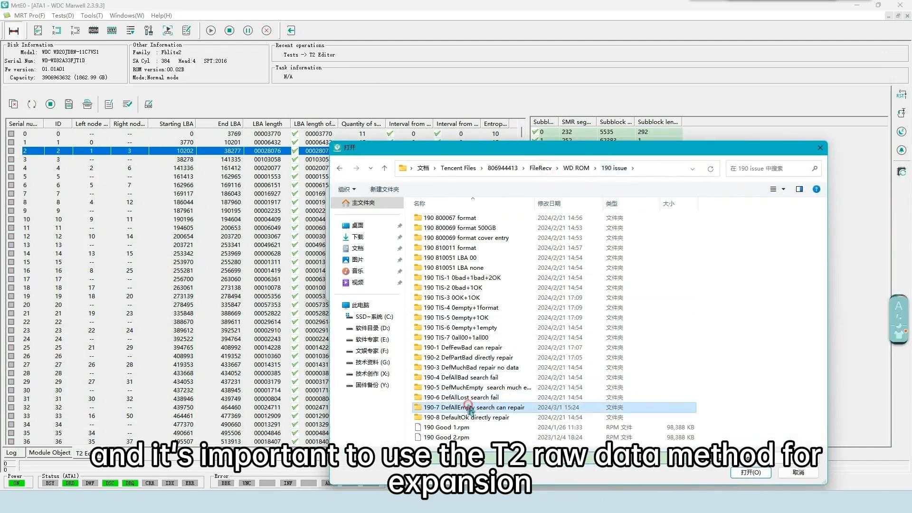
pyautogui.doubleClick(474, 407)
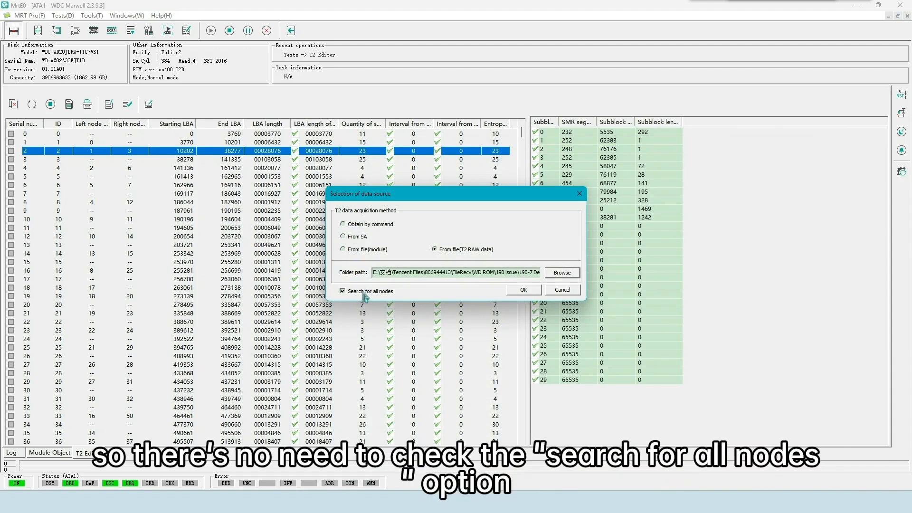
pyautogui.click(342, 291)
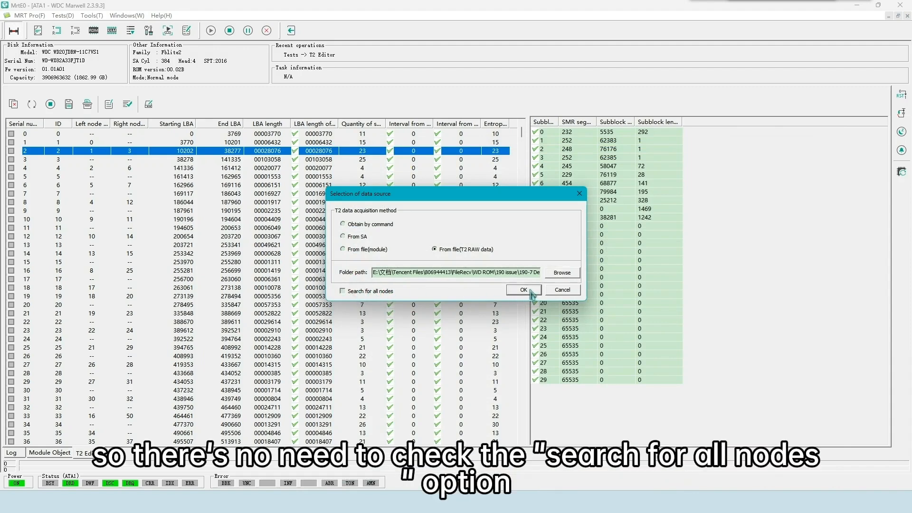
pyautogui.click(522, 290)
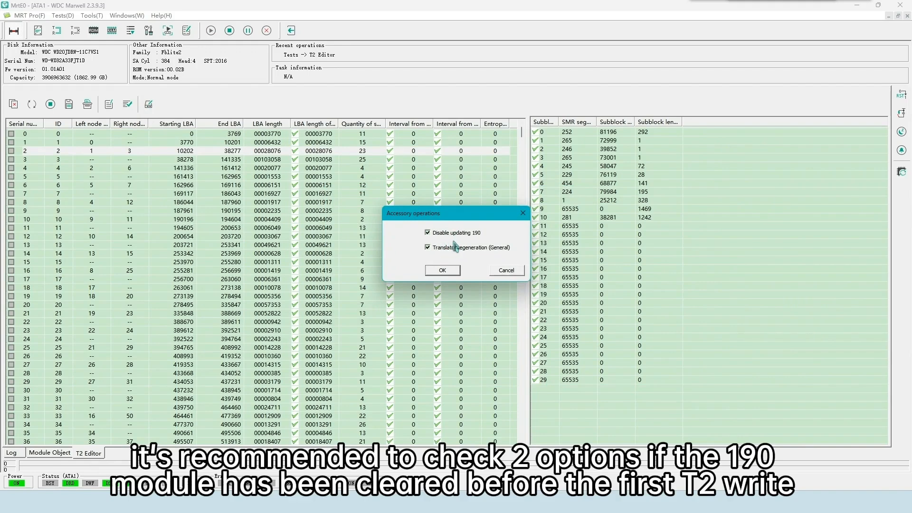
# Load it with 190-update disabling and translator regeneration off; log reports 121 GB valid data
pyautogui.click(427, 232)
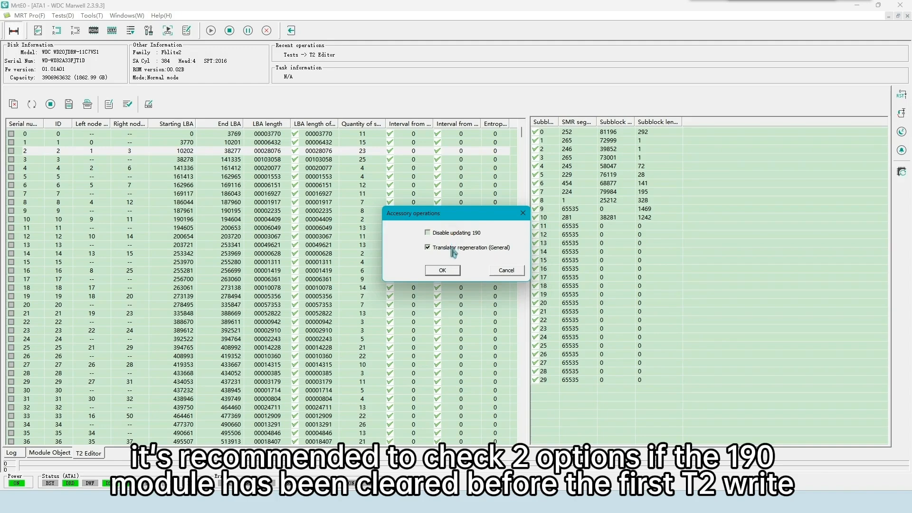
pyautogui.click(428, 246)
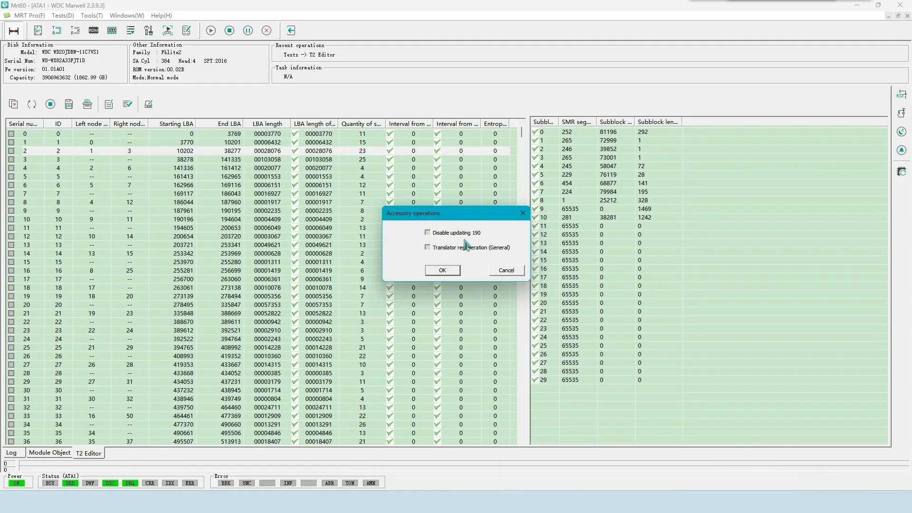
pyautogui.moveTo(467, 274)
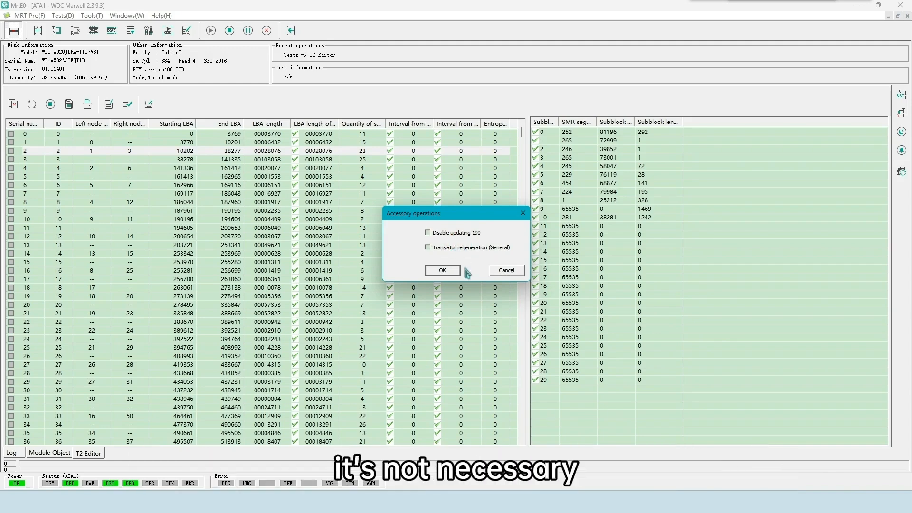
pyautogui.click(441, 270)
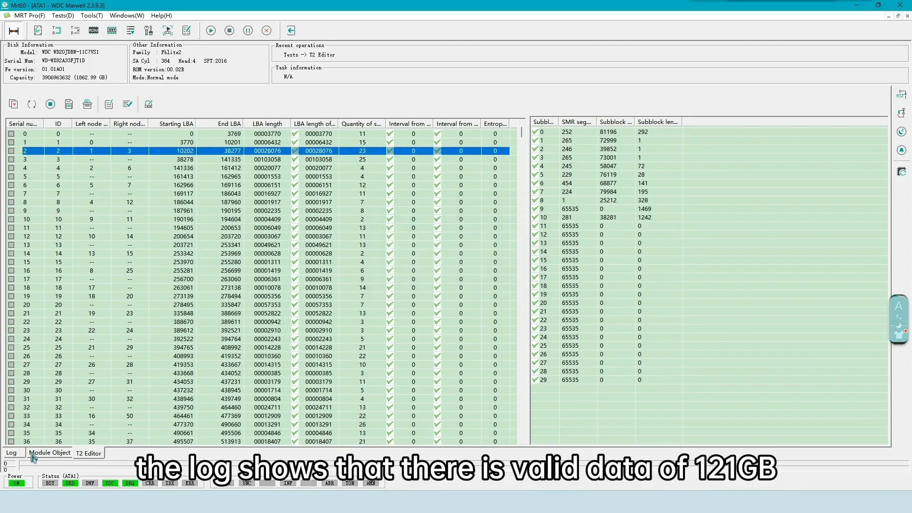
pyautogui.click(11, 452)
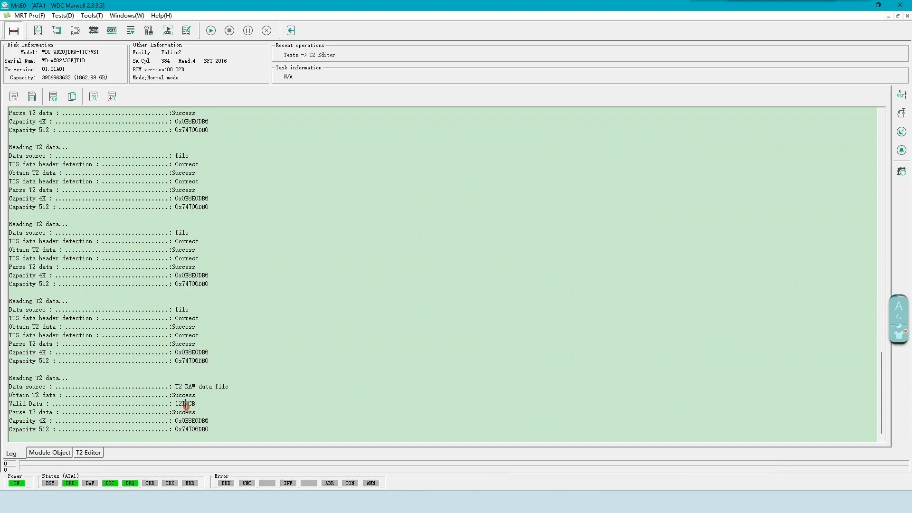
# Read T2RowData_listdump 2.bin as raw T2 data and check the log's valid data size
pyautogui.doubleClick(185, 404)
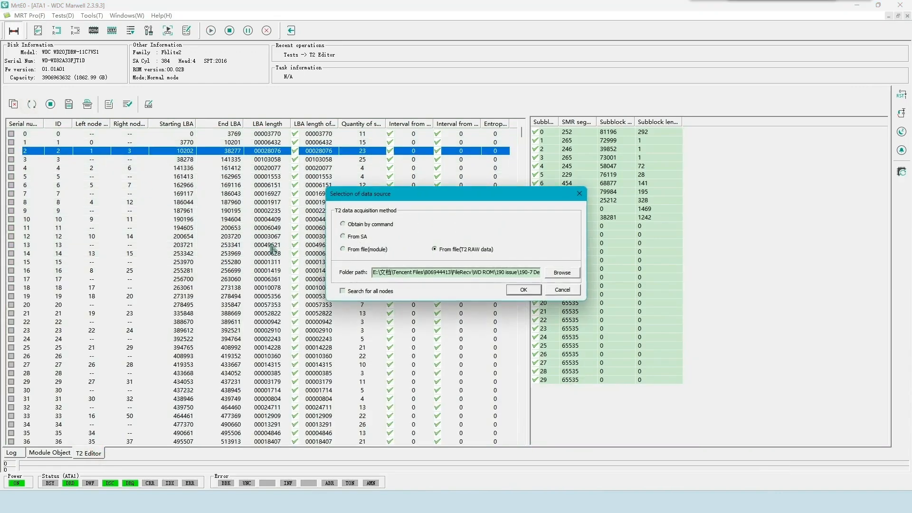
pyautogui.click(560, 273)
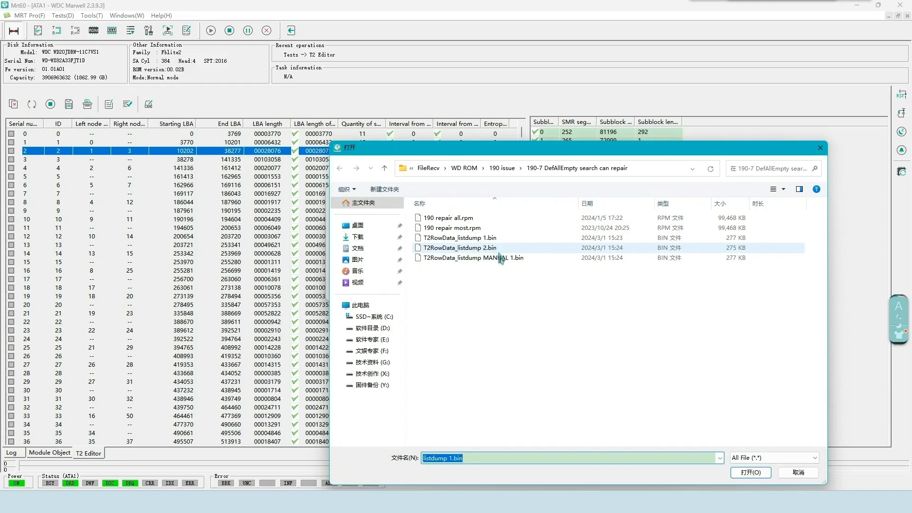
pyautogui.click(749, 471)
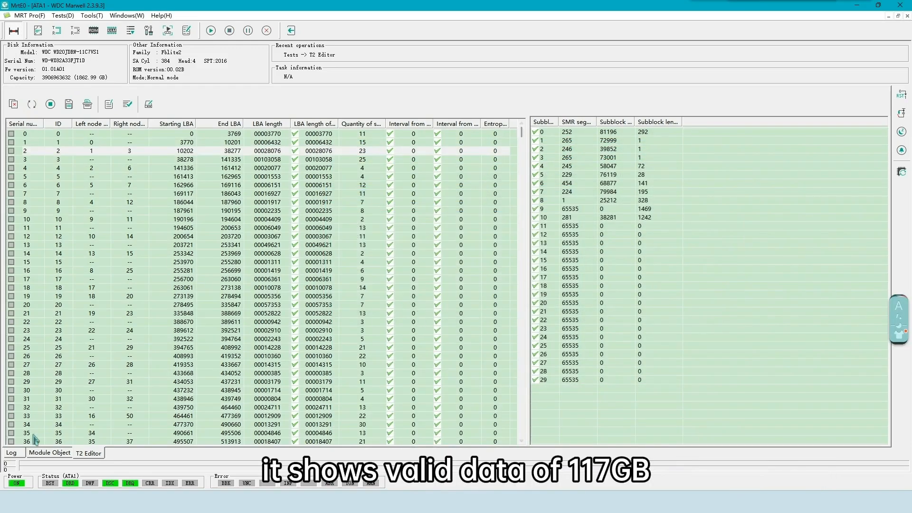
pyautogui.click(11, 452)
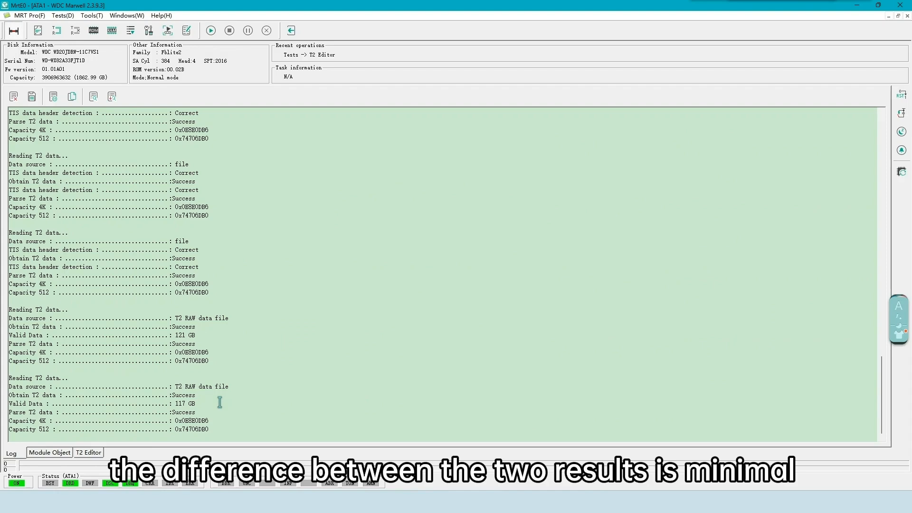
# Leave disabling of 190 updates off and finish loading; log reports 117 GB valid data
pyautogui.click(87, 452)
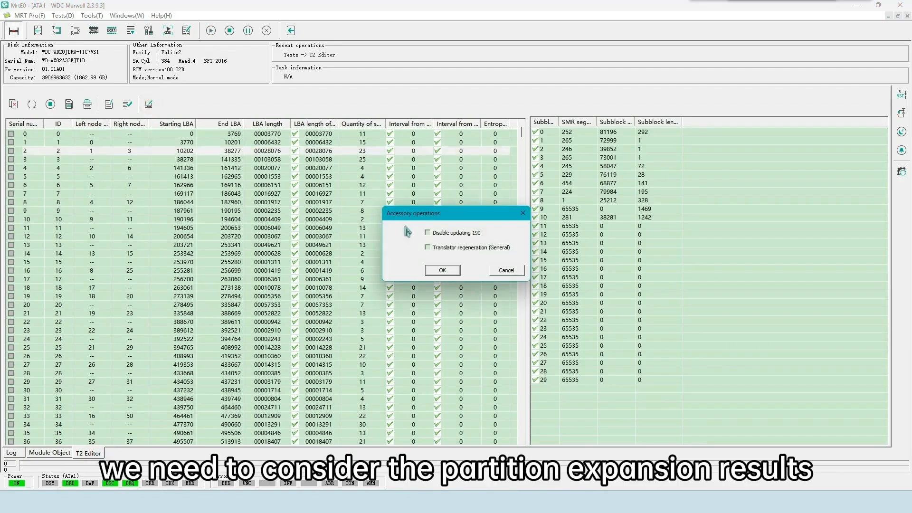
pyautogui.click(427, 247)
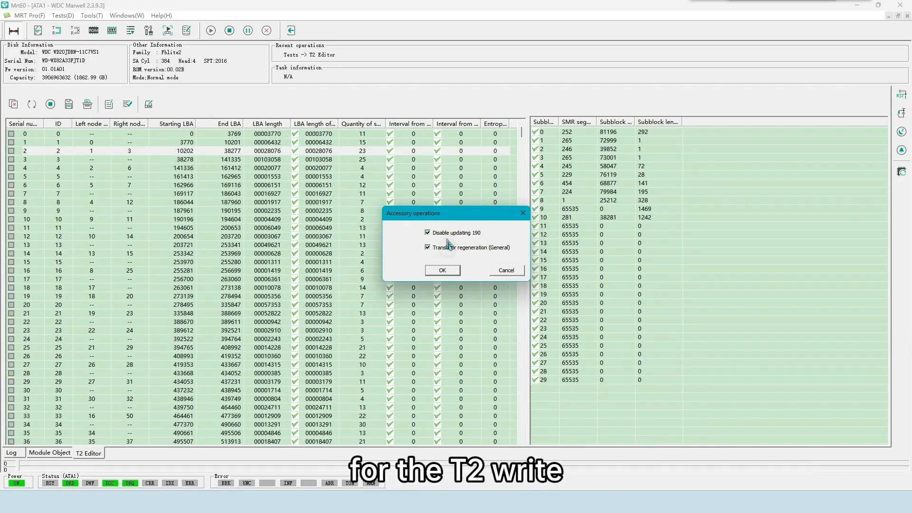
pyautogui.click(426, 232)
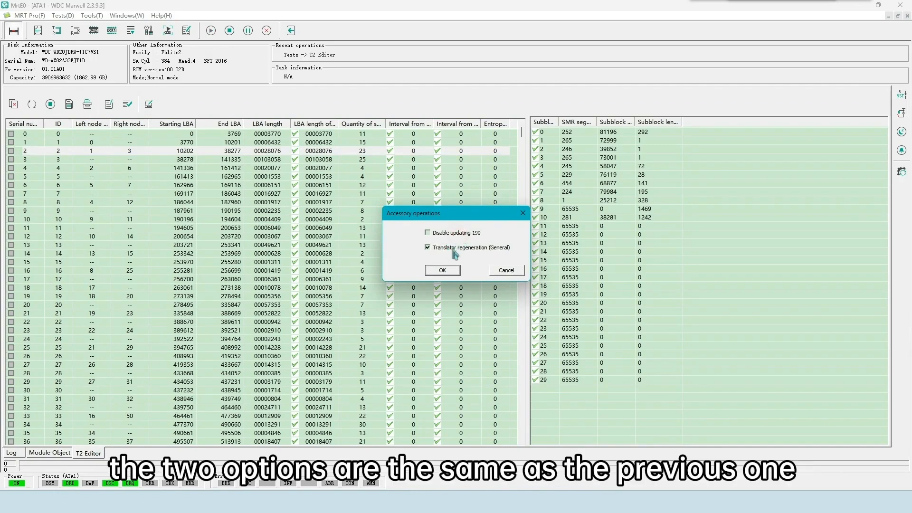
pyautogui.click(428, 247)
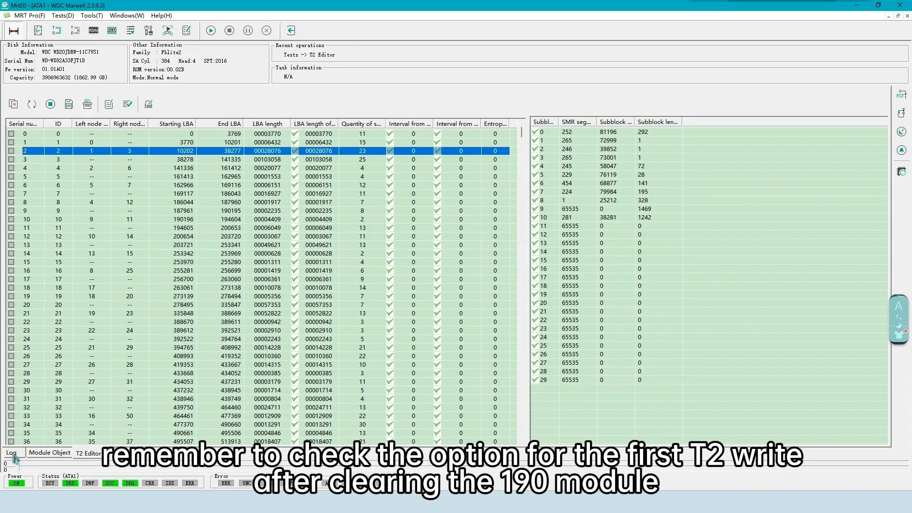
pyautogui.click(11, 452)
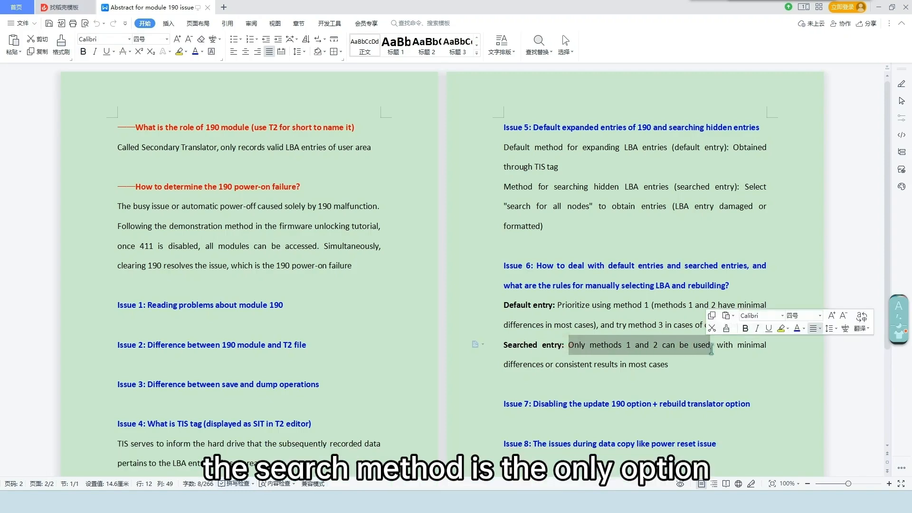
# Review the Issue 6 note on searched entries, then return to the T2 node table
pyautogui.click(668, 364)
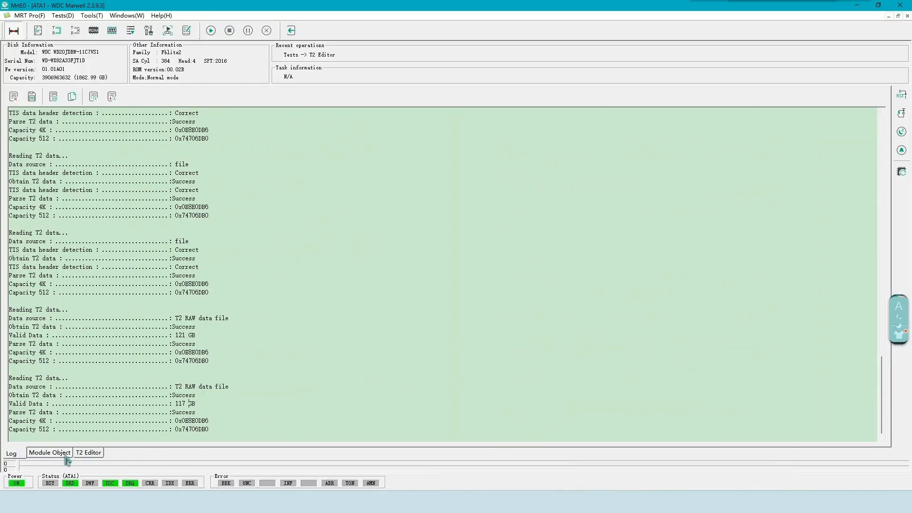
pyautogui.click(87, 452)
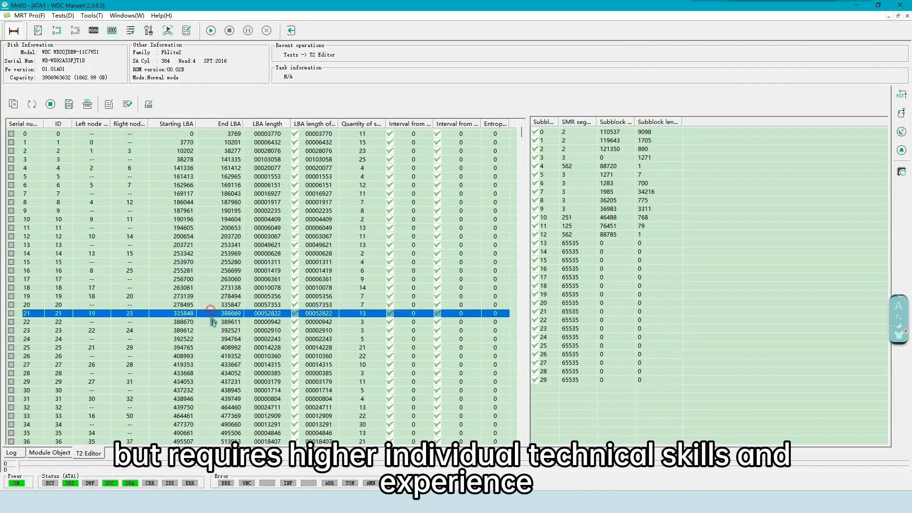